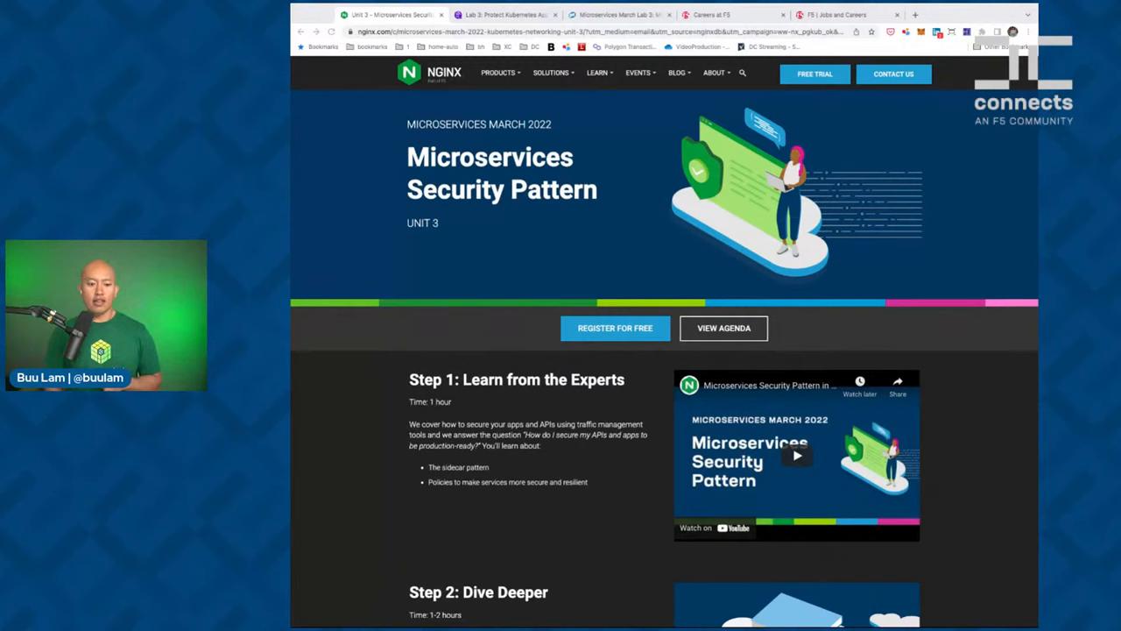
# Scroll the Unit 3 page down to Step 3: Get Hands On with its Launch Lab button
pyautogui.scroll(-3)
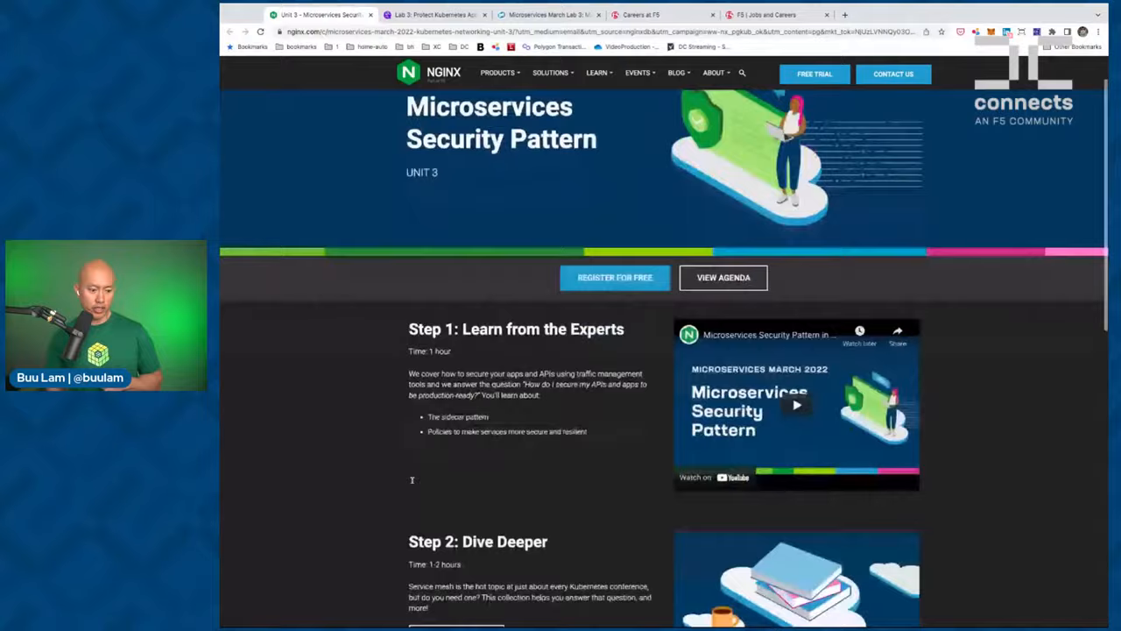
pyautogui.scroll(-3)
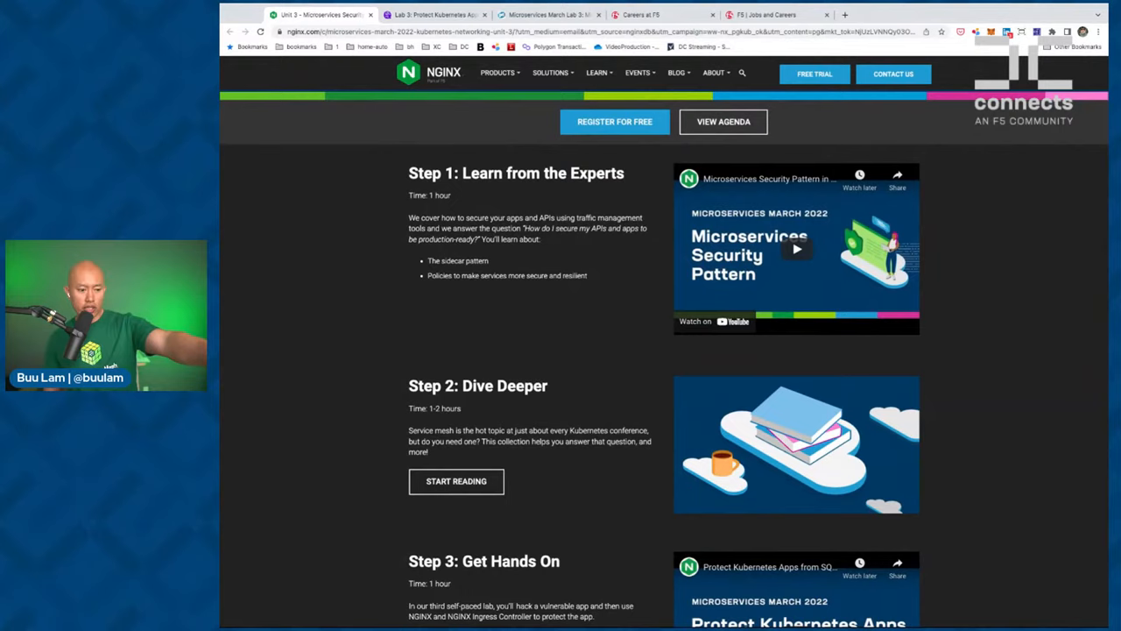
pyautogui.scroll(-3)
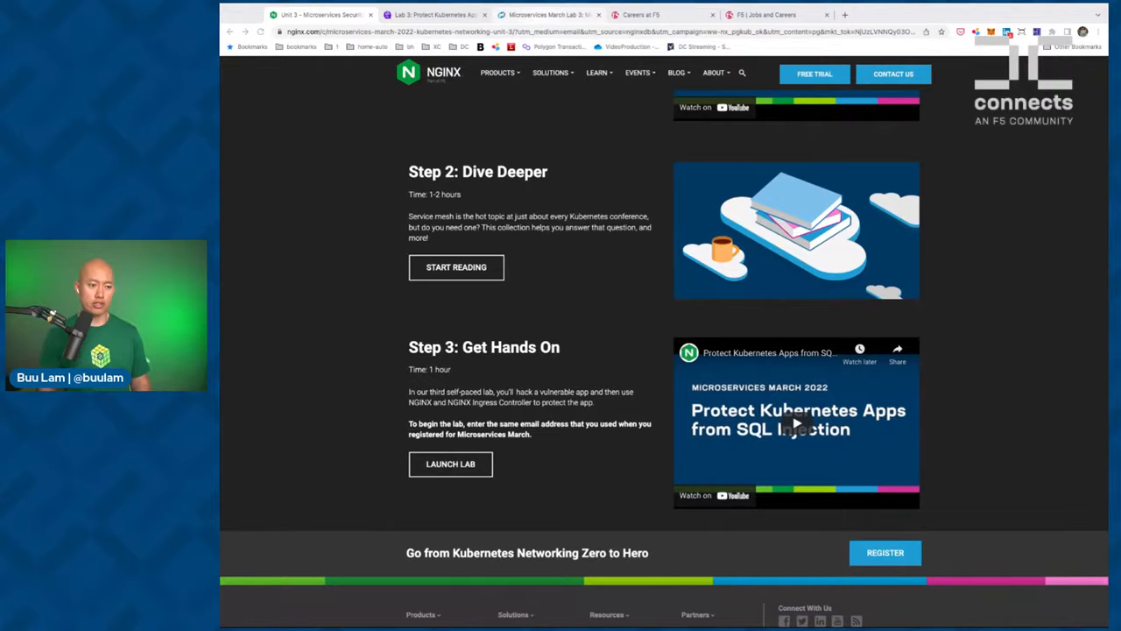
# Switch to the DevCentral community home and browse the Forums and Articles menu categories
pyautogui.click(546, 14)
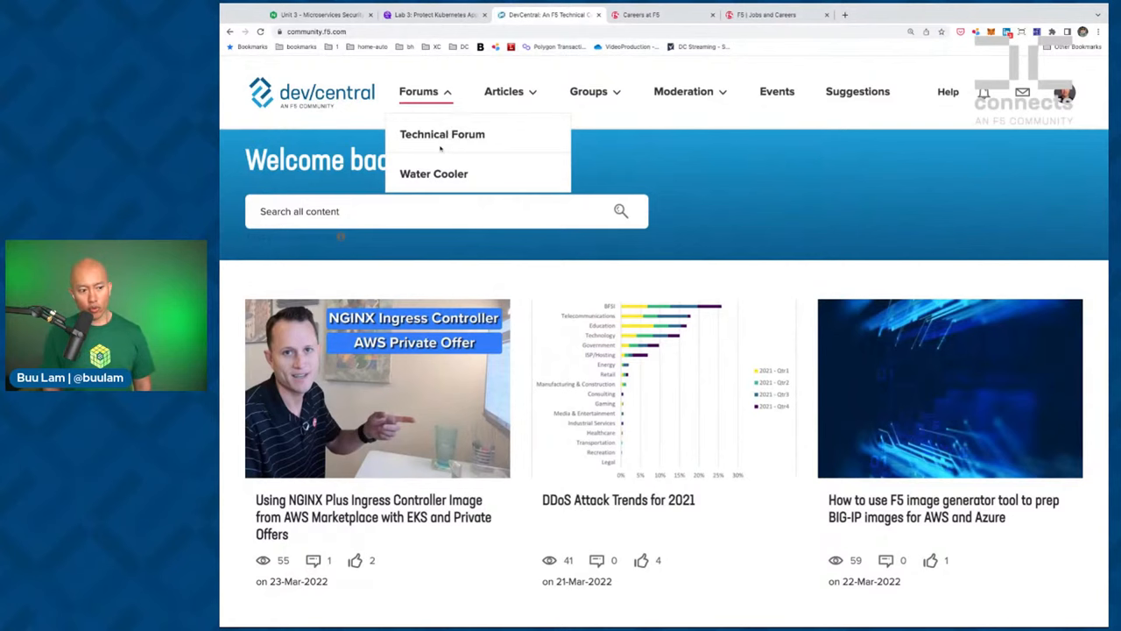
pyautogui.moveTo(435, 173)
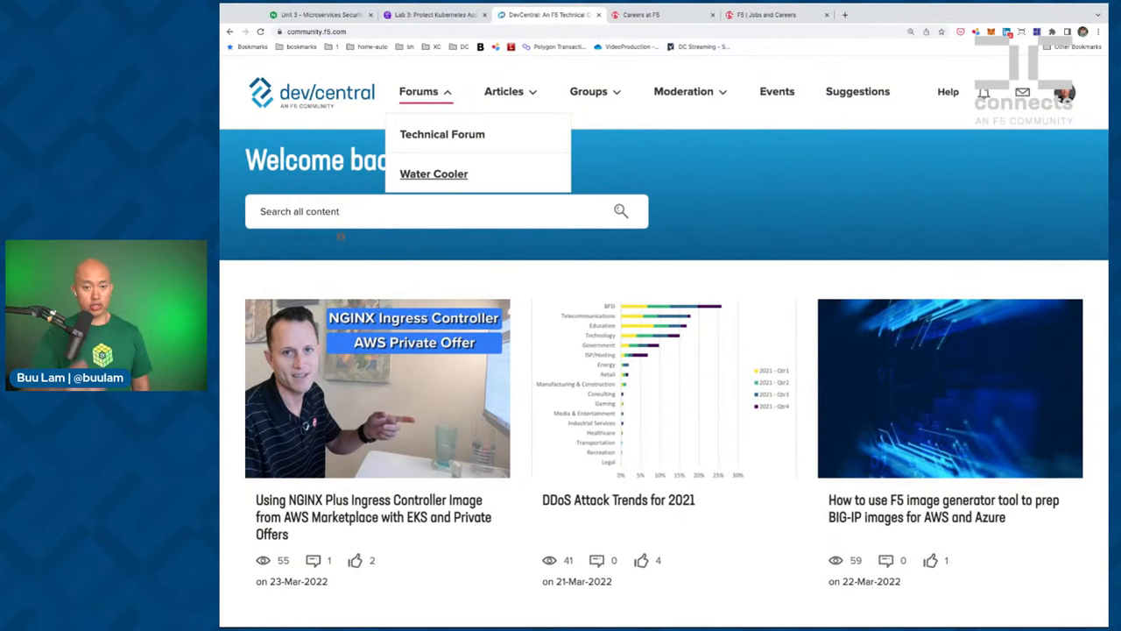
pyautogui.click(505, 91)
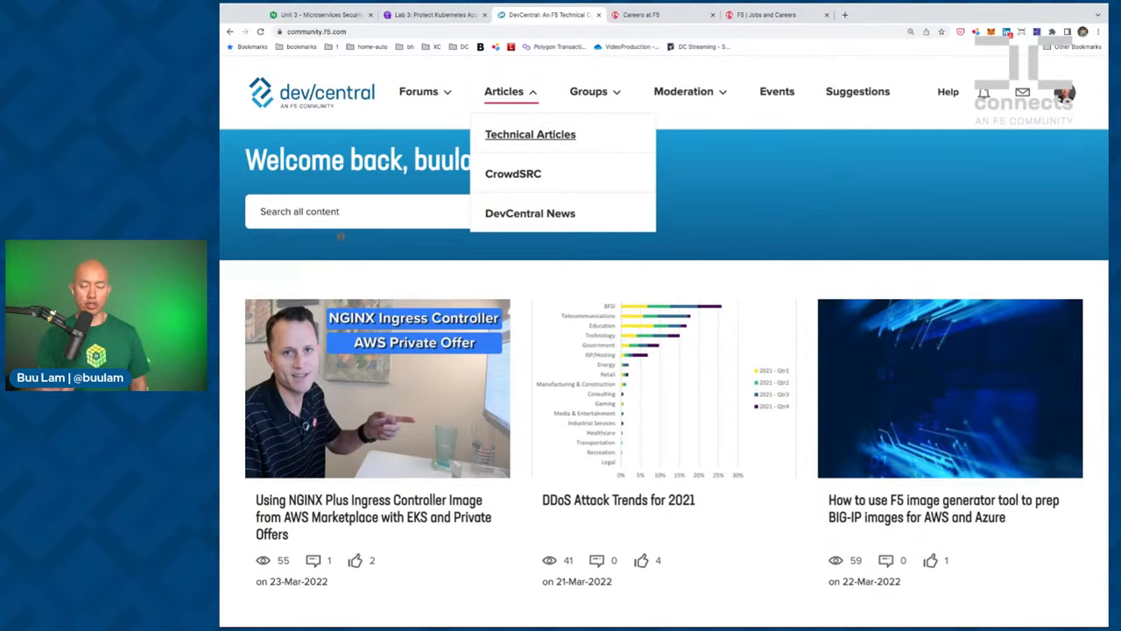
pyautogui.moveTo(513, 173)
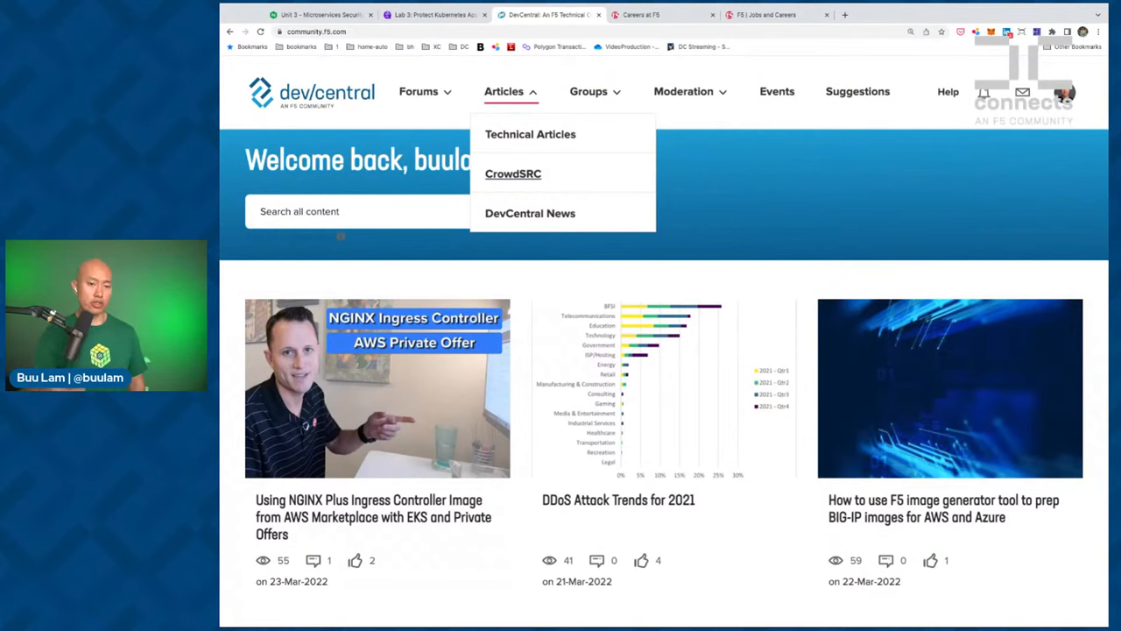
pyautogui.moveTo(529, 213)
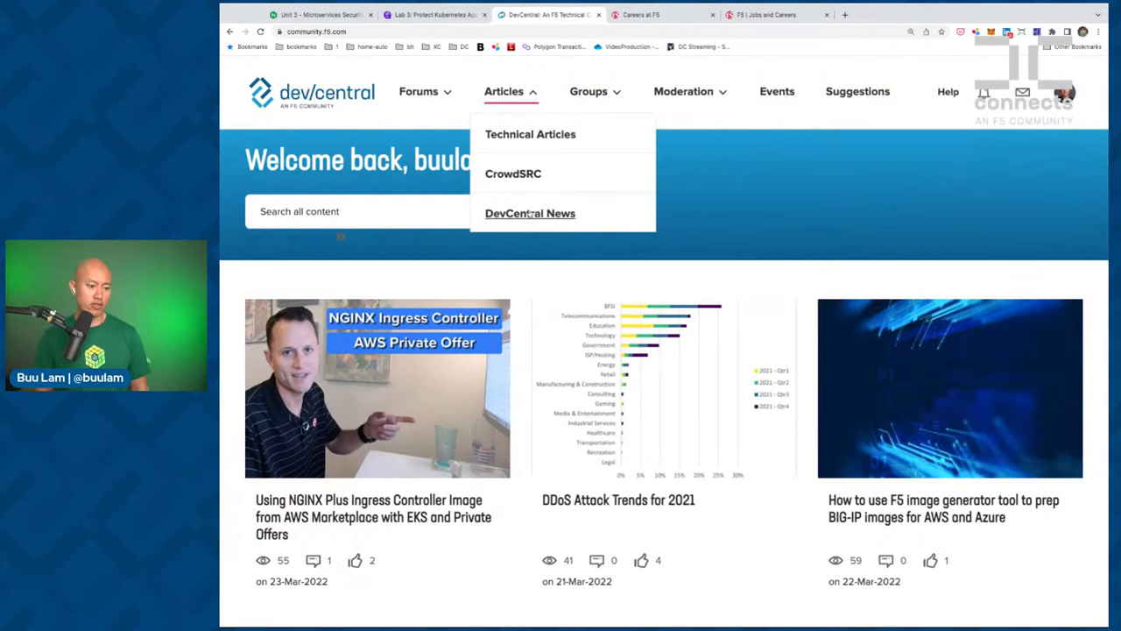
pyautogui.moveTo(541, 221)
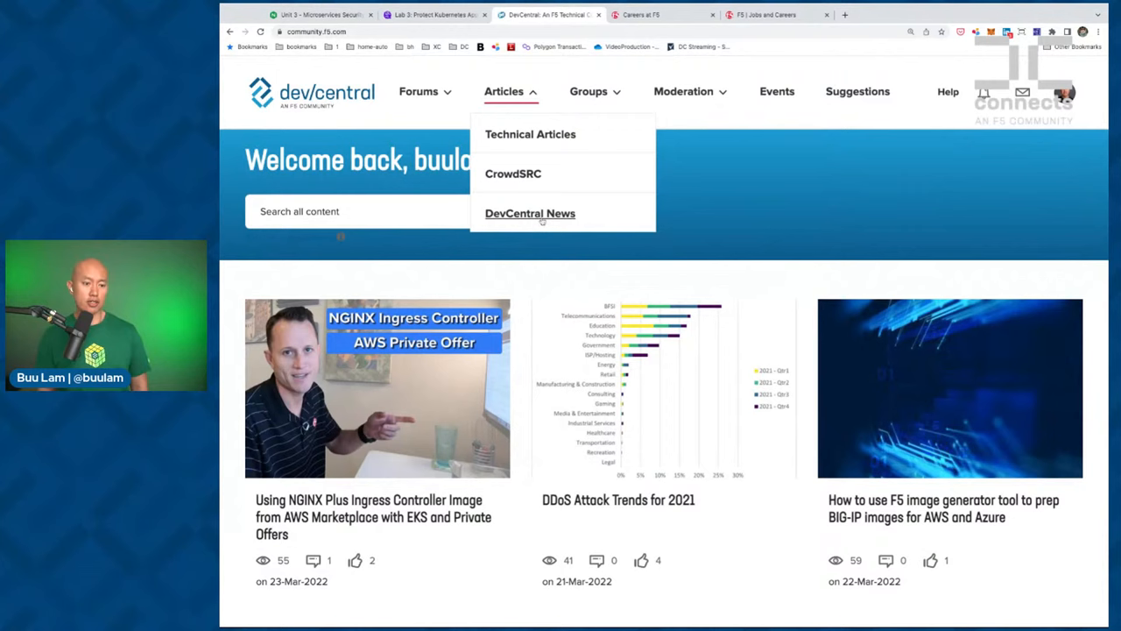
# From the community events calendar, open the Microservices March Lab 3 event page
pyautogui.click(776, 91)
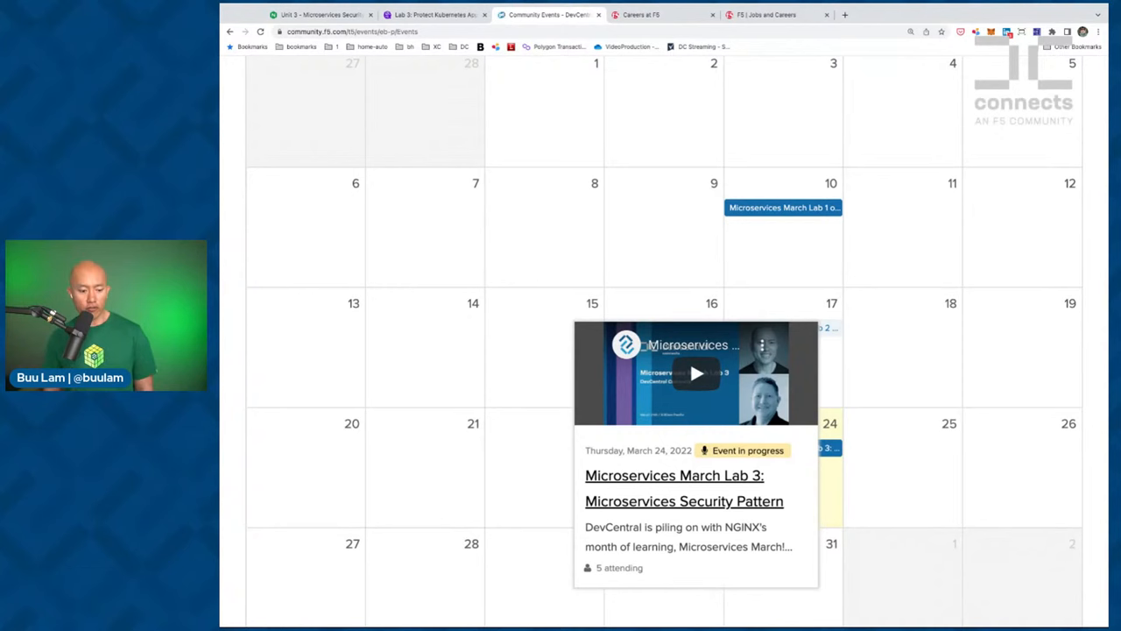
pyautogui.click(683, 474)
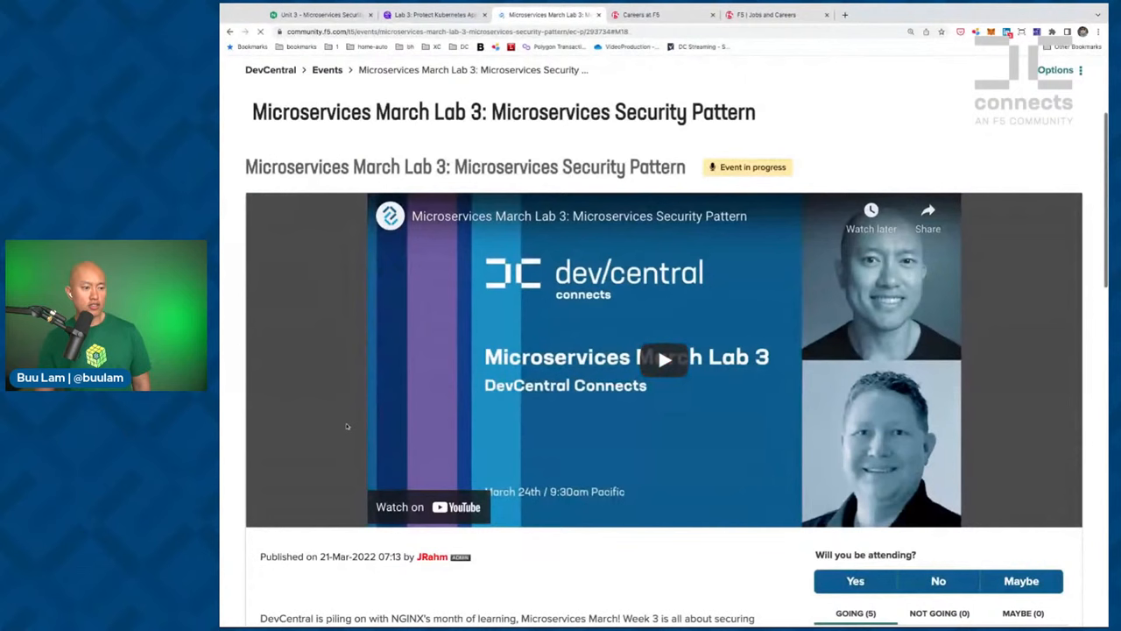
pyautogui.scroll(-3)
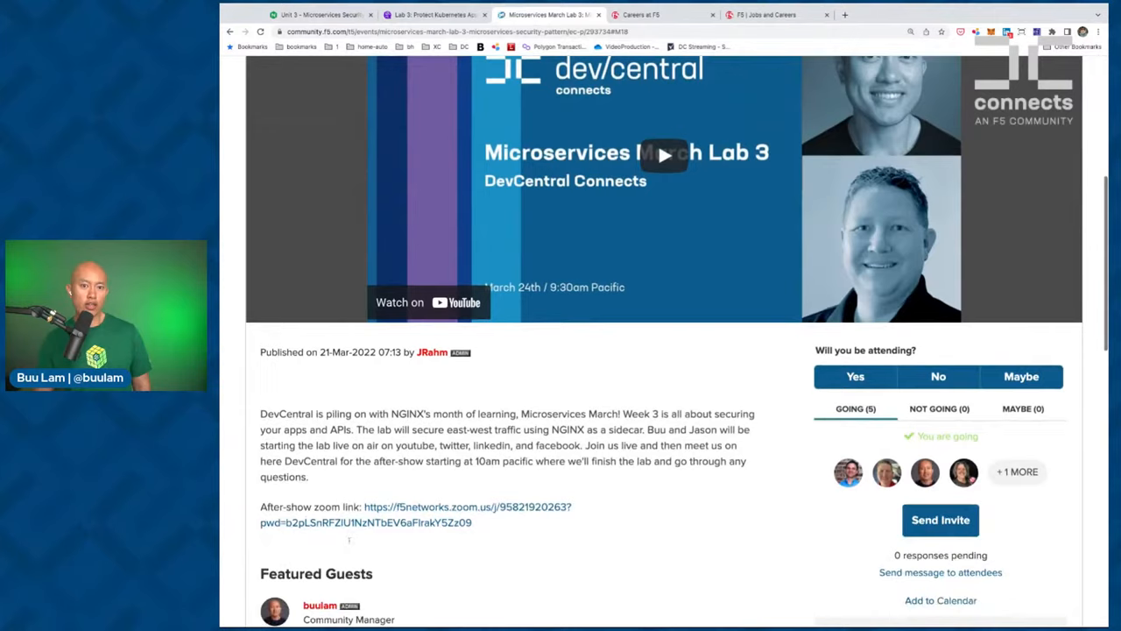
pyautogui.scroll(-3)
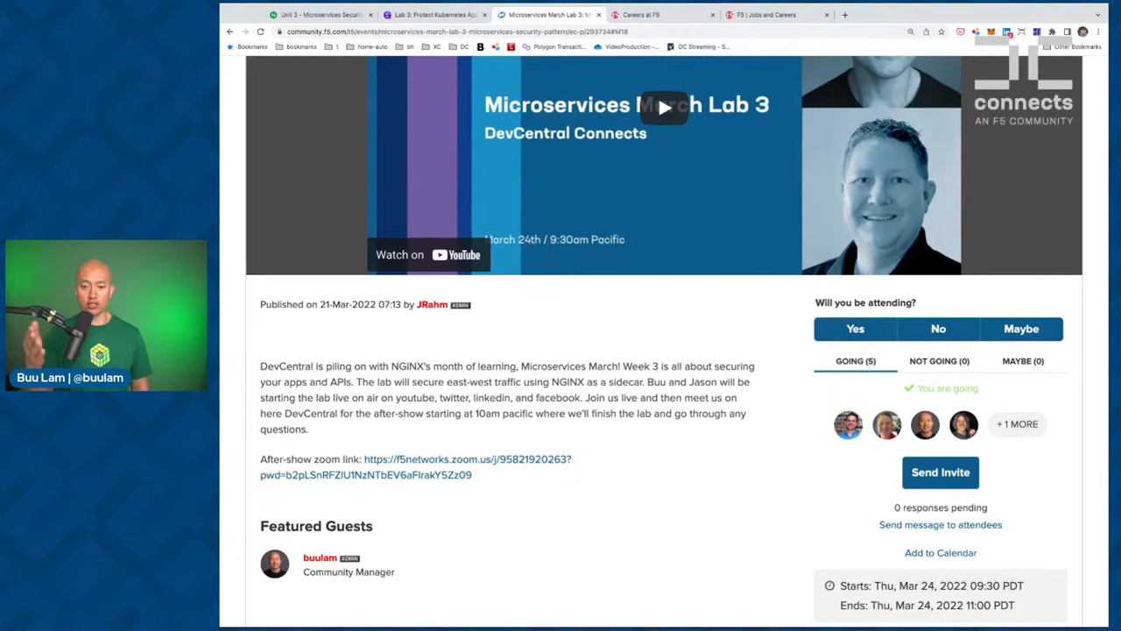
# Scroll the Lab 3 event page to its description and after-show Zoom link
pyautogui.click(683, 91)
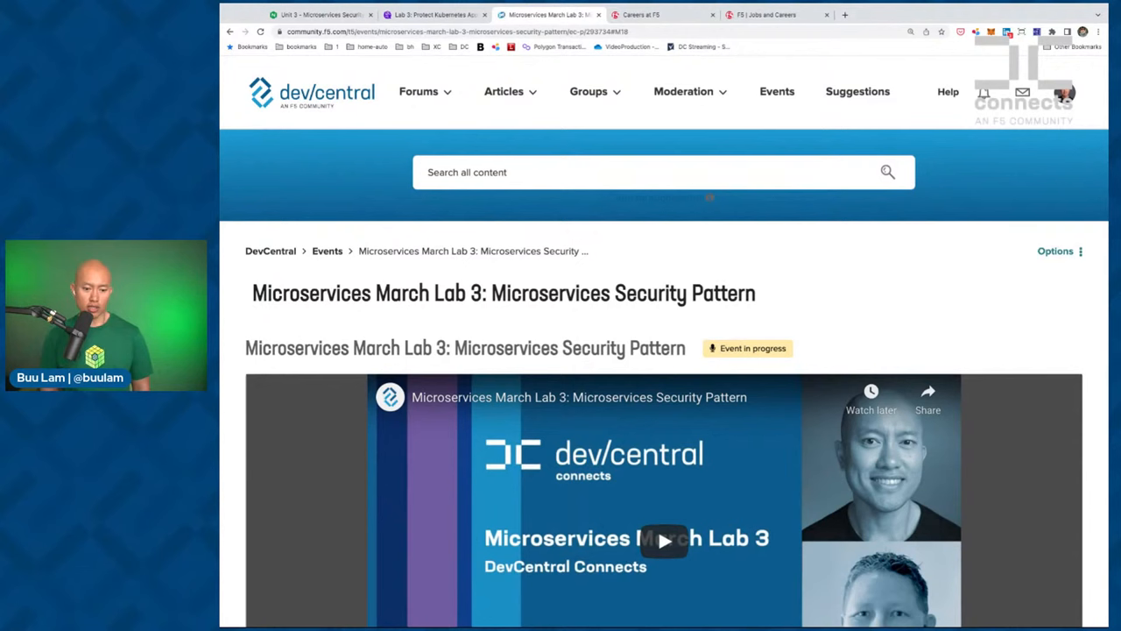
pyautogui.scroll(-3)
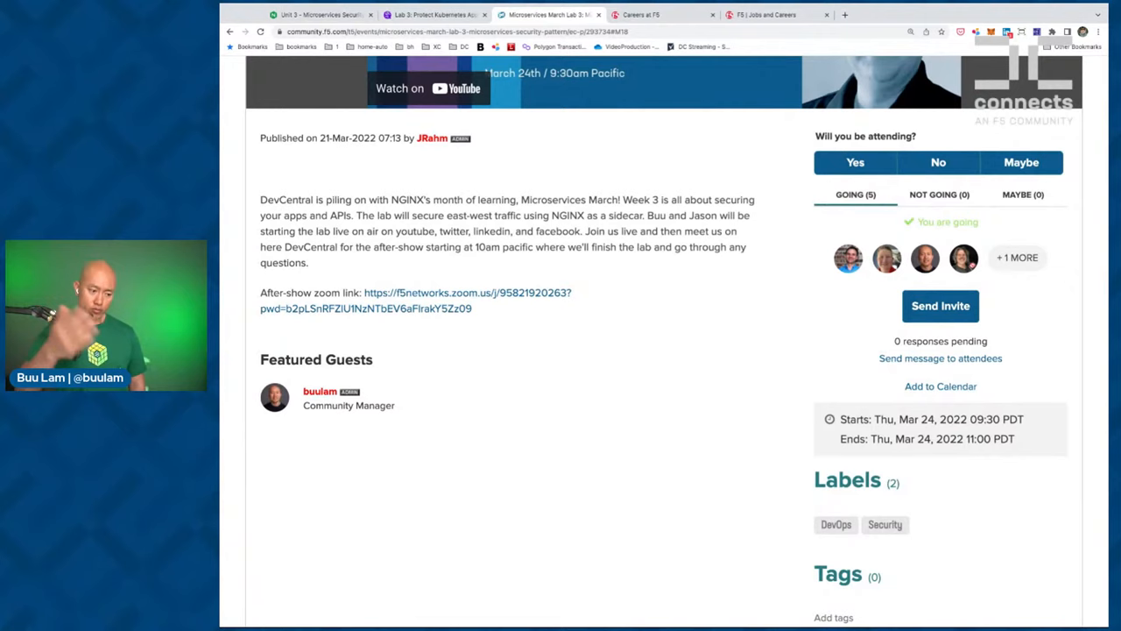
pyautogui.scroll(3)
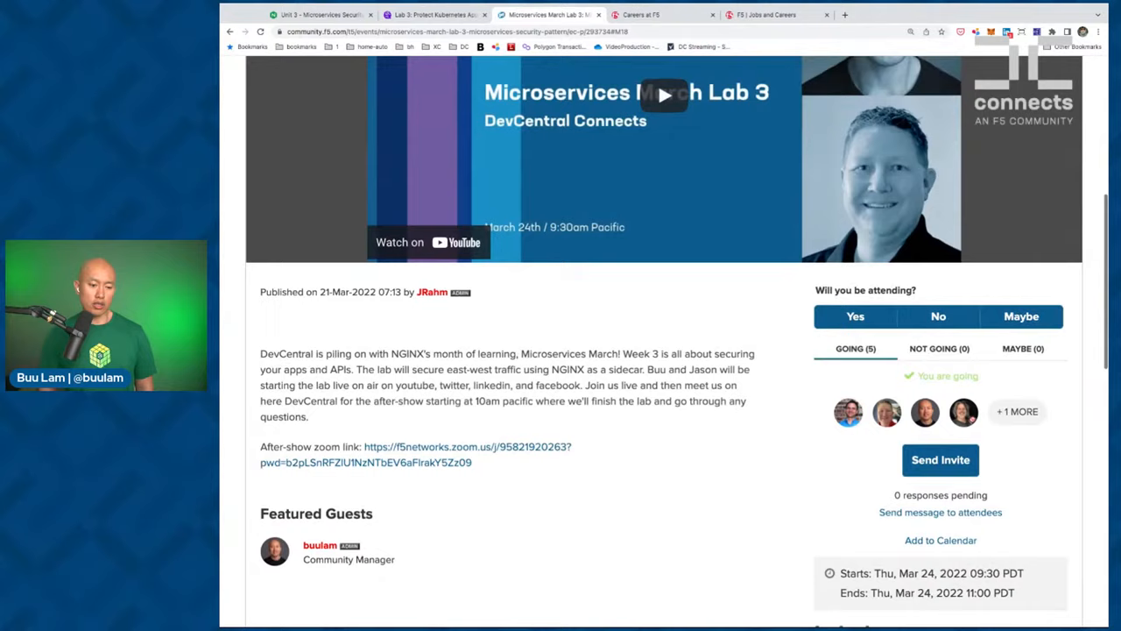
pyautogui.scroll(3)
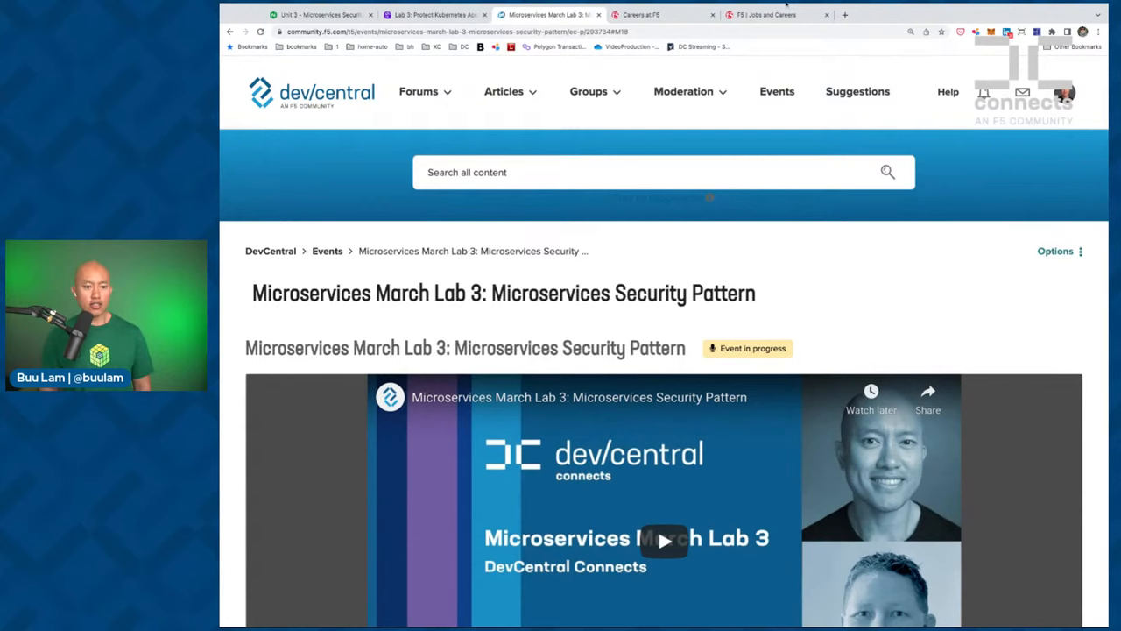
# Switch to F5 Jobs filtered to Poland and scroll through the 19 openings
pyautogui.click(769, 14)
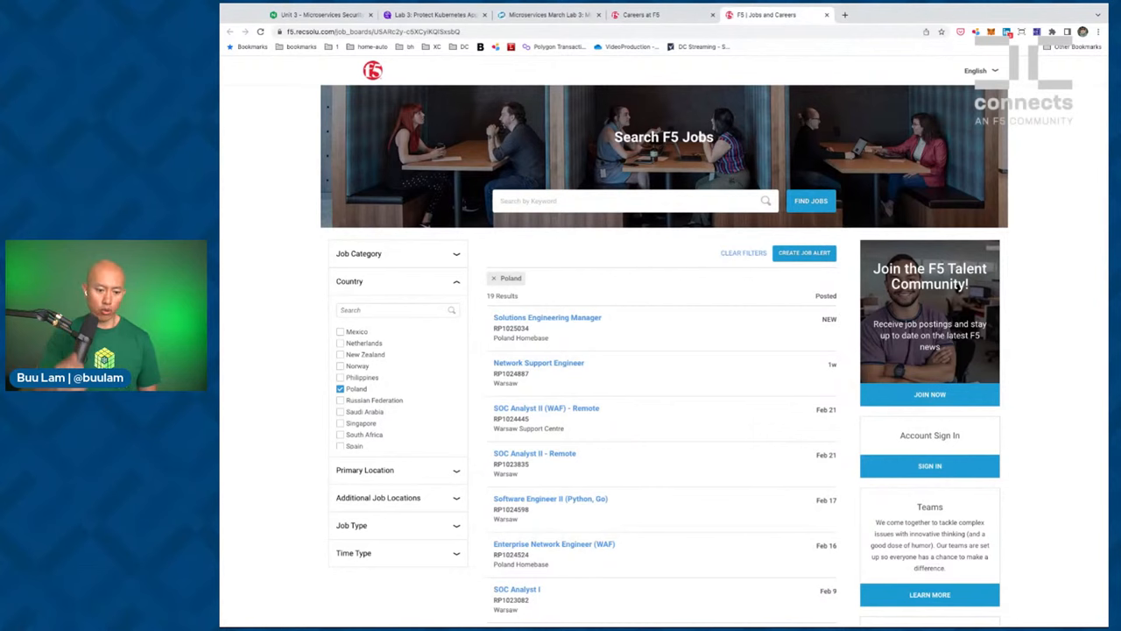
pyautogui.scroll(-3)
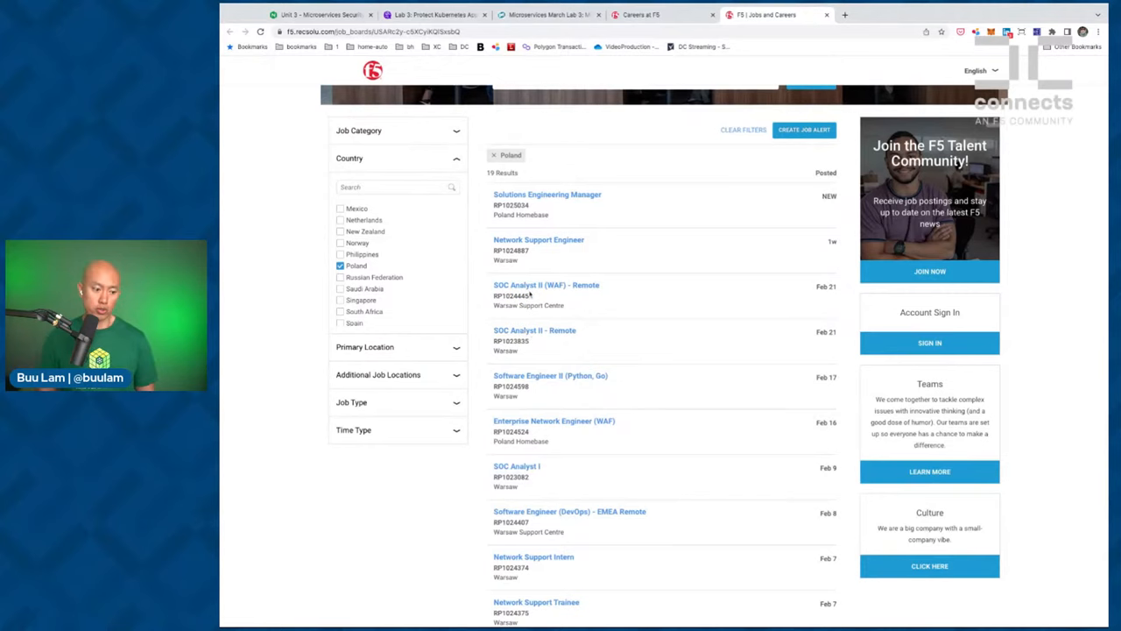
pyautogui.scroll(-3)
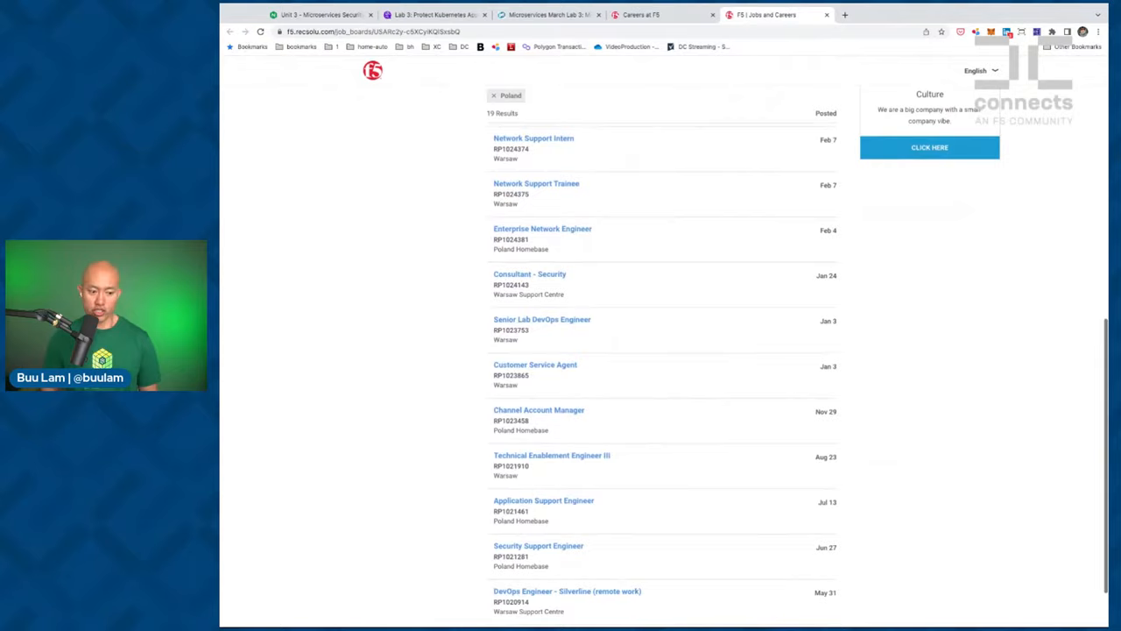
pyautogui.scroll(3)
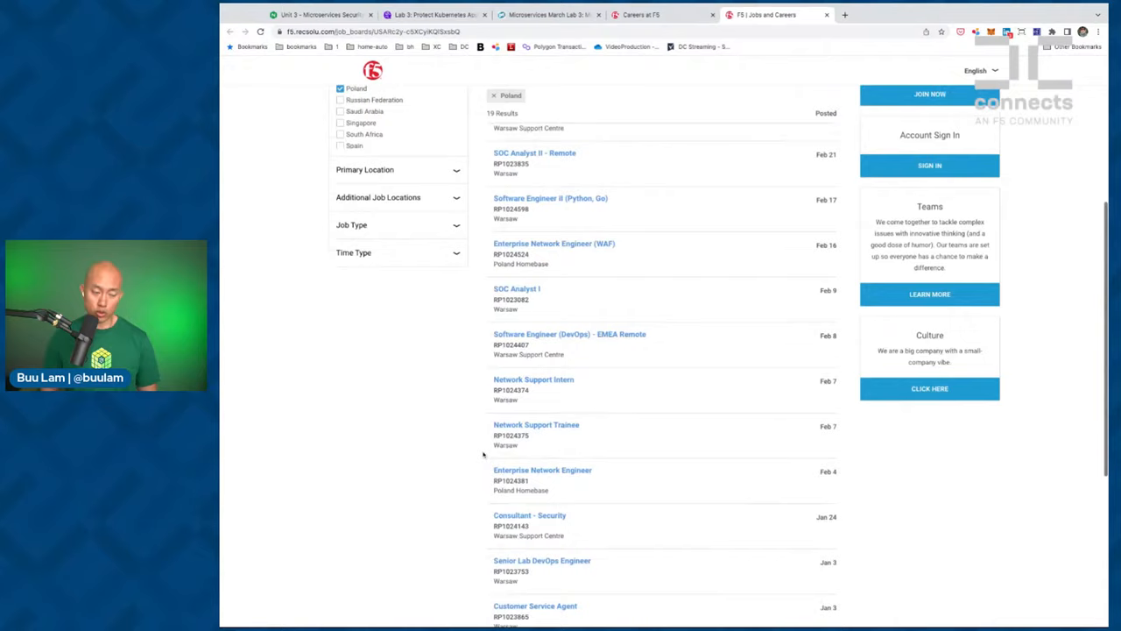
pyautogui.scroll(3)
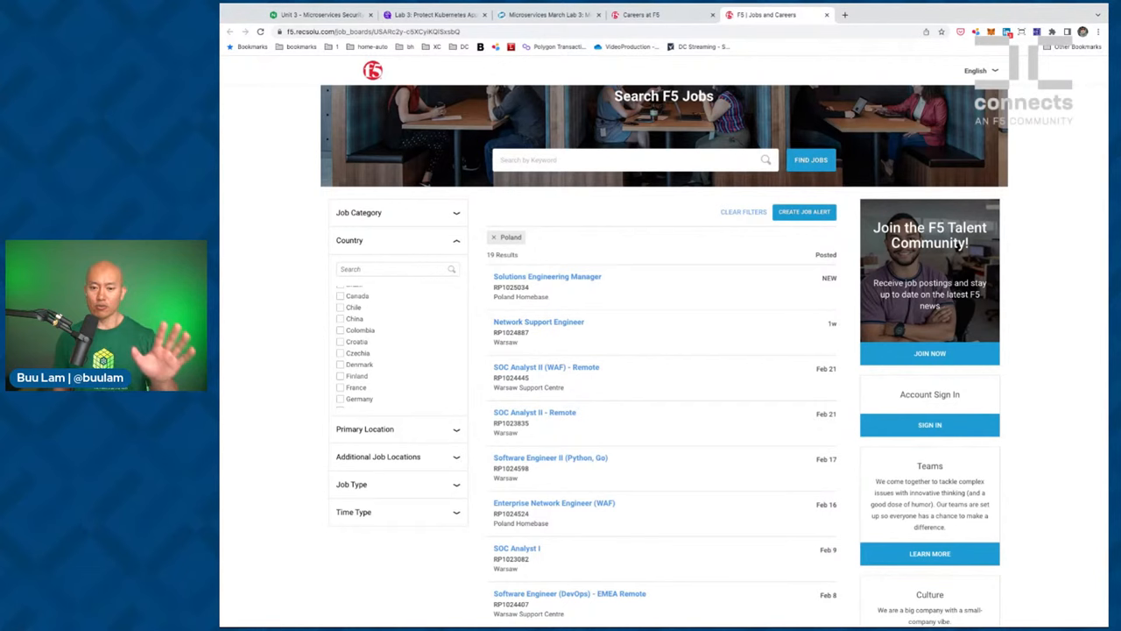
pyautogui.scroll(-3)
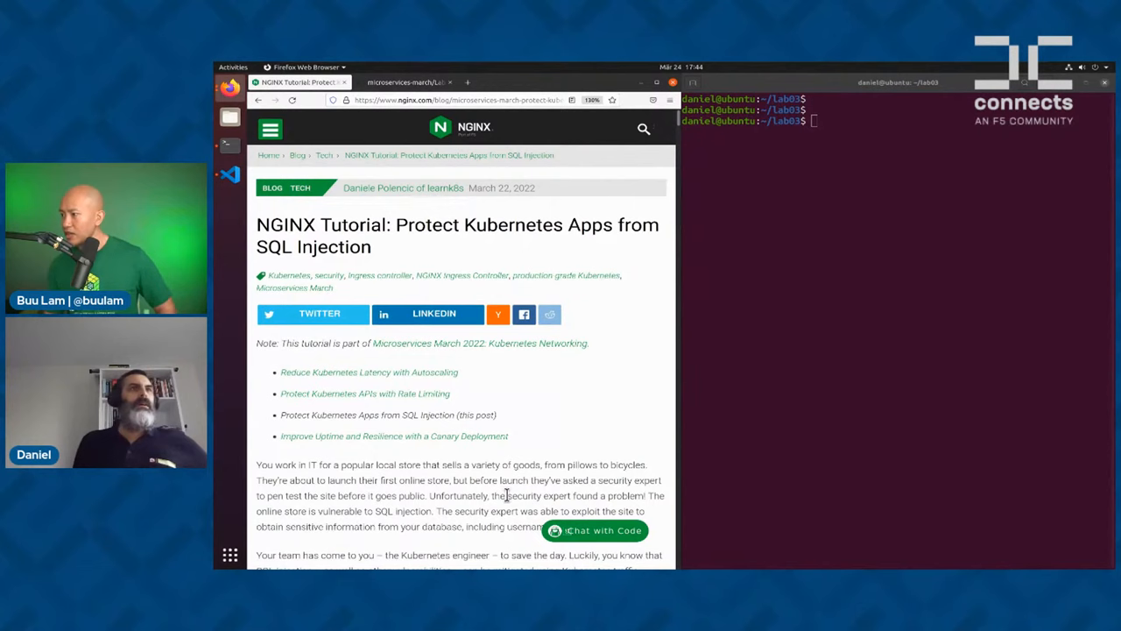
pyautogui.moveTo(420, 497)
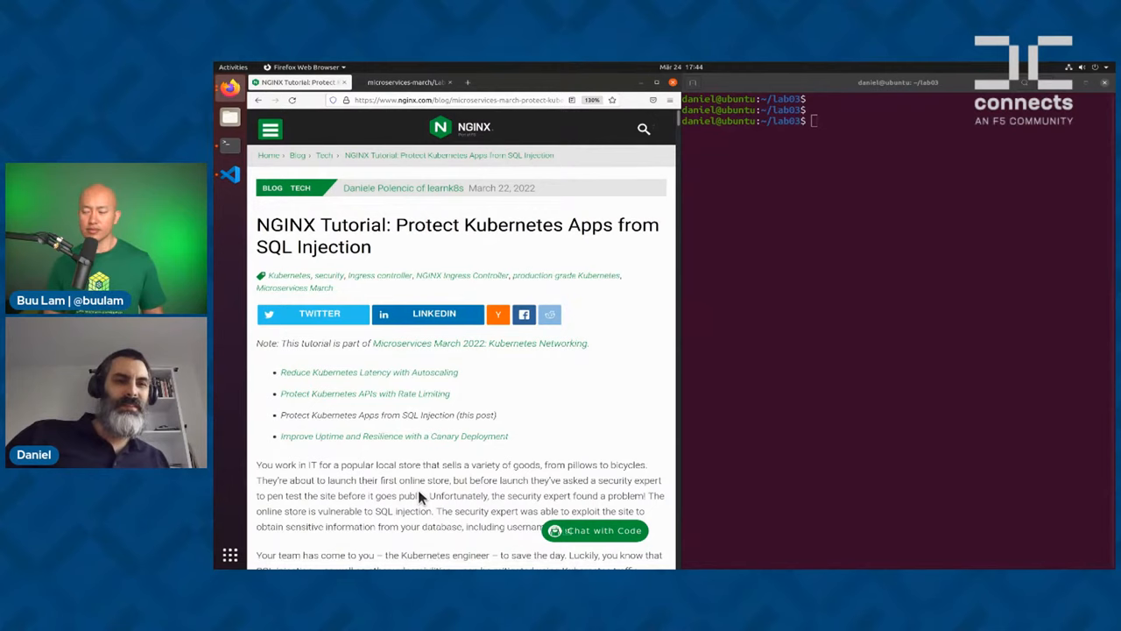
pyautogui.moveTo(552, 438)
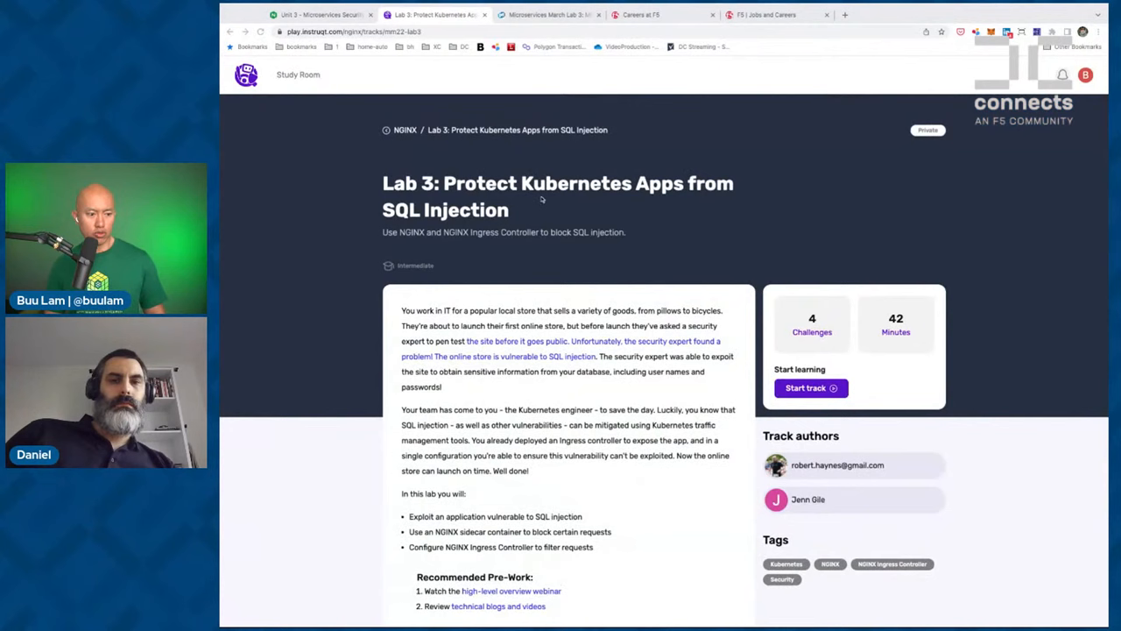
# Leave the Instruqt track overview for the DevCentral Microservices March Lab 3 event page
pyautogui.scroll(-3)
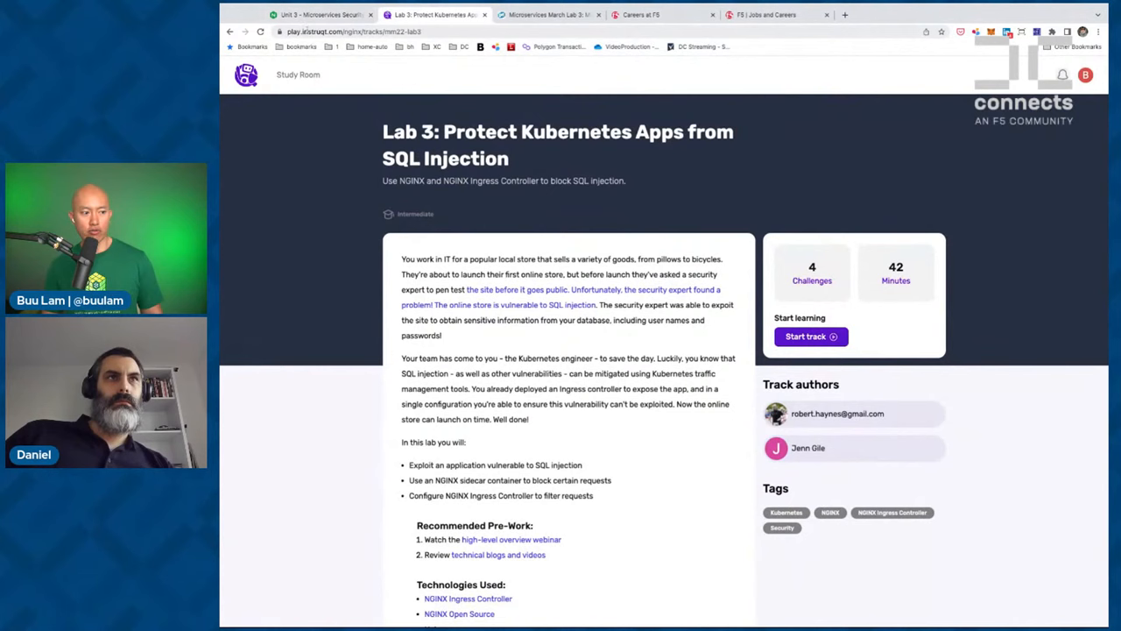
pyautogui.click(547, 14)
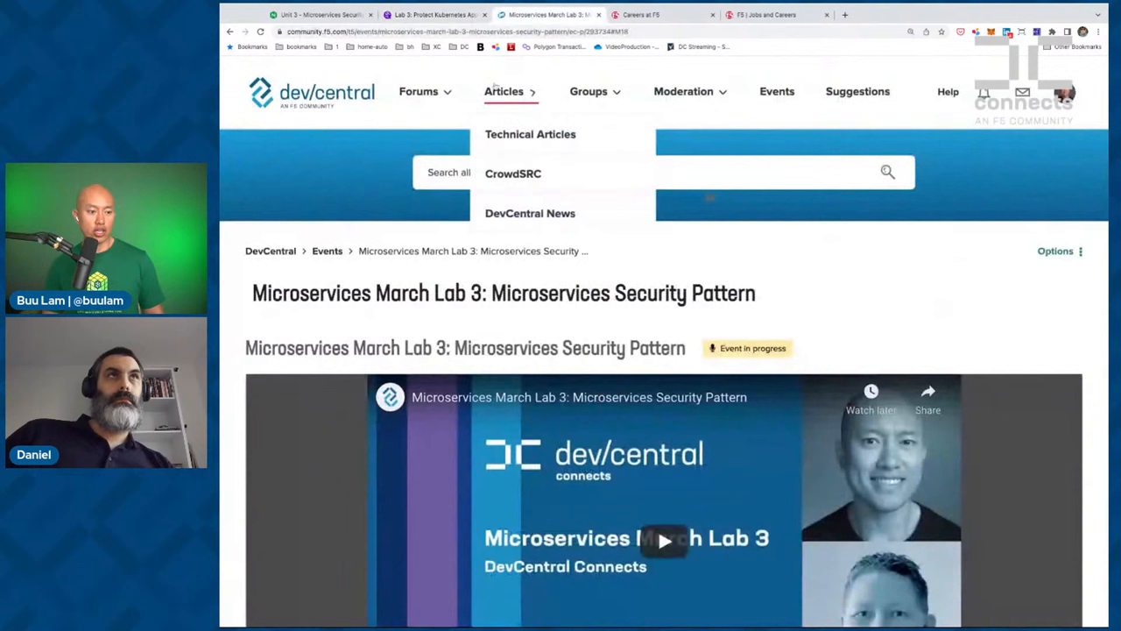
# Open the CrowdSRC article on an Ubuntu VM for Microservices March 2022 labs and read it
pyautogui.click(512, 173)
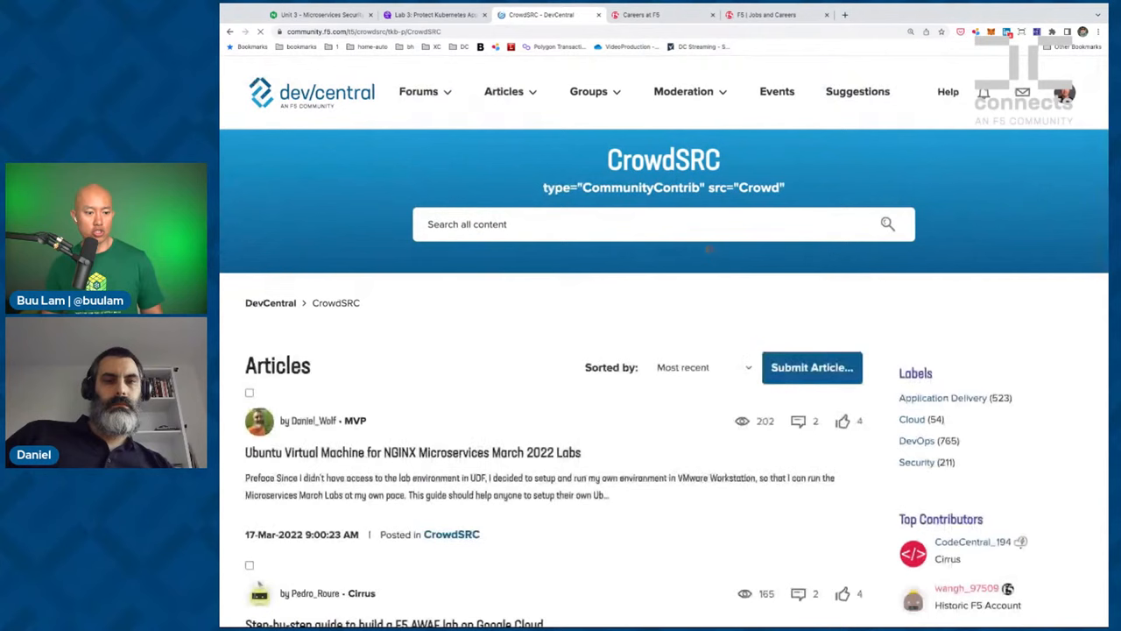
pyautogui.click(412, 452)
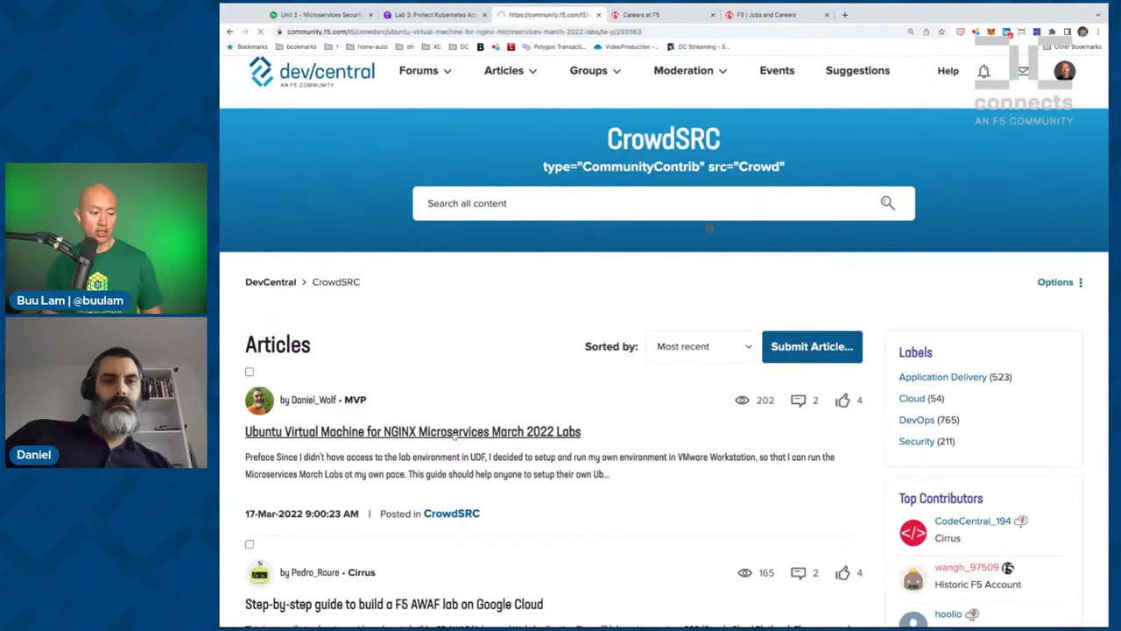
pyautogui.click(413, 431)
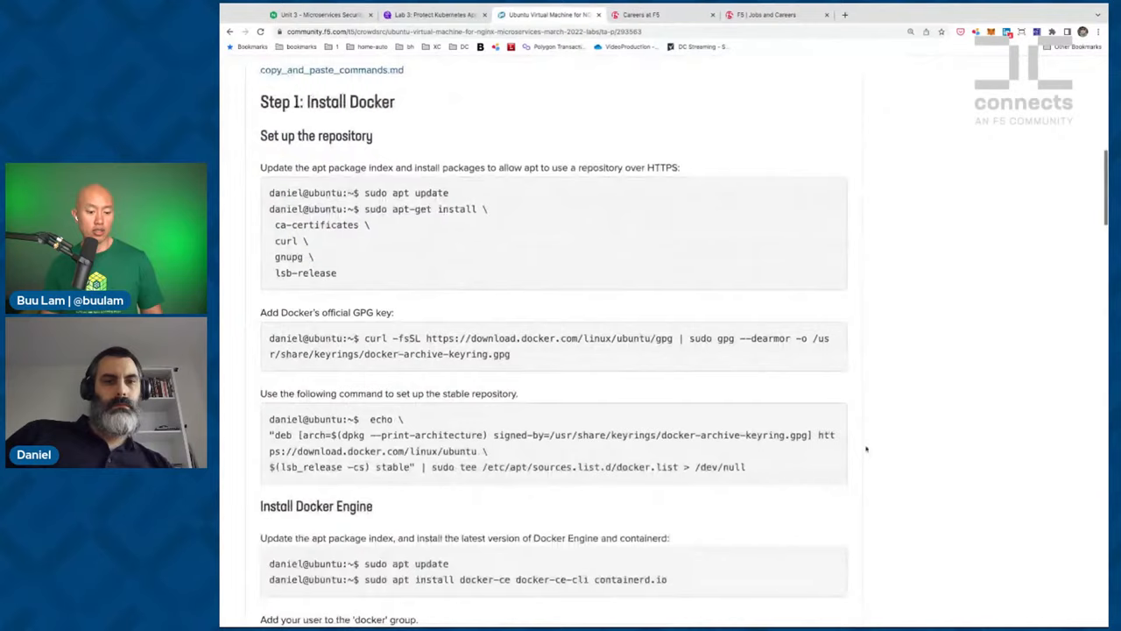
pyautogui.scroll(-3)
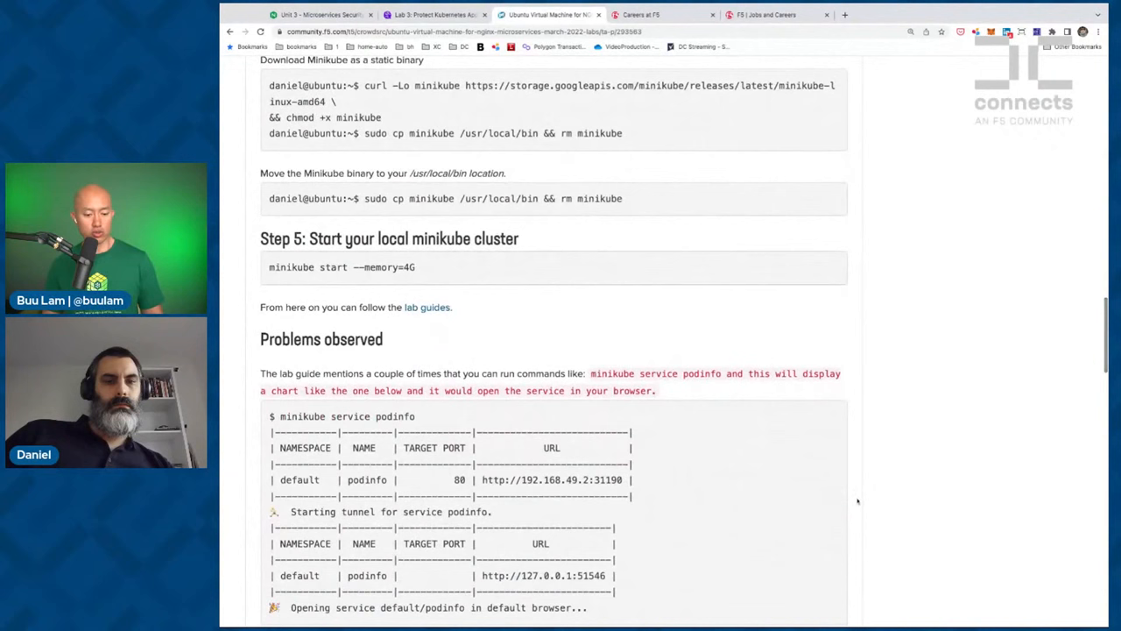
pyautogui.scroll(3)
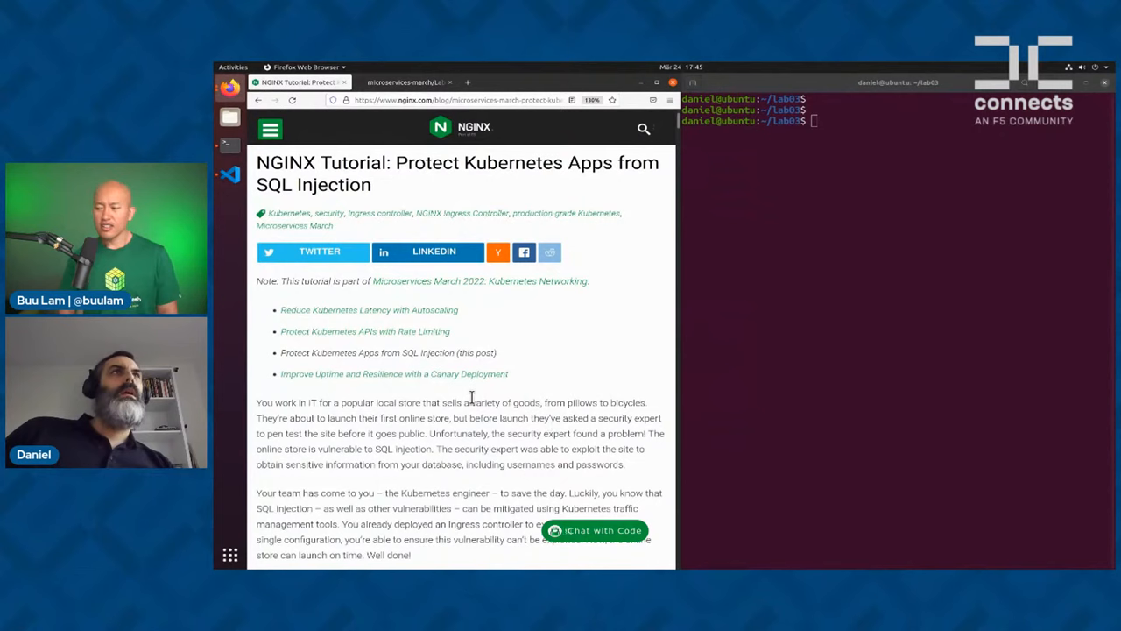
pyautogui.moveTo(424, 241)
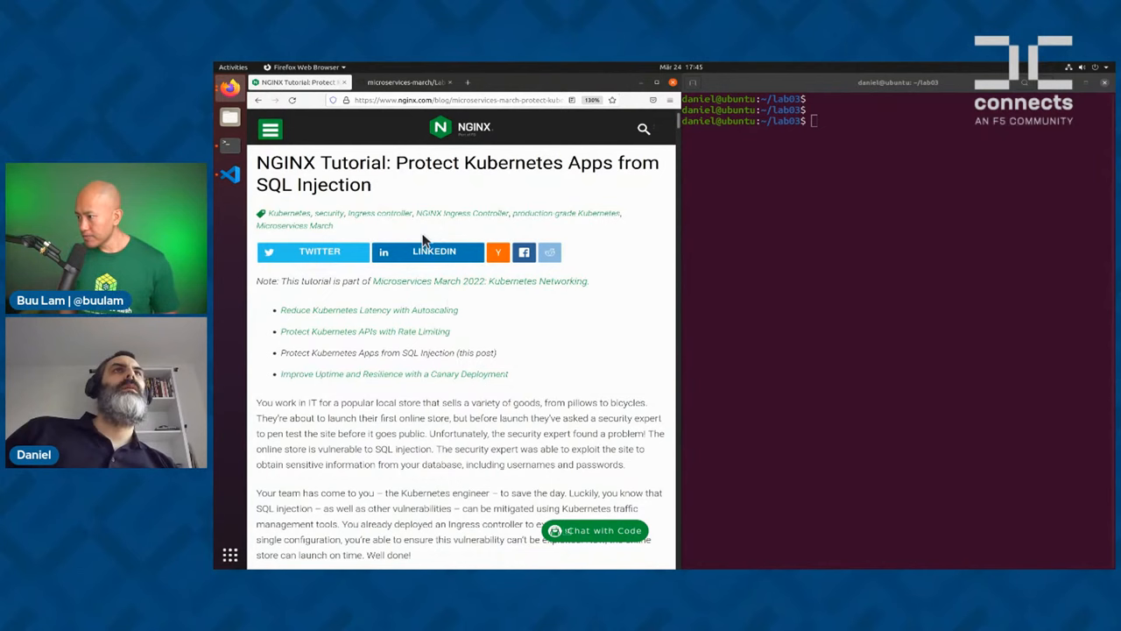
# Scroll the SQL injection tutorial to Challenge 1: Deploy a Cluster and Vulnerable App
pyautogui.scroll(-3)
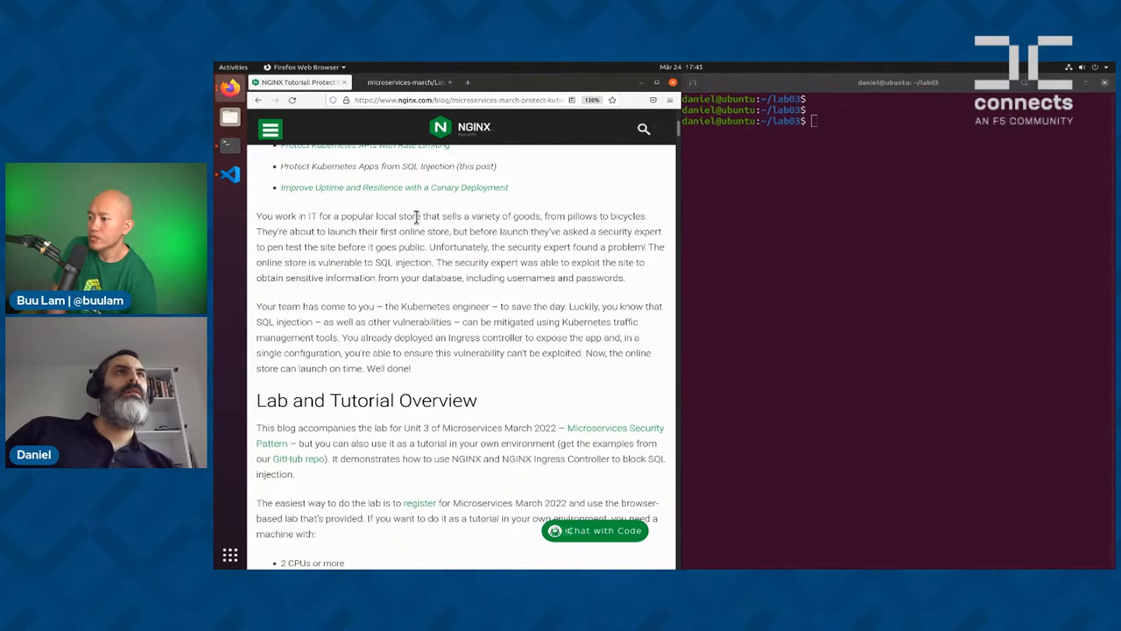
pyautogui.scroll(-3)
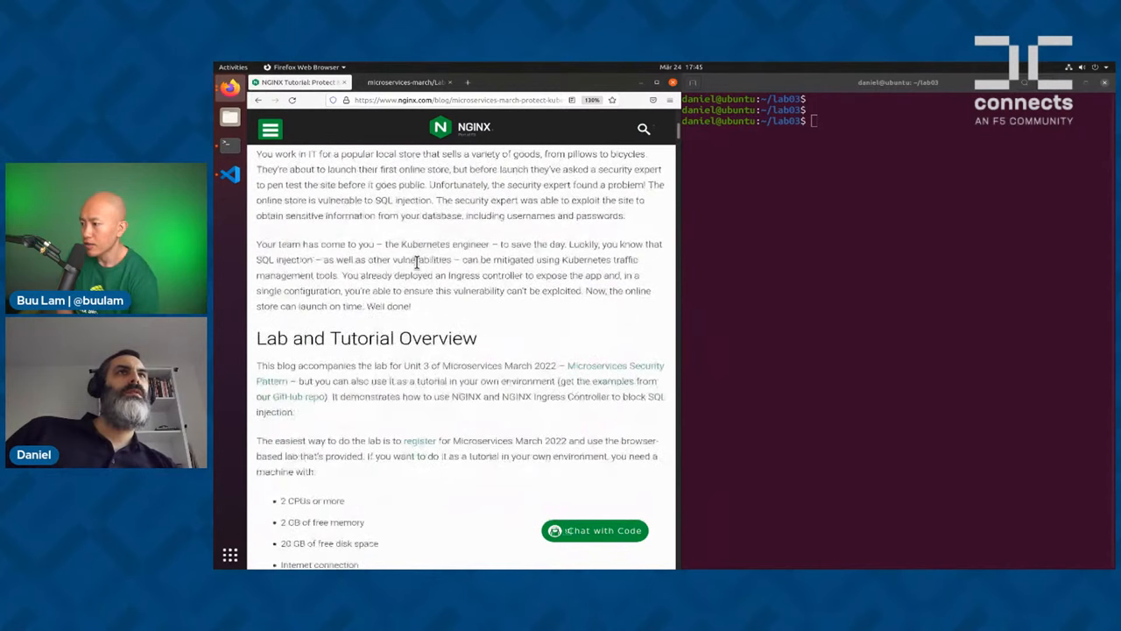
pyautogui.scroll(3)
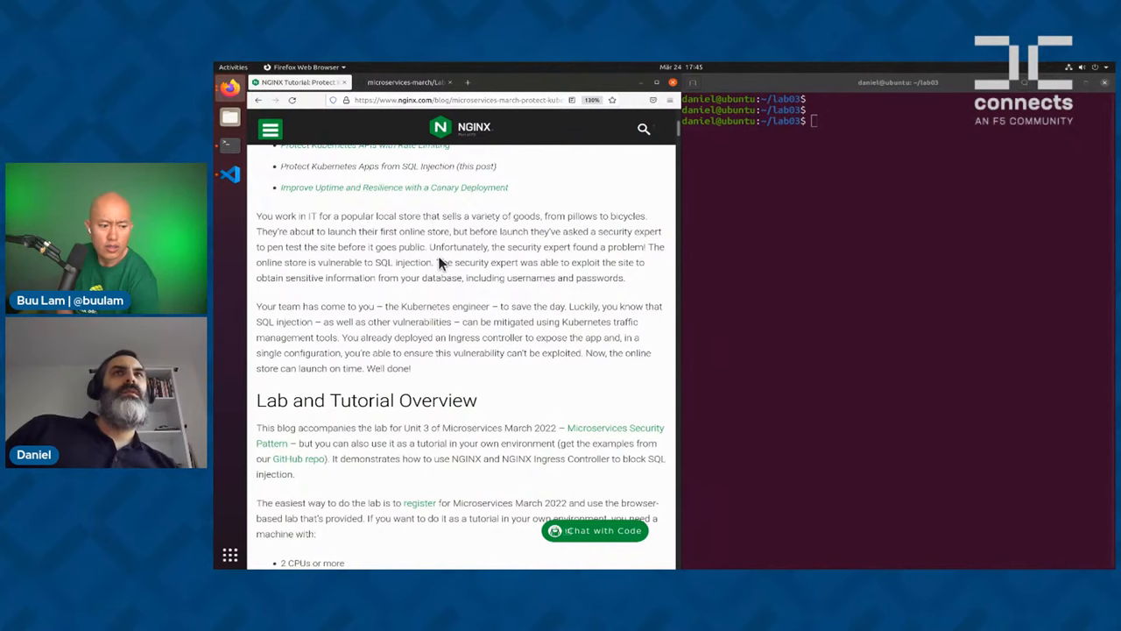
pyautogui.scroll(-3)
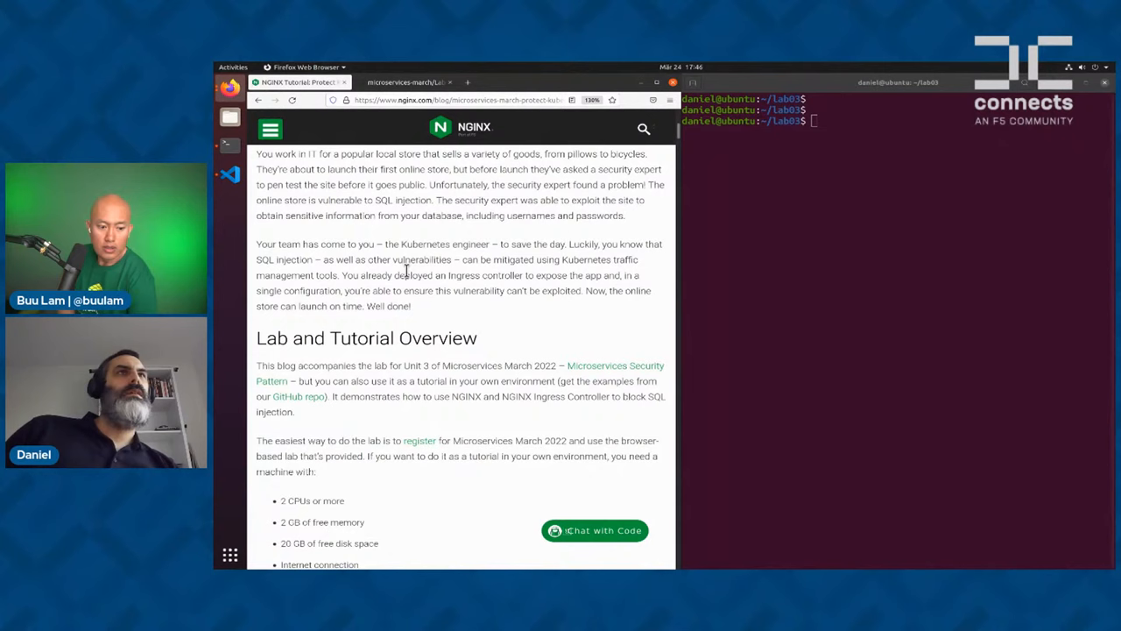
pyautogui.scroll(-3)
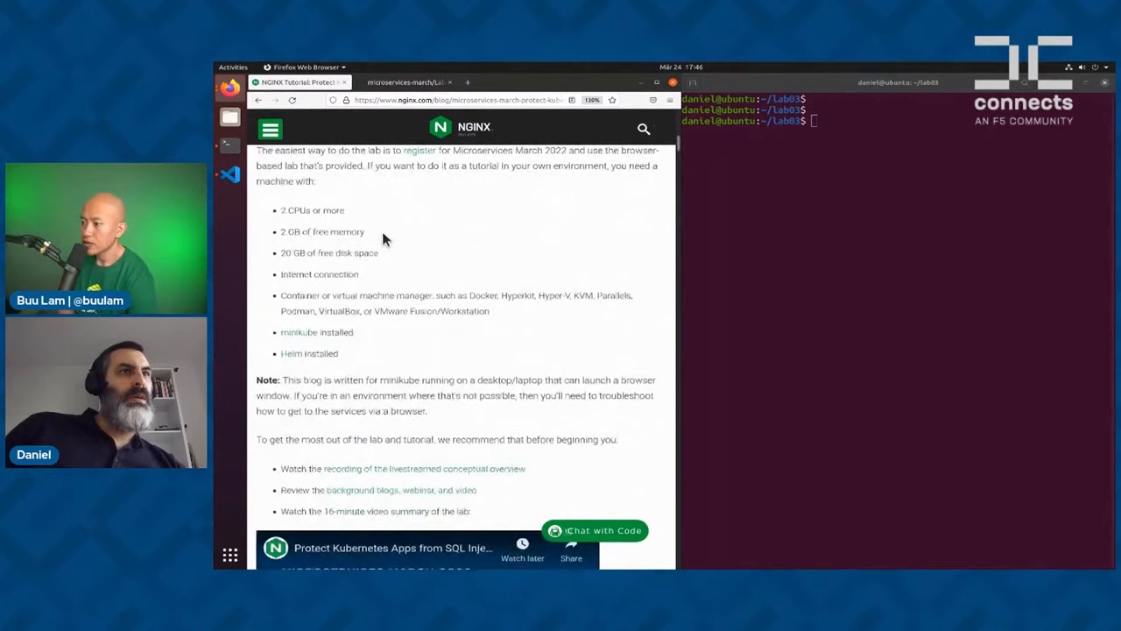
pyautogui.scroll(-3)
pyautogui.write('miniku')
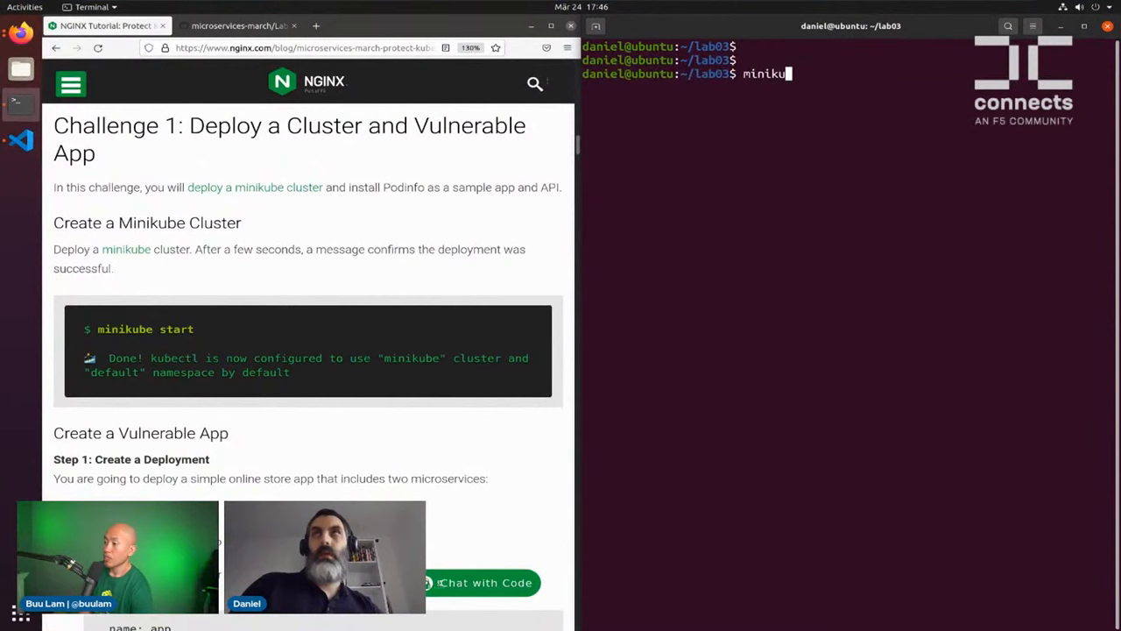
# Run minikube start and wait for kubectl to be configured for the minikube cluster
pyautogui.write('be start')
pyautogui.press('Return')
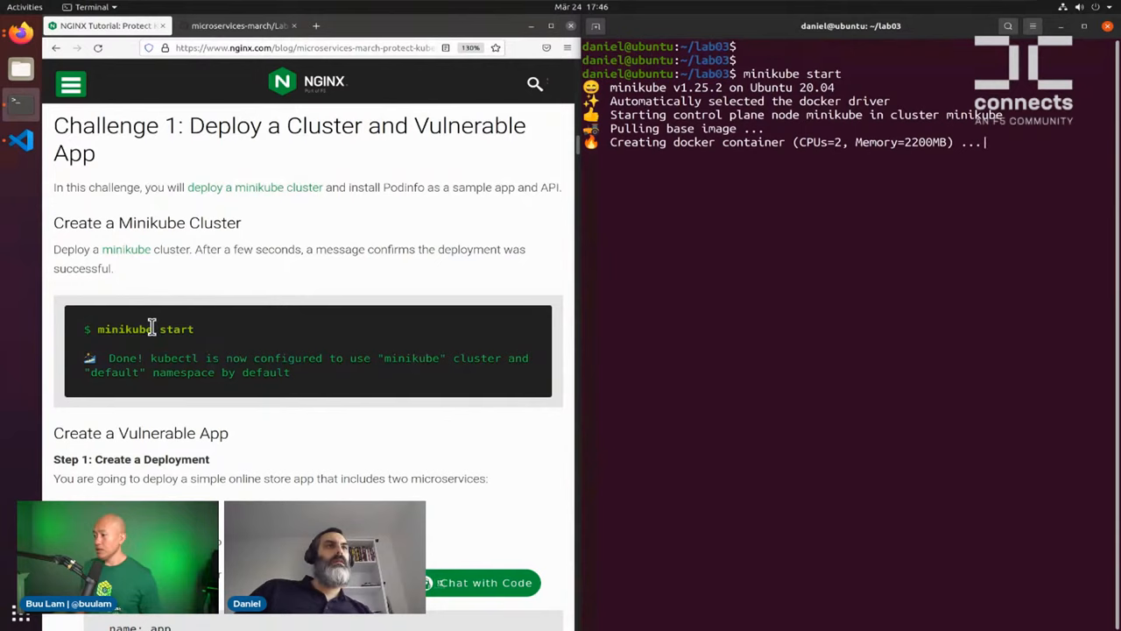
pyautogui.moveTo(175, 327)
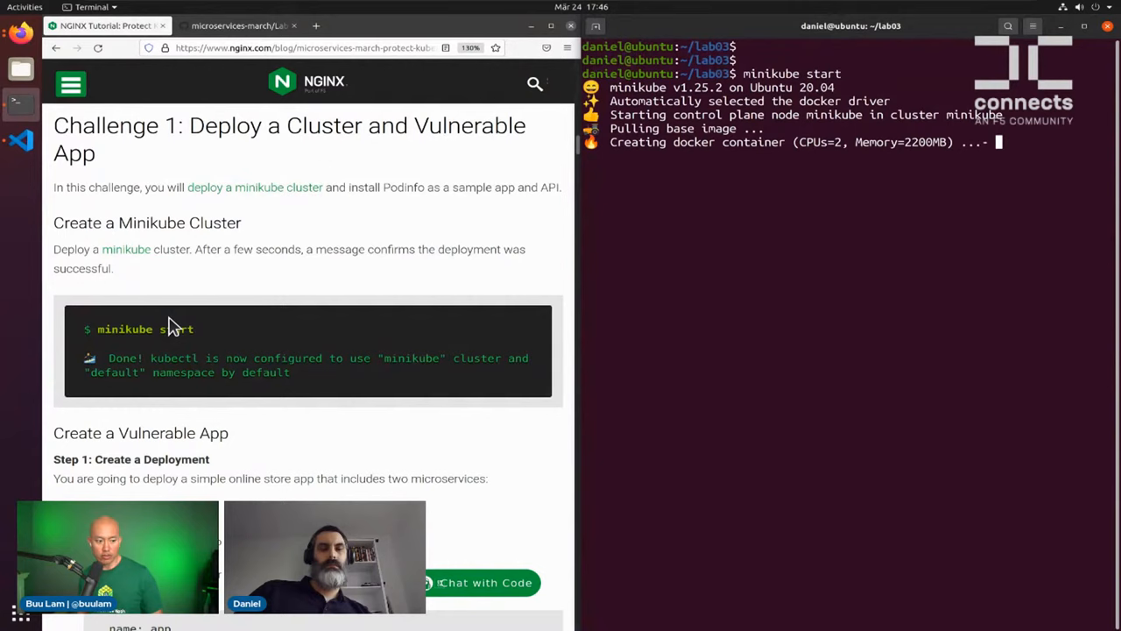
pyautogui.moveTo(278, 217)
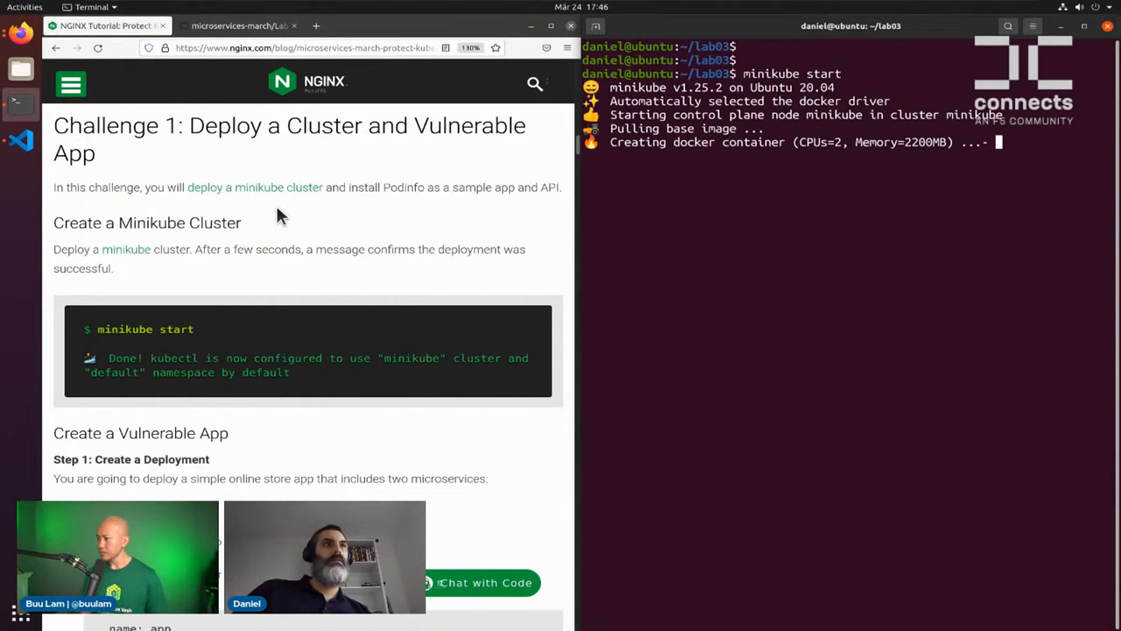
pyautogui.moveTo(273, 245)
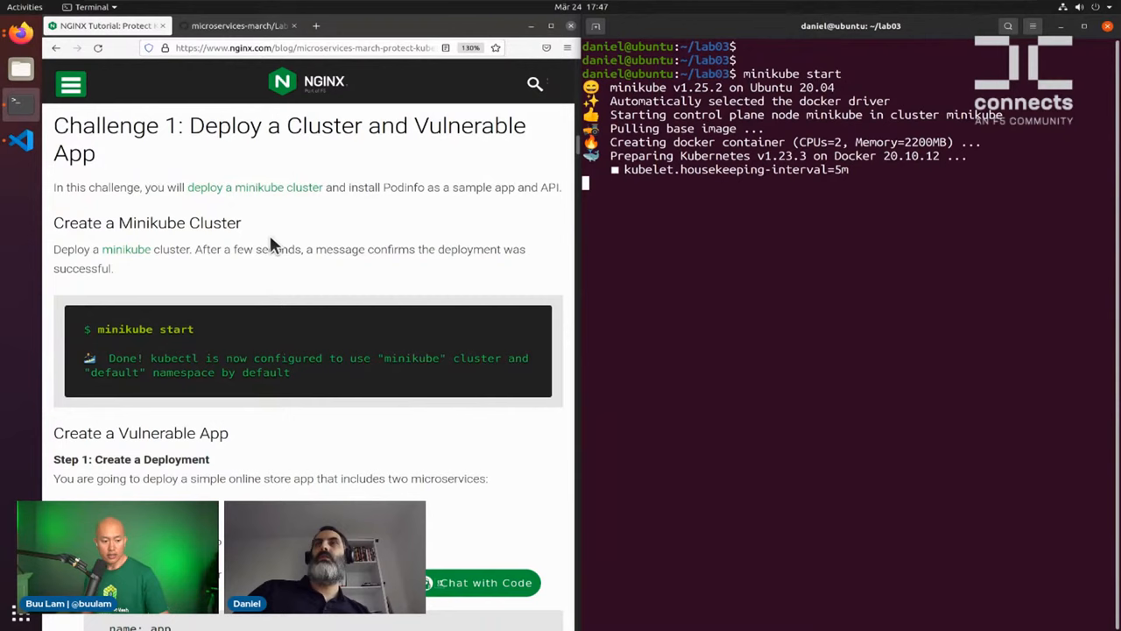
pyautogui.scroll(-3)
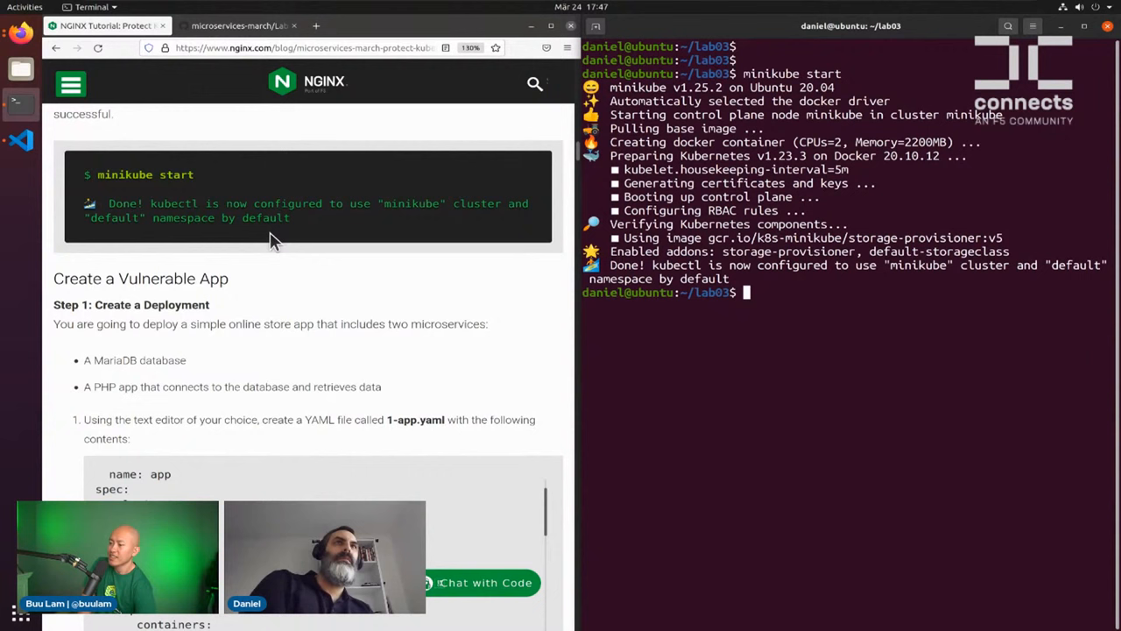
# Run kubectl apply -f 1-app.yaml to create the app and db deployments and services
pyautogui.scroll(-3)
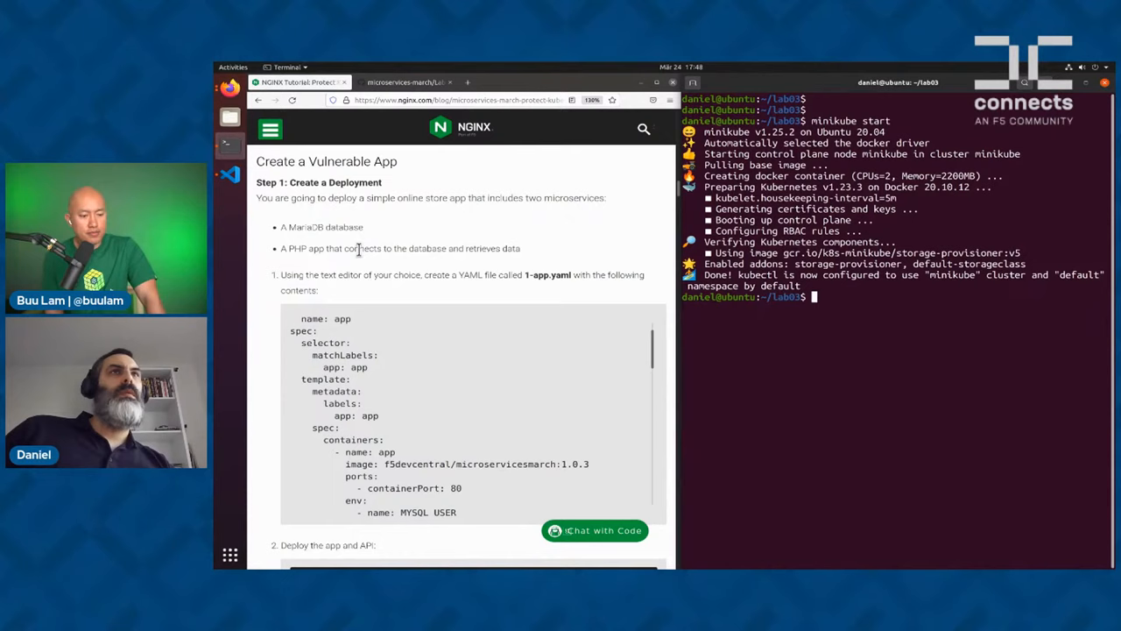
pyautogui.moveTo(526, 301)
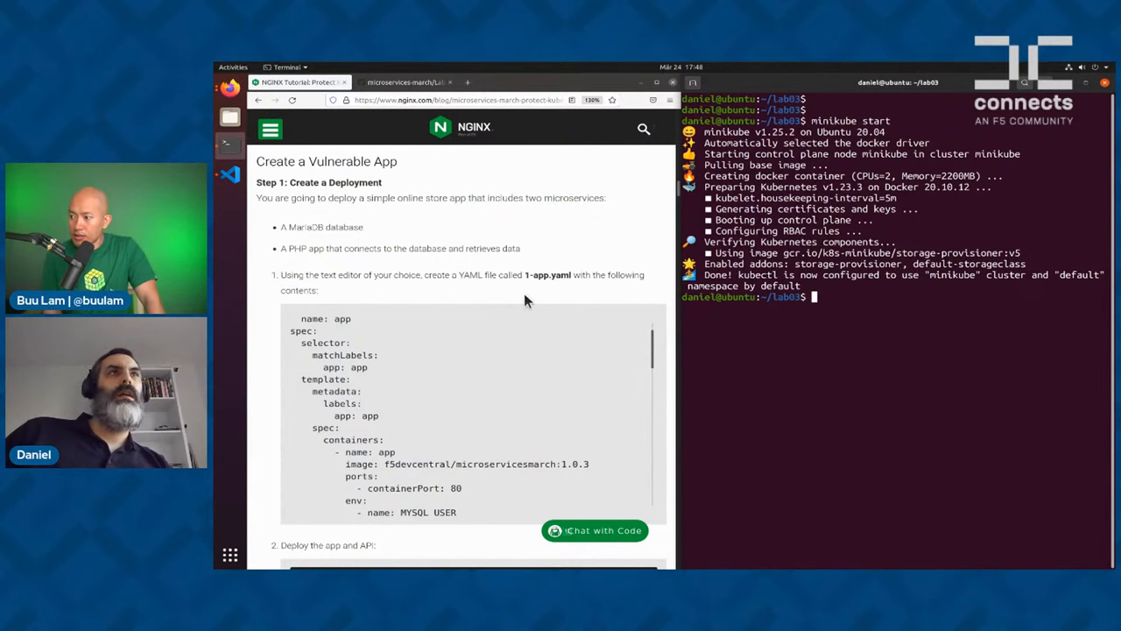
pyautogui.scroll(-3)
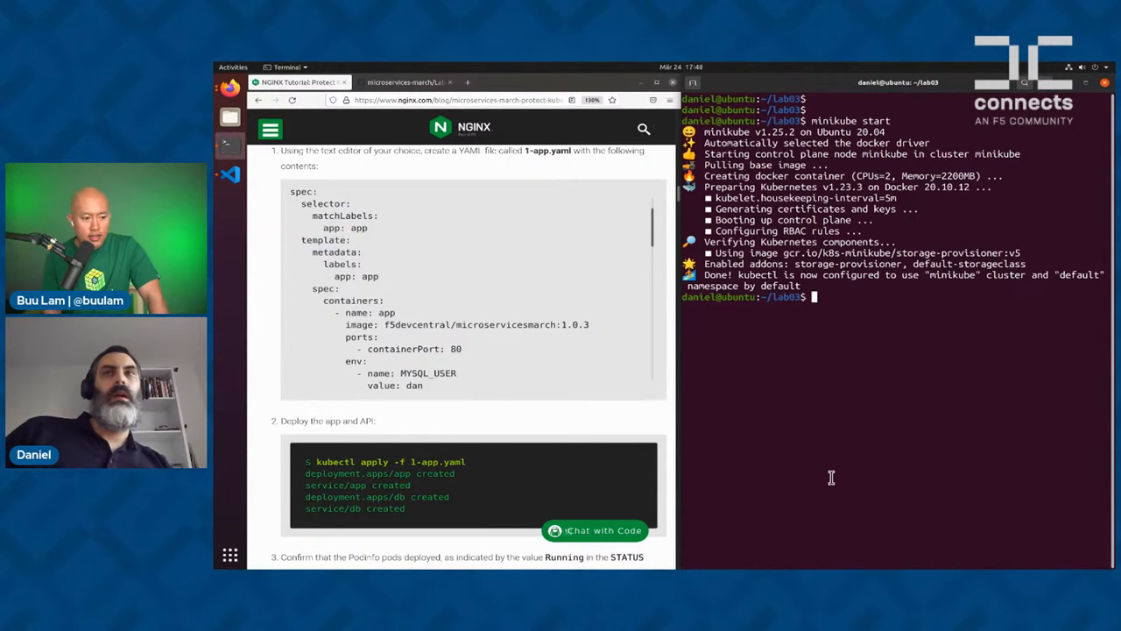
pyautogui.write('kubectl ap')
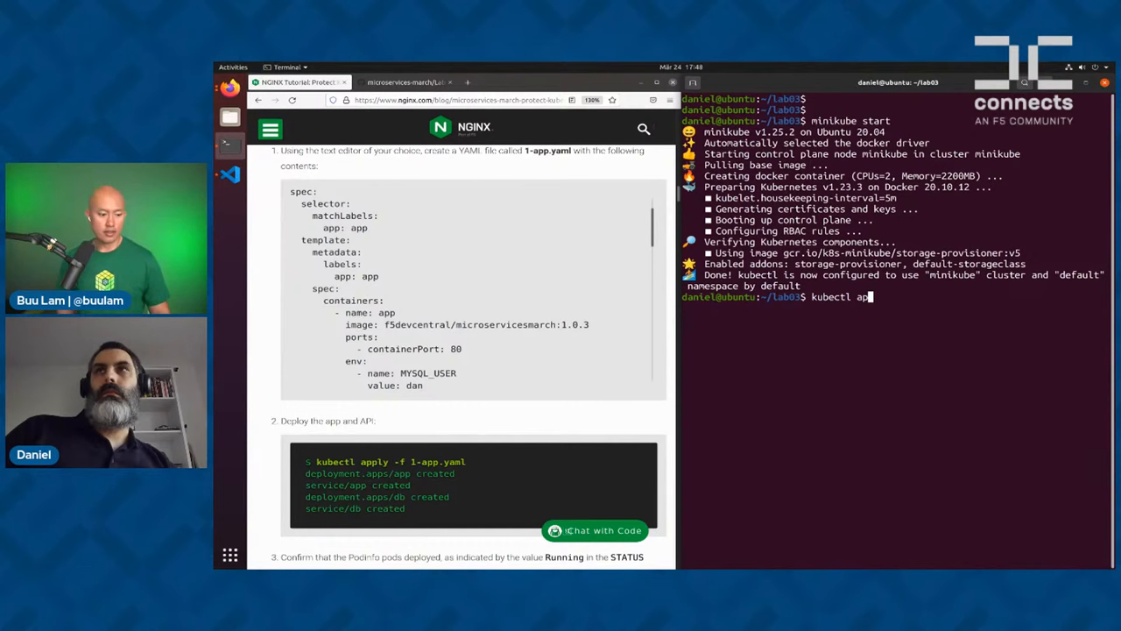
pyautogui.write('ply -f 1-app.yaml')
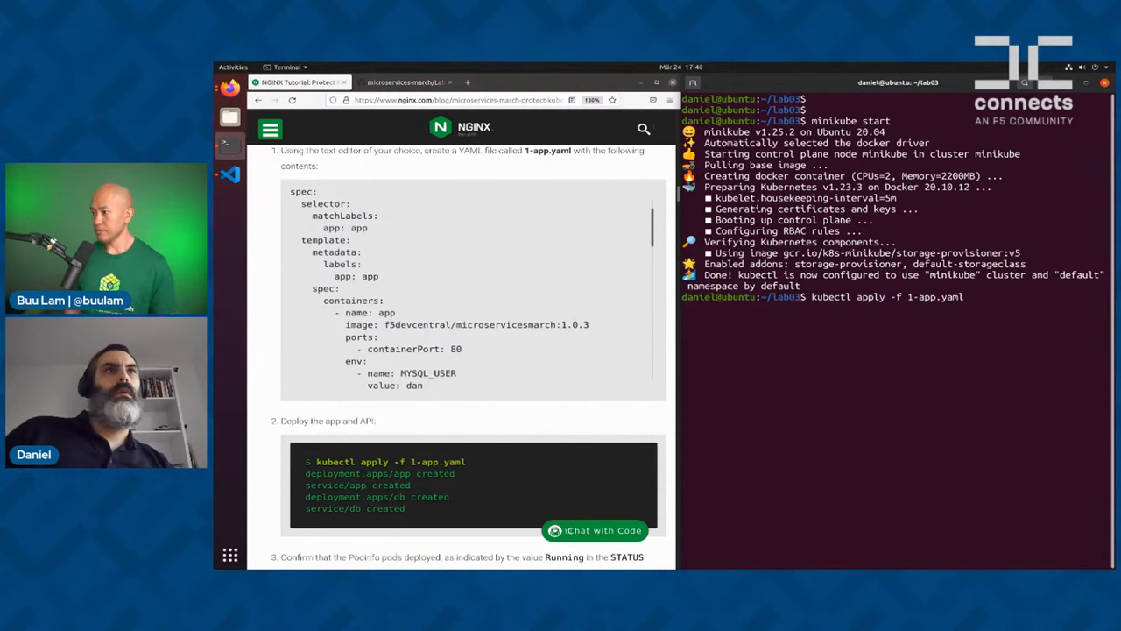
pyautogui.press('Return')
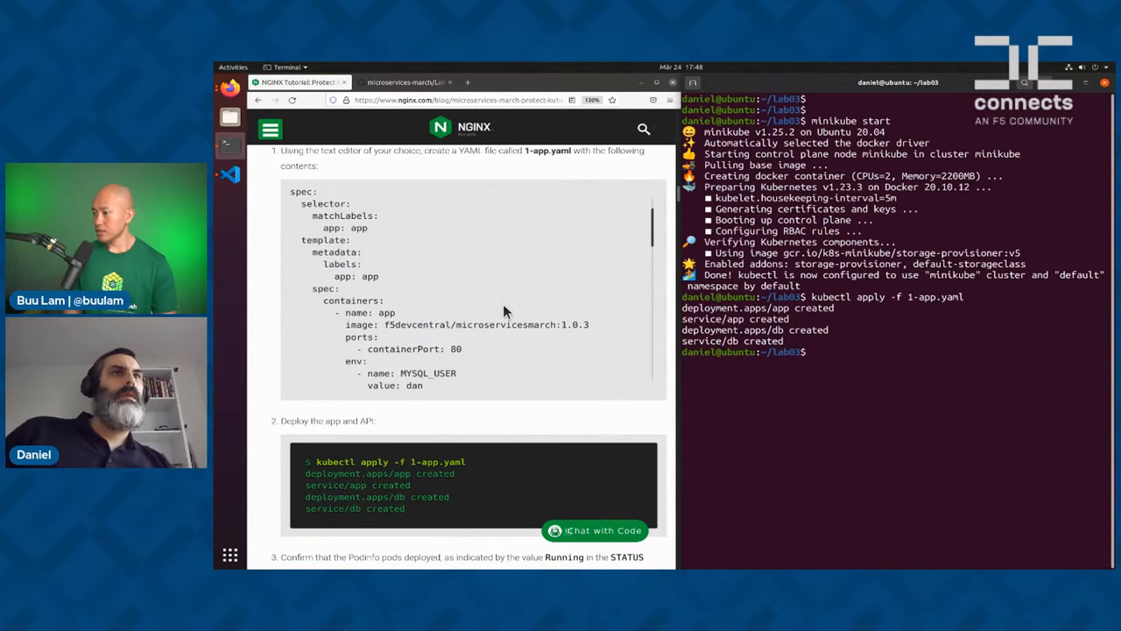
# Scroll the tutorial down to the next kubectl step after the deployment
pyautogui.scroll(-3)
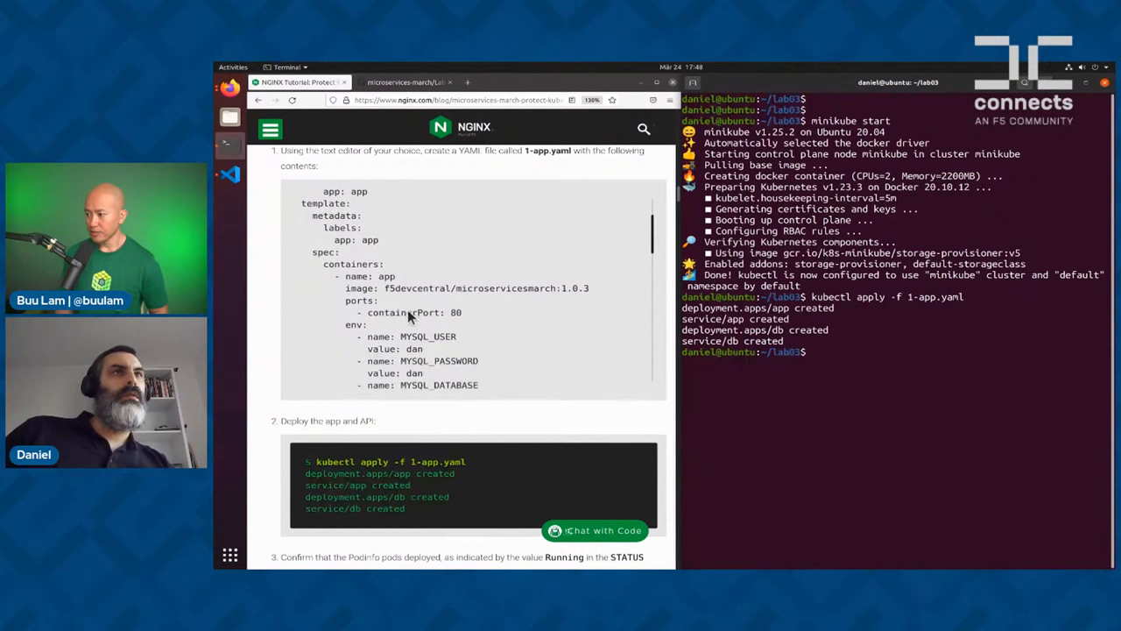
pyautogui.scroll(-3)
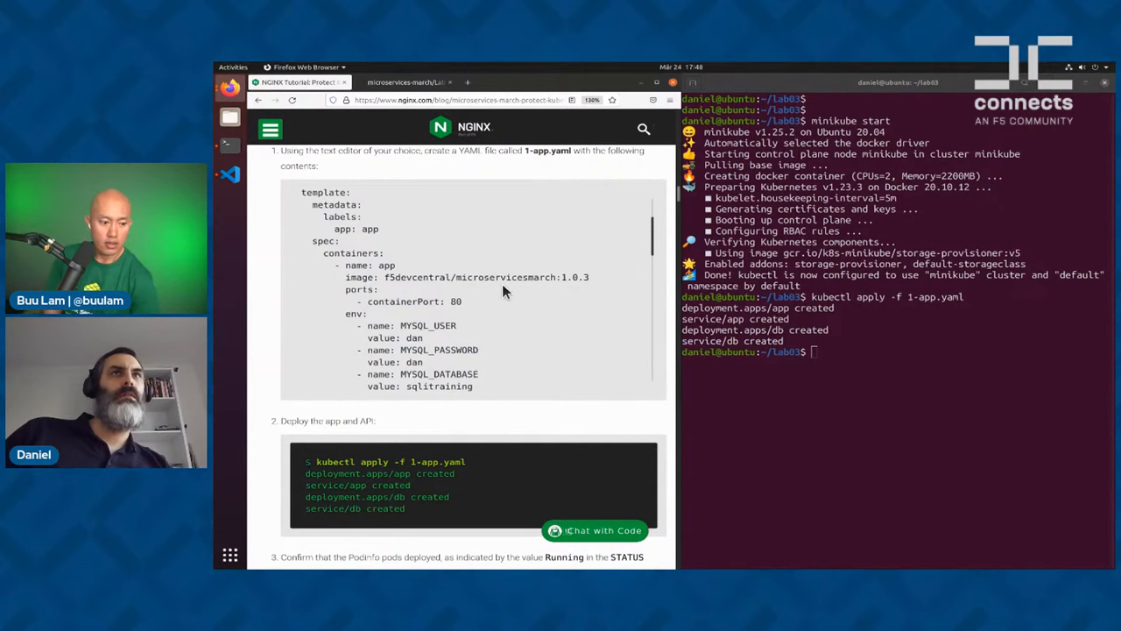
pyautogui.scroll(-3)
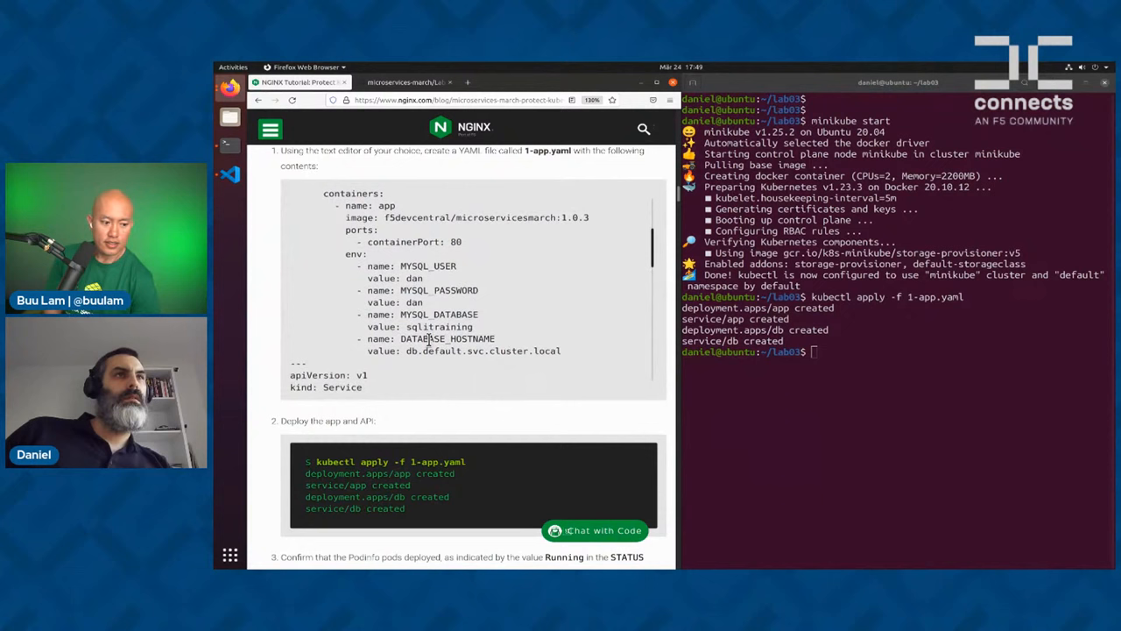
pyautogui.scroll(-3)
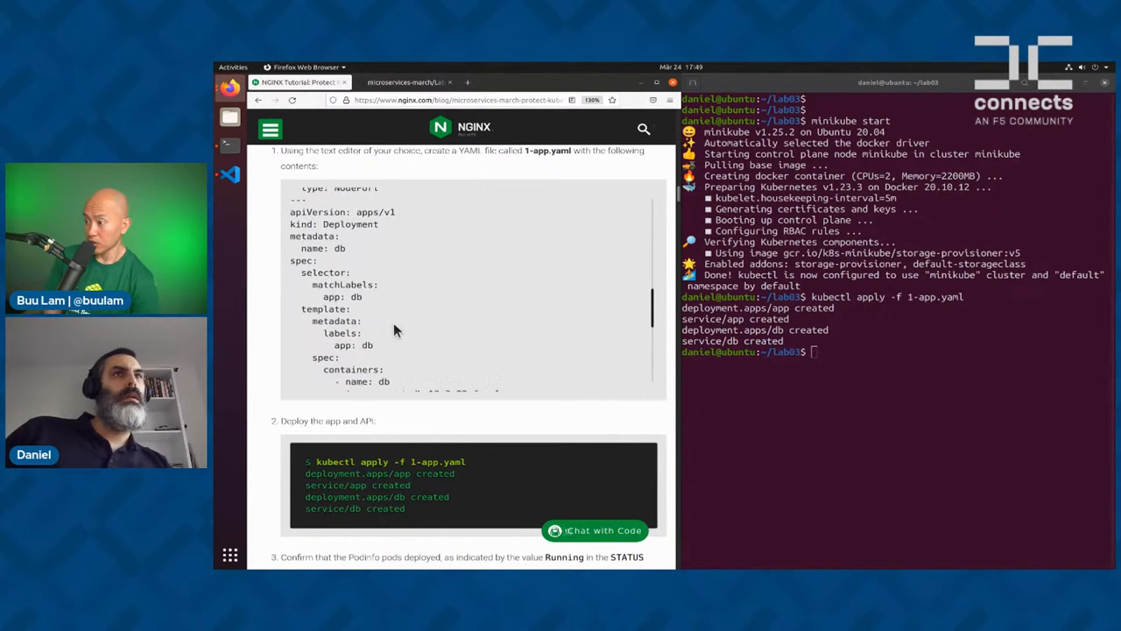
pyautogui.scroll(-3)
pyautogui.write('kub')
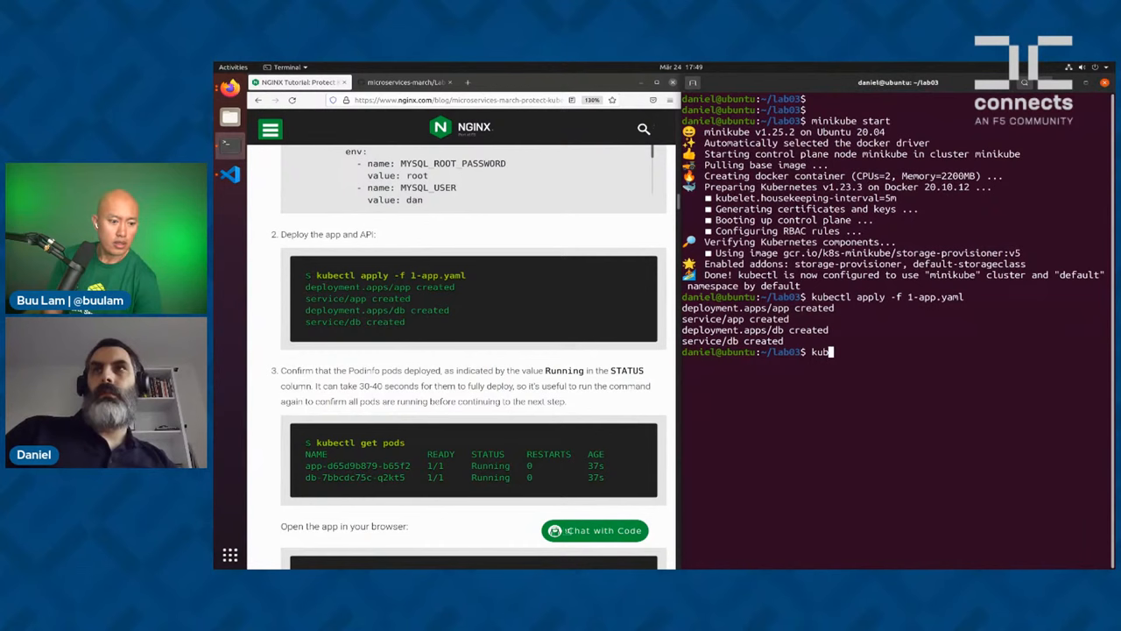
# Run kubectl get pods repeatedly until app and db pods show 1/1 Running
pyautogui.write('ectl get pods')
pyautogui.press('Return')
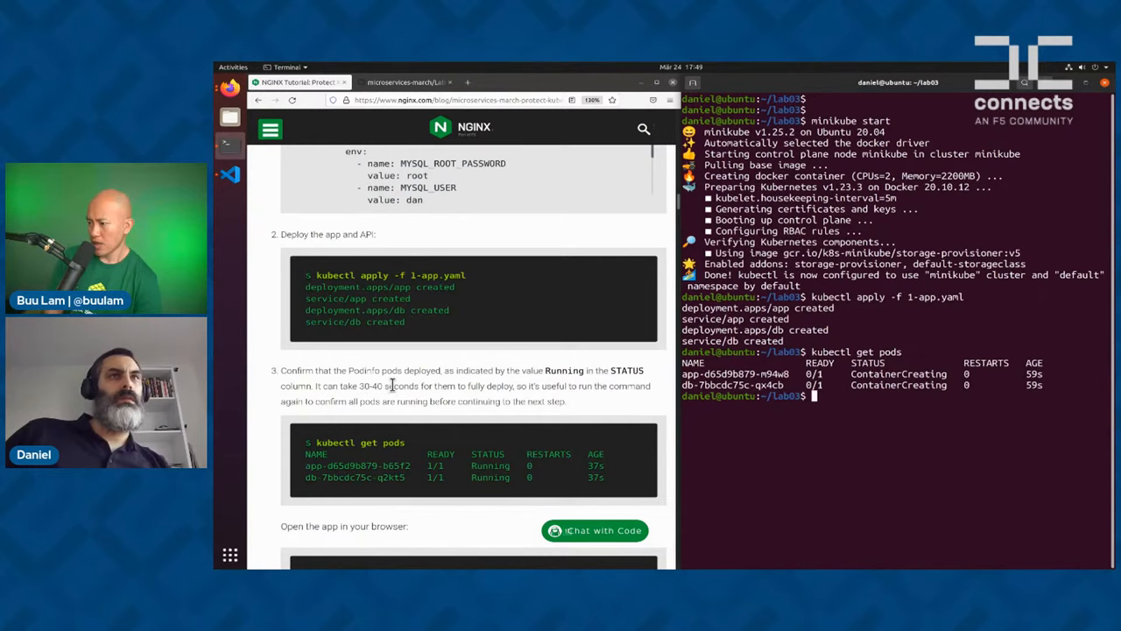
pyautogui.scroll(-3)
pyautogui.write('kubectl get pods')
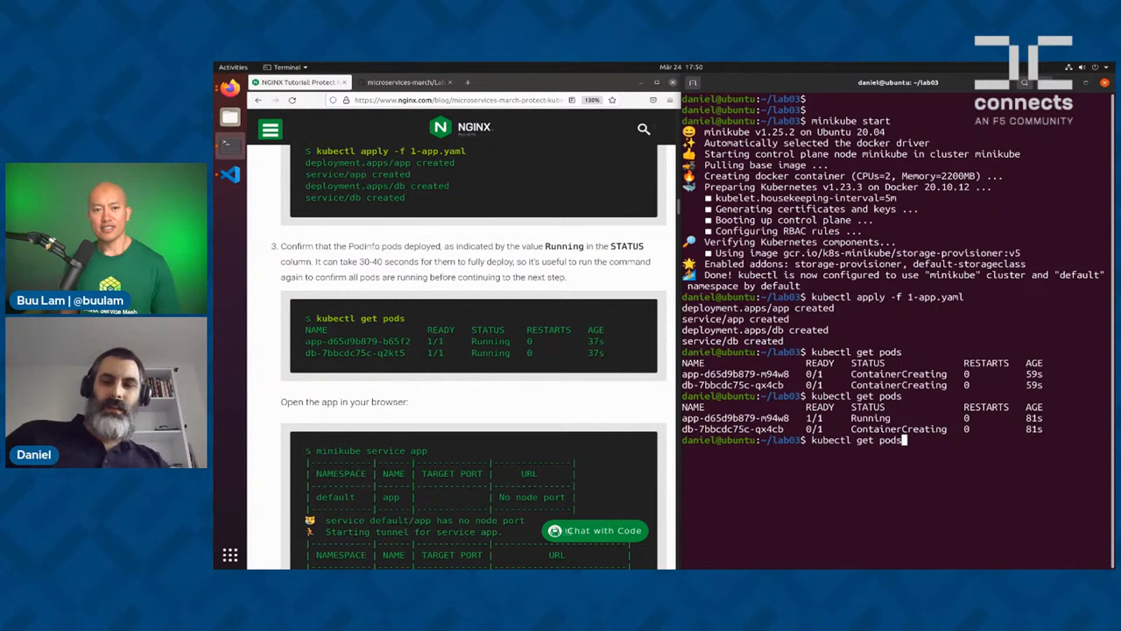
pyautogui.press('Return')
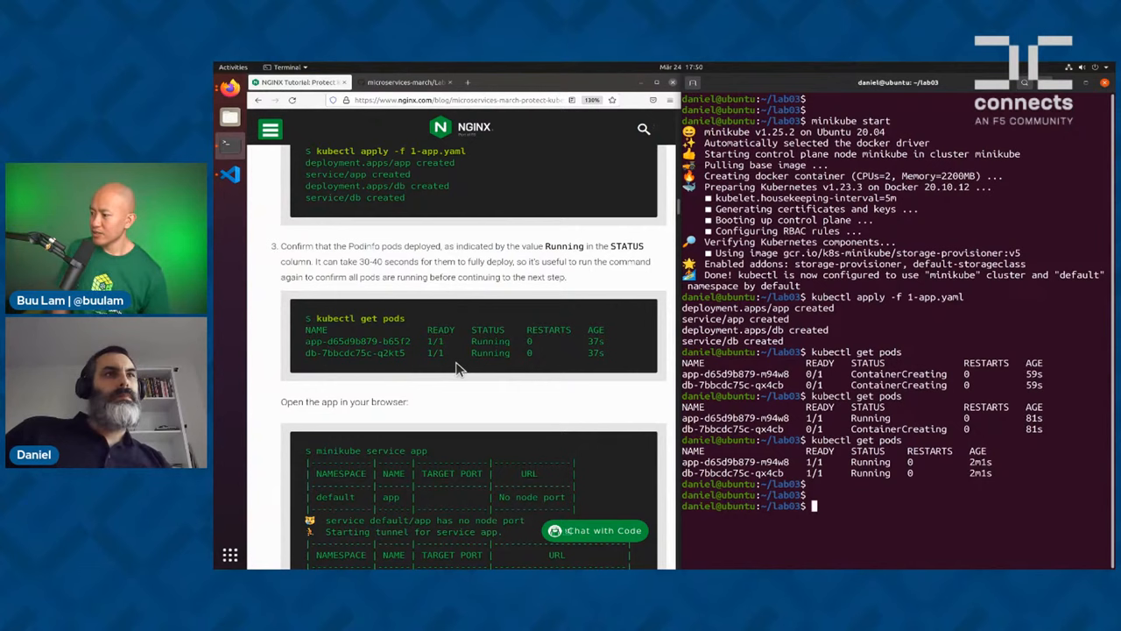
pyautogui.scroll(-3)
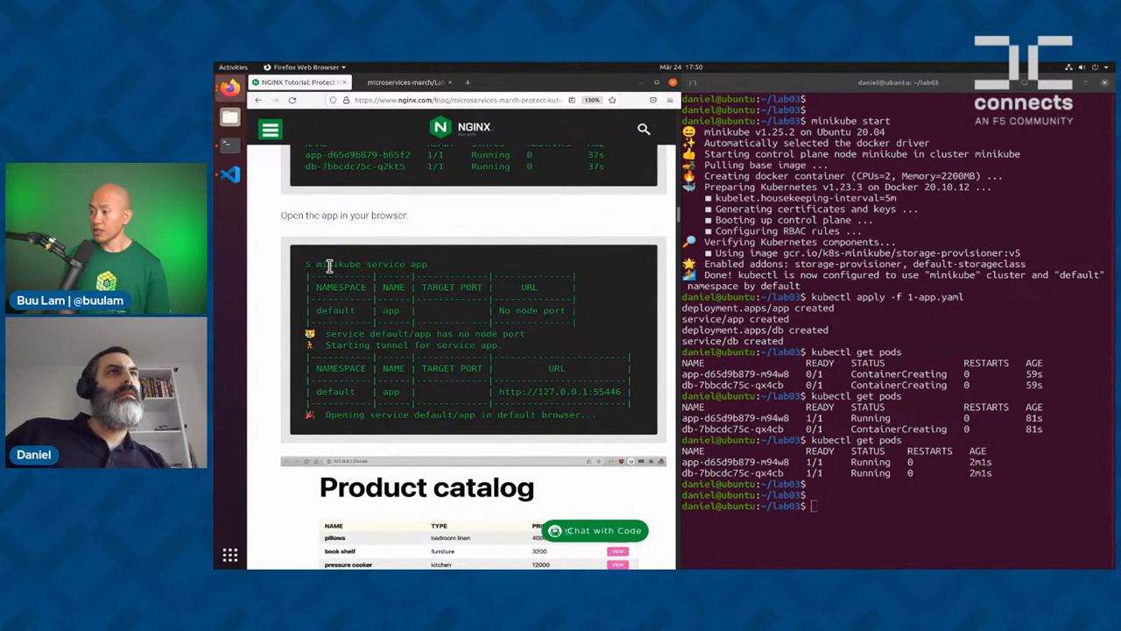
pyautogui.write('minu')
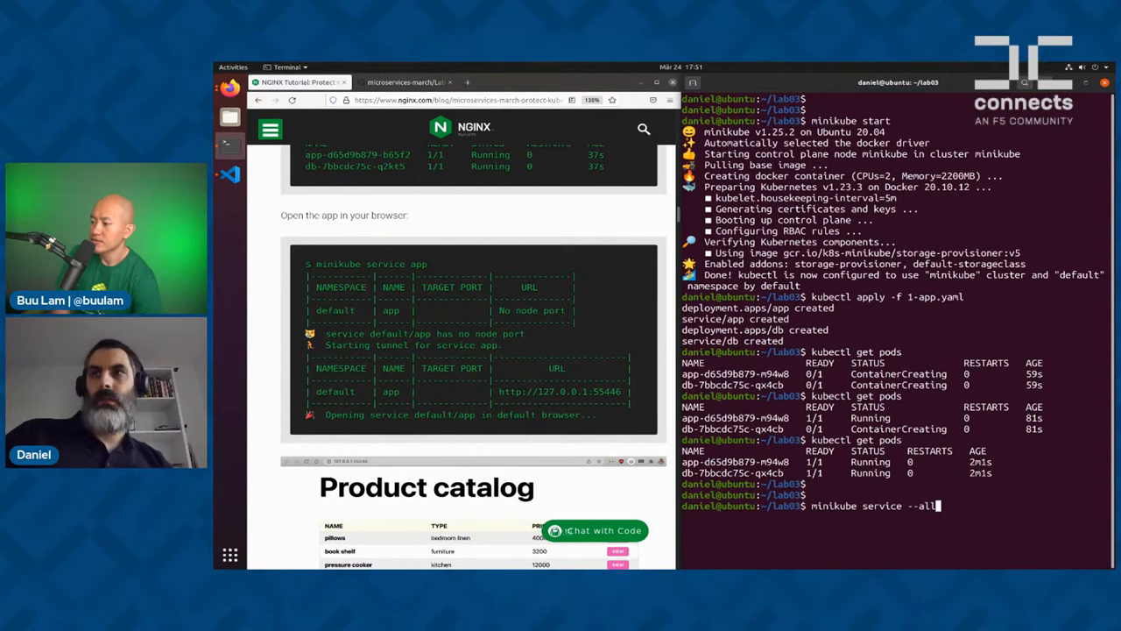
pyautogui.press('Return')
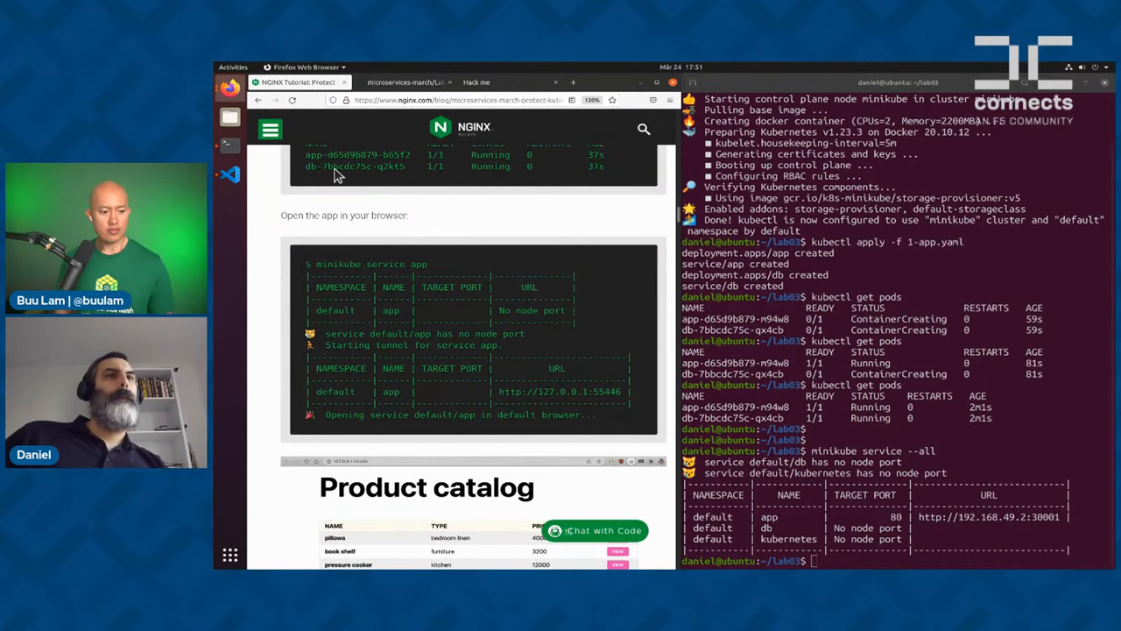
pyautogui.scroll(-3)
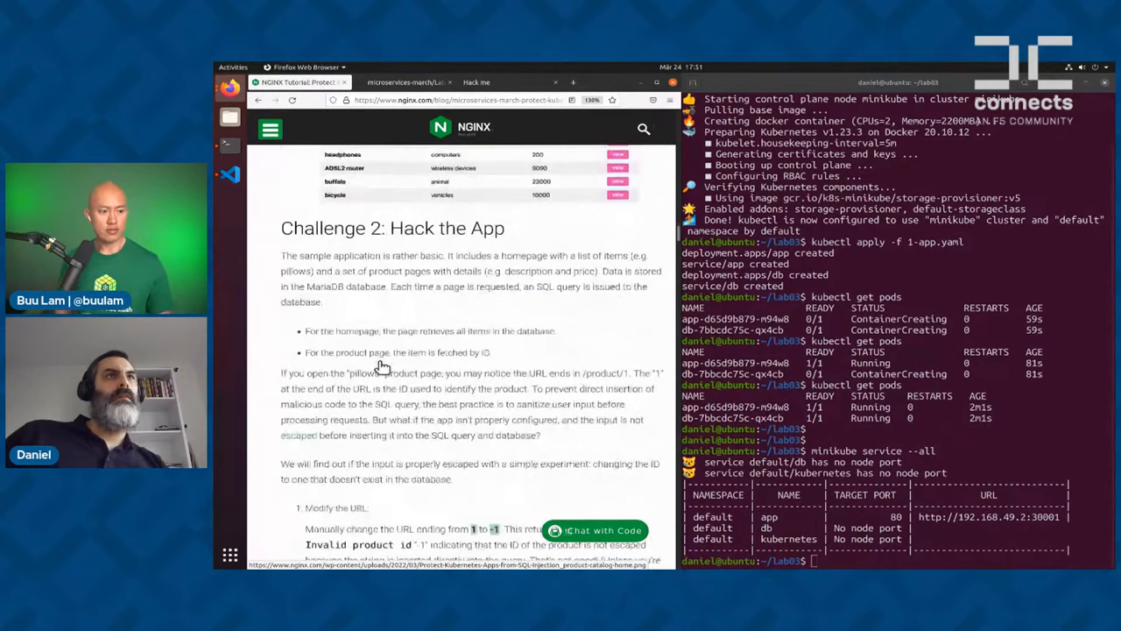
# Review the Challenge 2 text and view the book shelf product in the catalog app
pyautogui.scroll(-3)
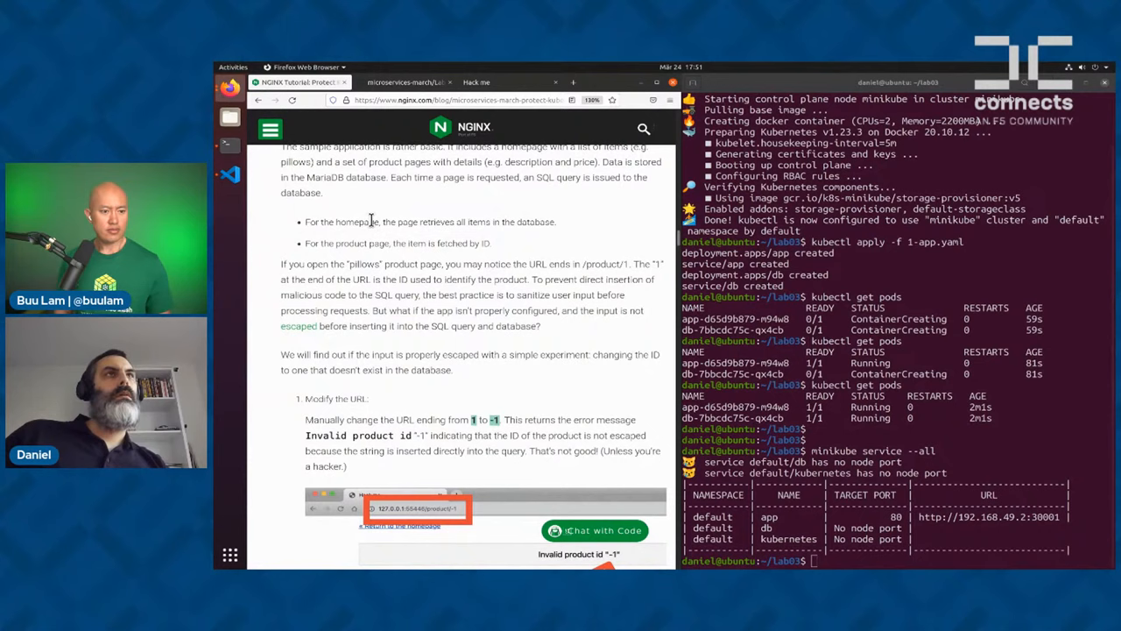
pyautogui.scroll(3)
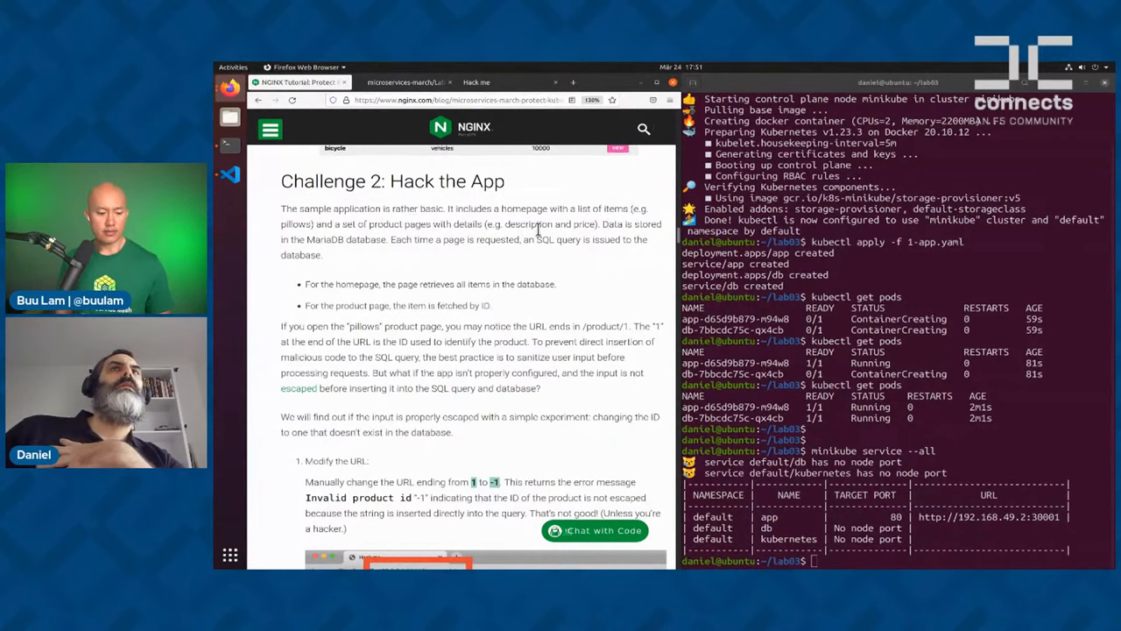
pyautogui.scroll(-3)
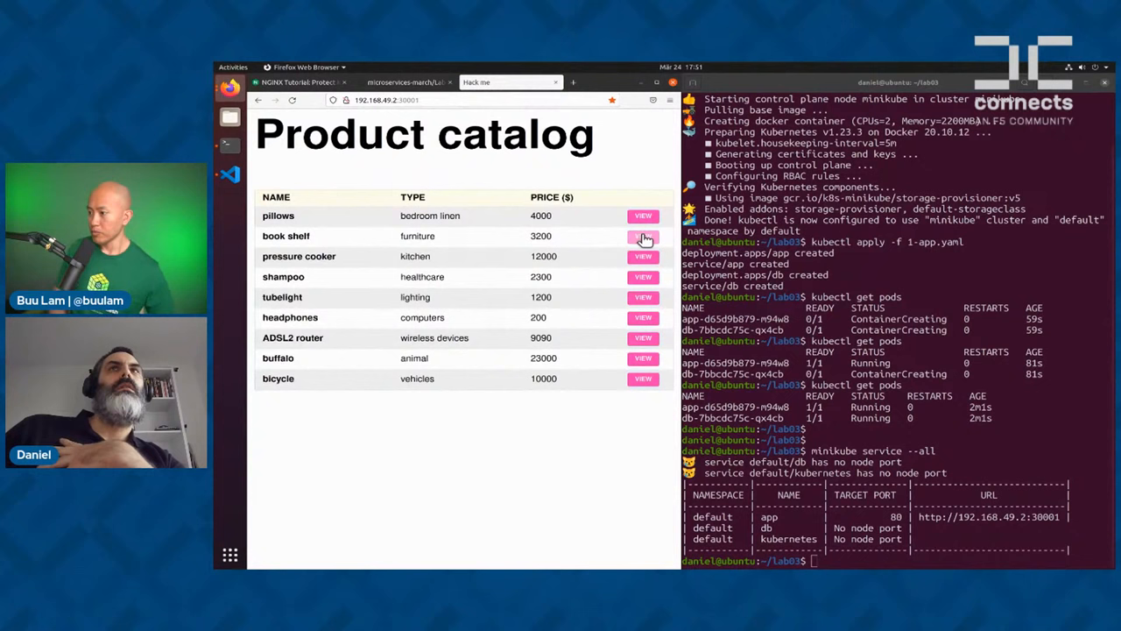
pyautogui.click(642, 236)
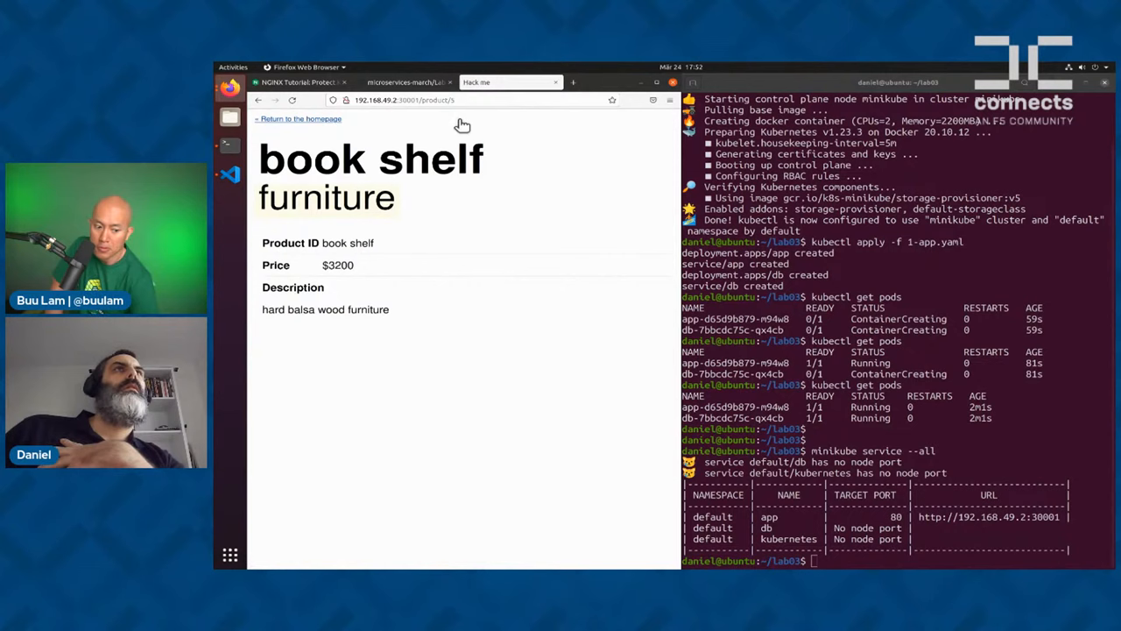
# Read further Challenge 2 instructions, then return to the catalog tab to edit its URL
pyautogui.click(297, 83)
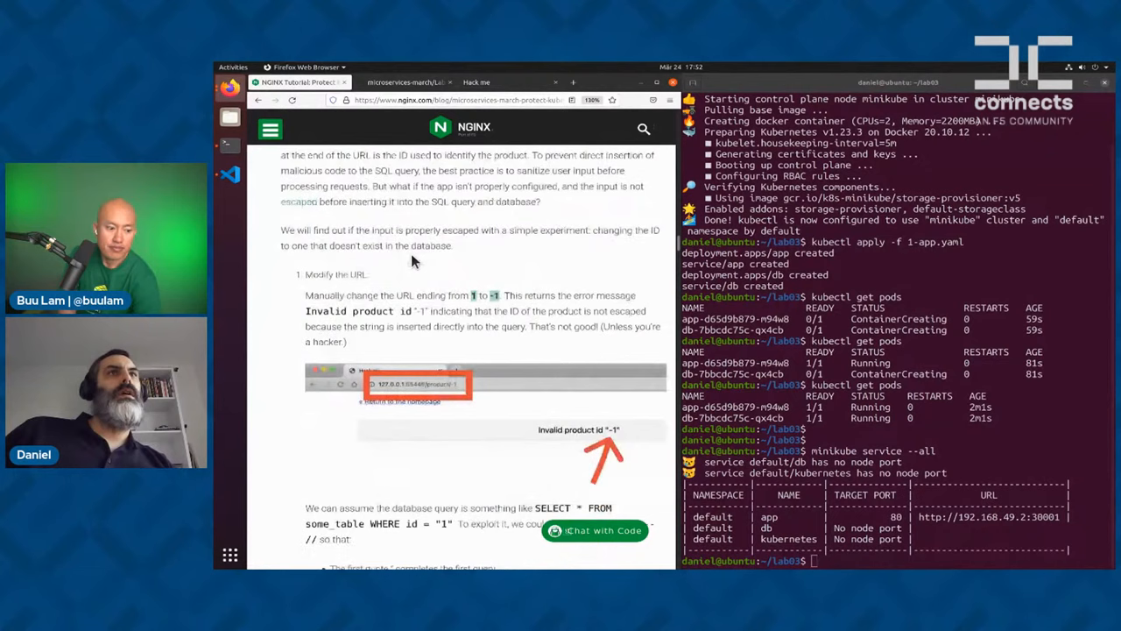
pyautogui.scroll(-3)
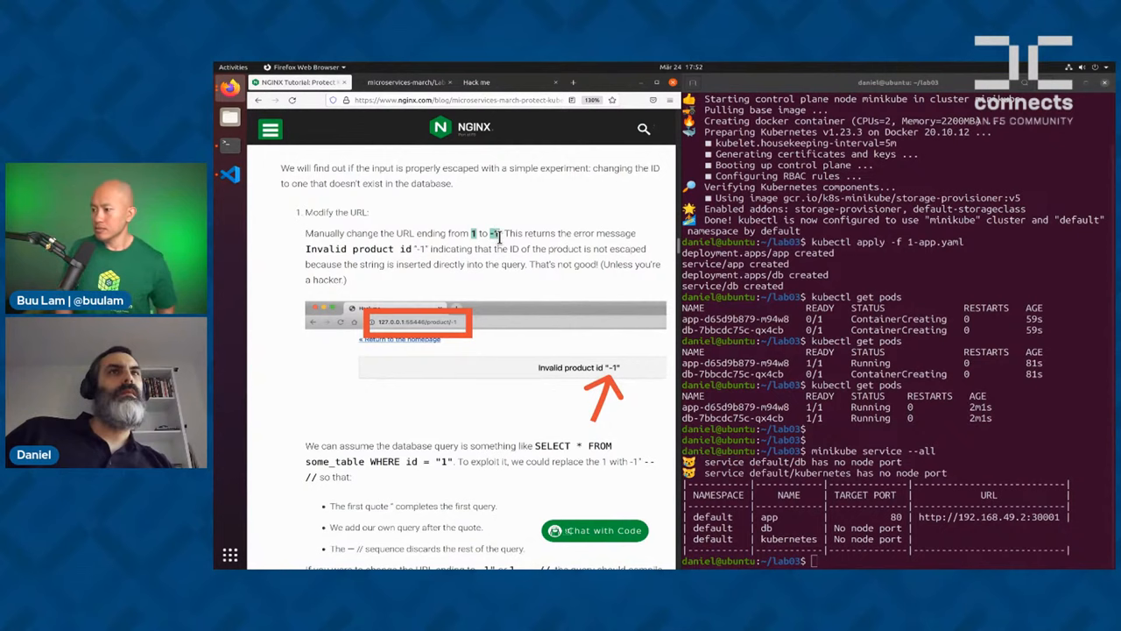
pyautogui.scroll(-3)
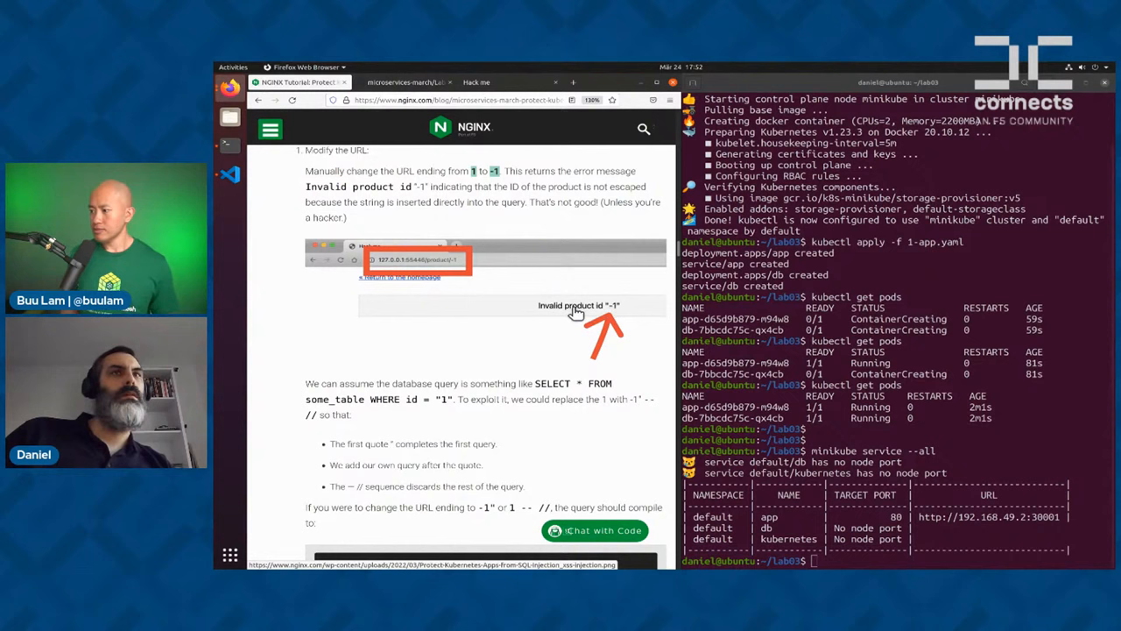
pyautogui.click(477, 82)
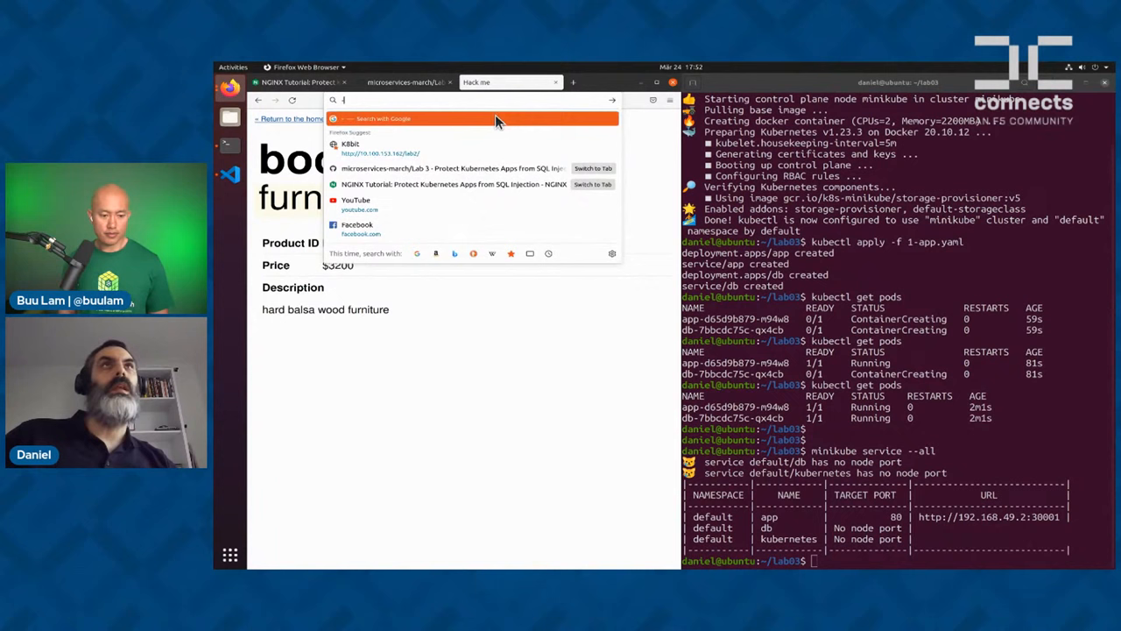
# Enter 192.168.49.2:30001/product/5 and read the tutorial's explanation of product-ID SQL injection
pyautogui.write('192.168.49.2:30001/product/5')
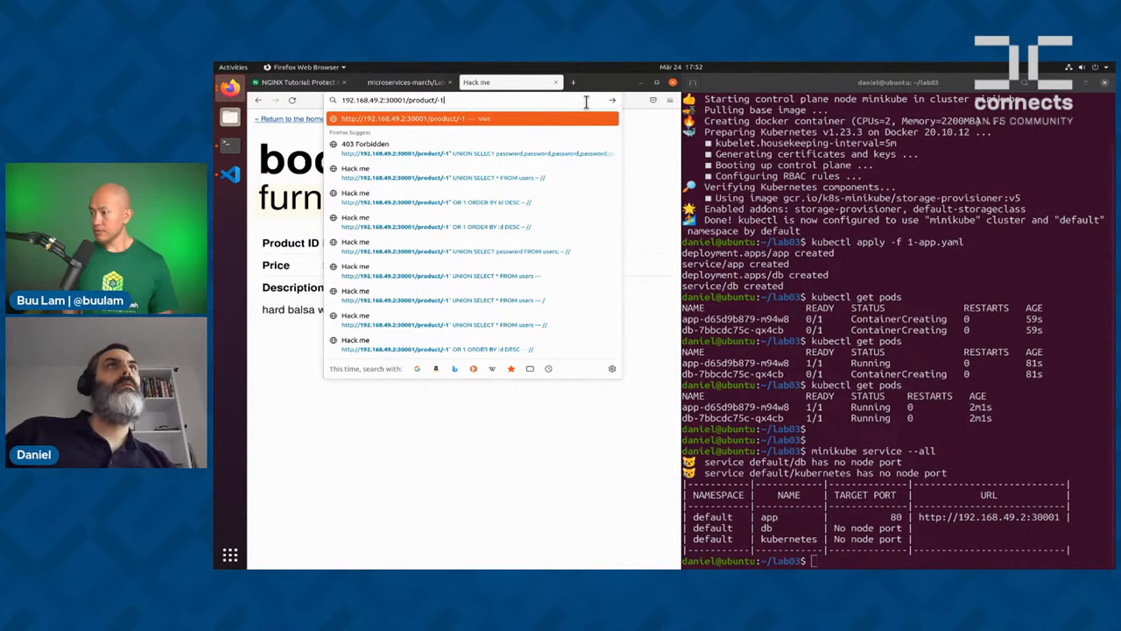
pyautogui.click(298, 82)
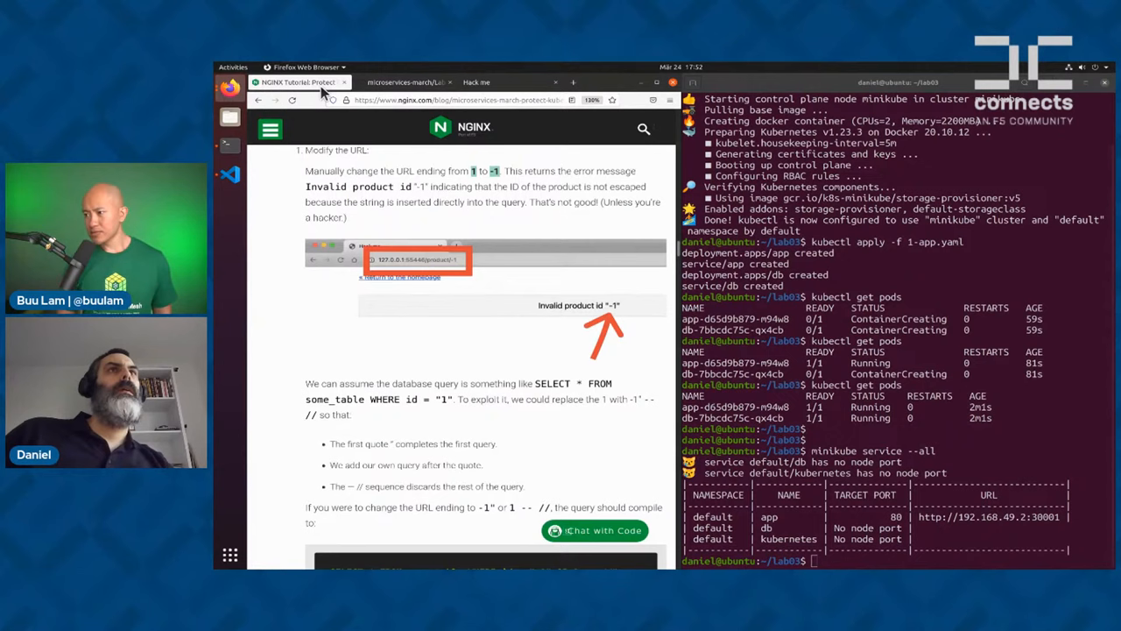
pyautogui.scroll(-3)
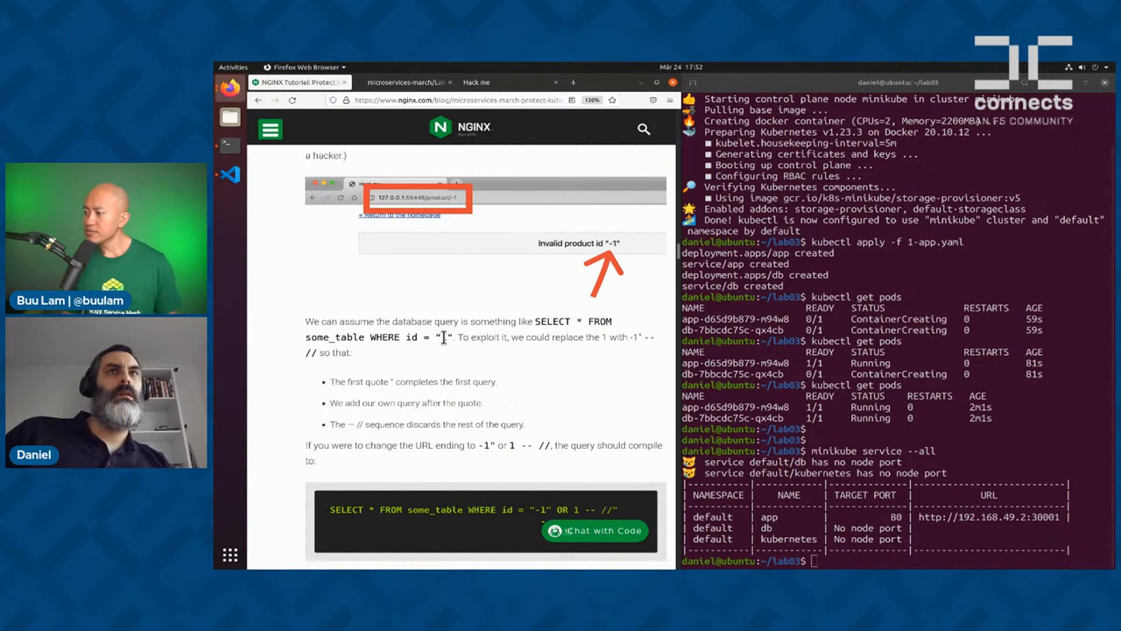
pyautogui.moveTo(569, 357)
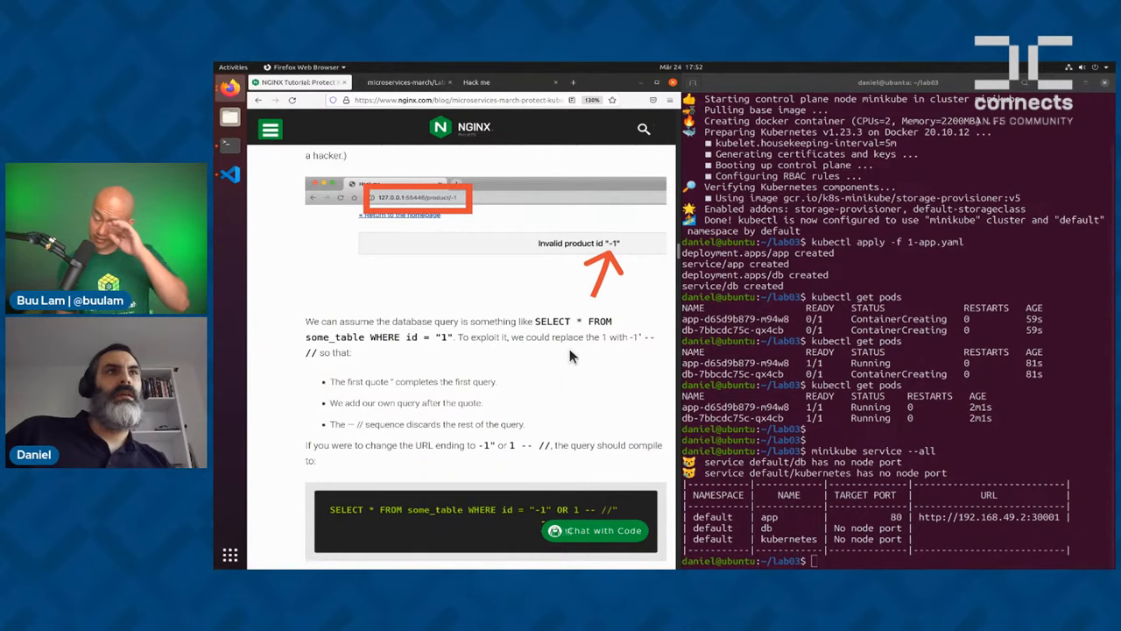
pyautogui.scroll(-3)
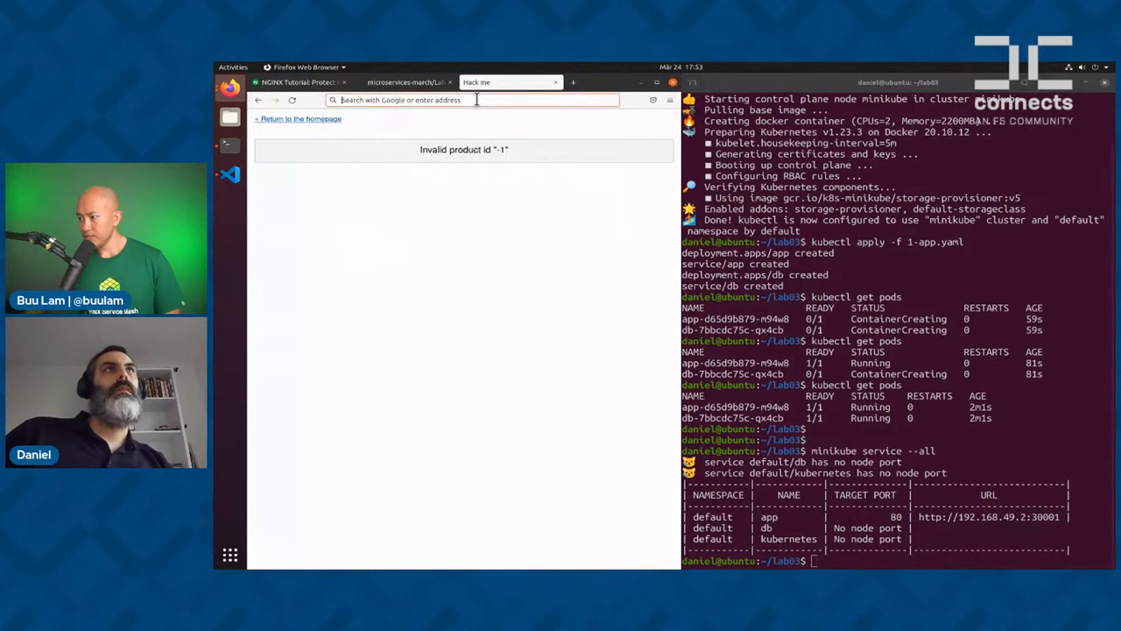
# View the pillows product page and read the tutorial's ORDER BY injection section
pyautogui.write('ht')
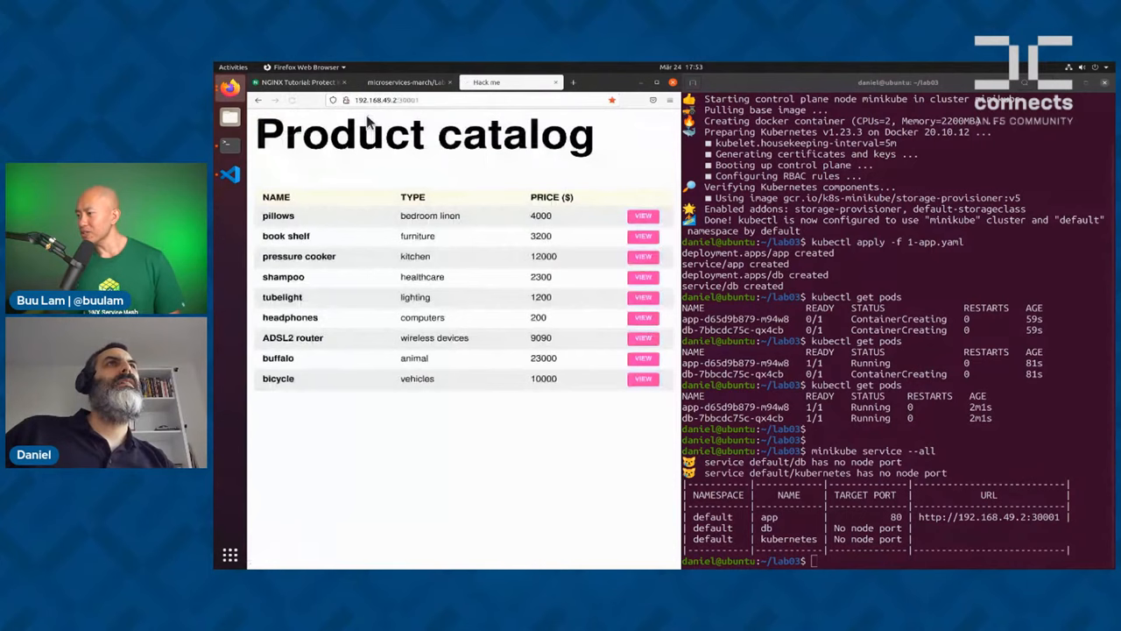
pyautogui.click(643, 234)
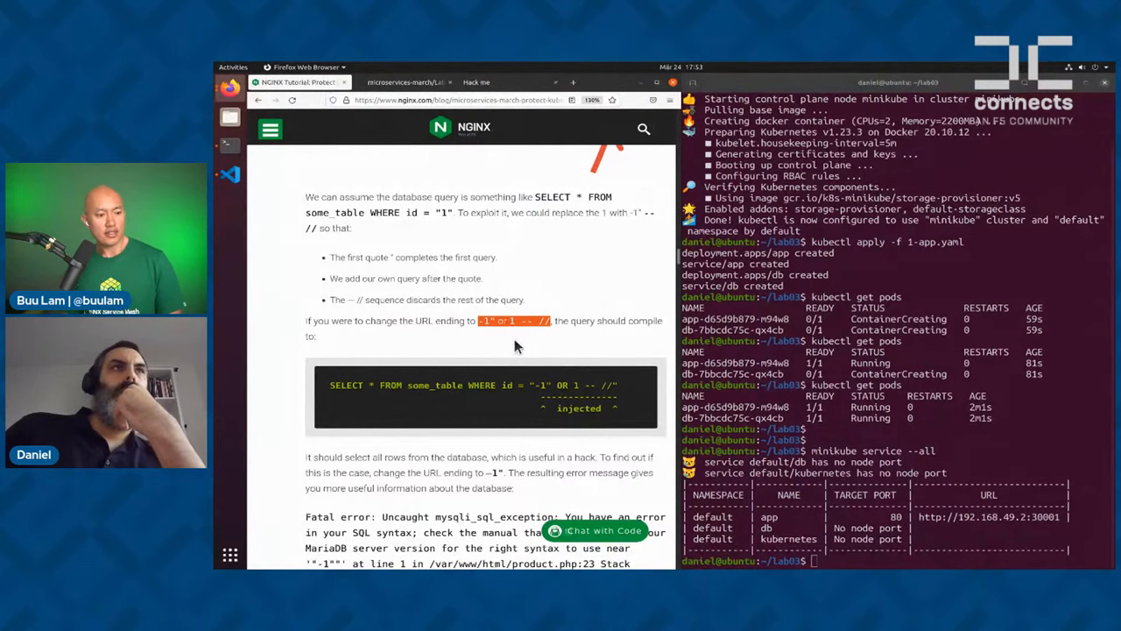
pyautogui.scroll(-3)
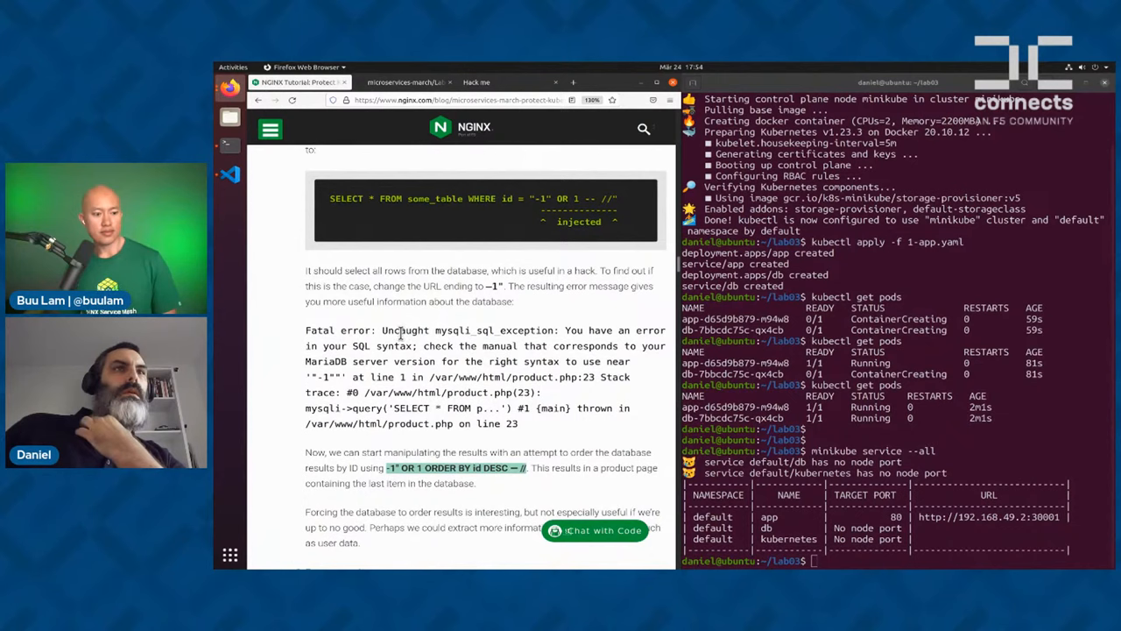
pyautogui.scroll(-3)
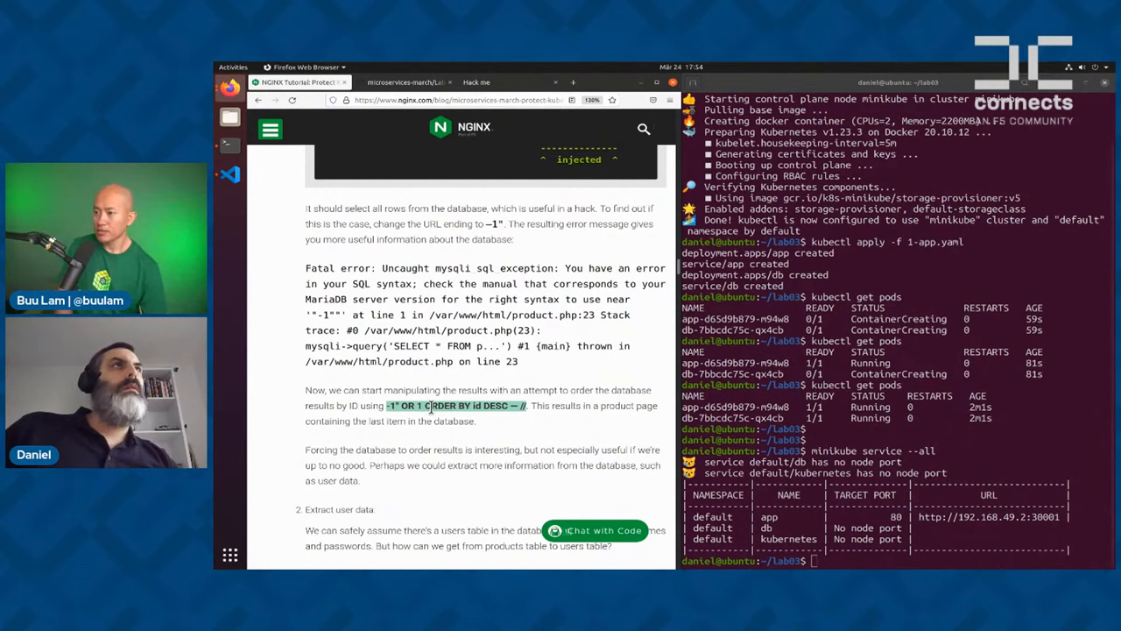
# Select the ' OR 1 ORDER BY id DESC query from my_notes.txt for the product URL
pyautogui.click(230, 173)
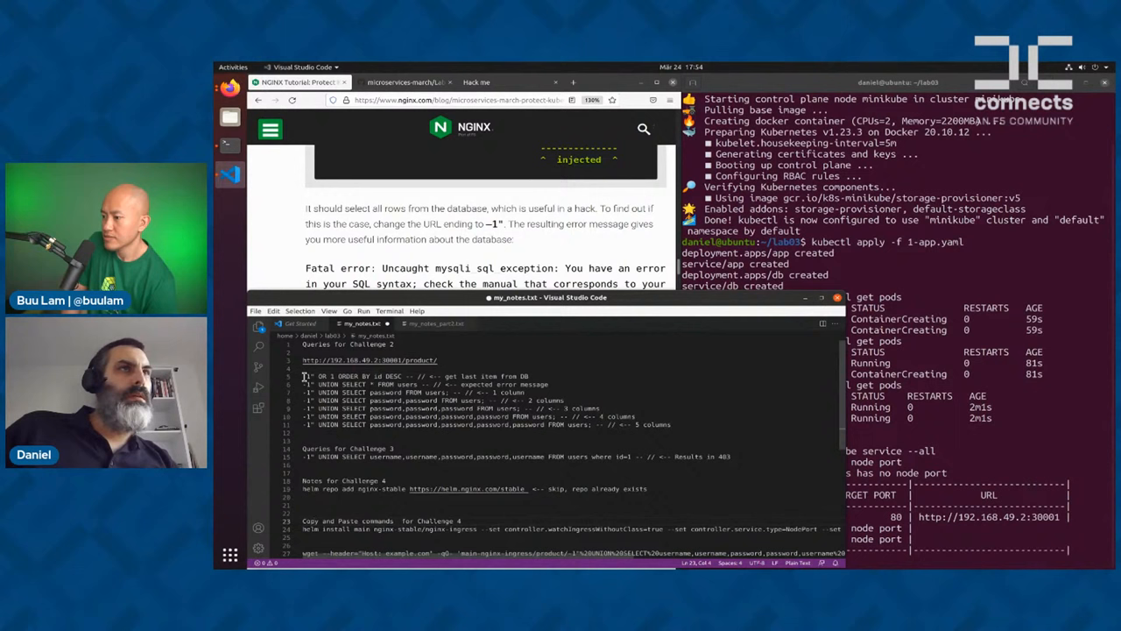
pyautogui.doubleClick(367, 374)
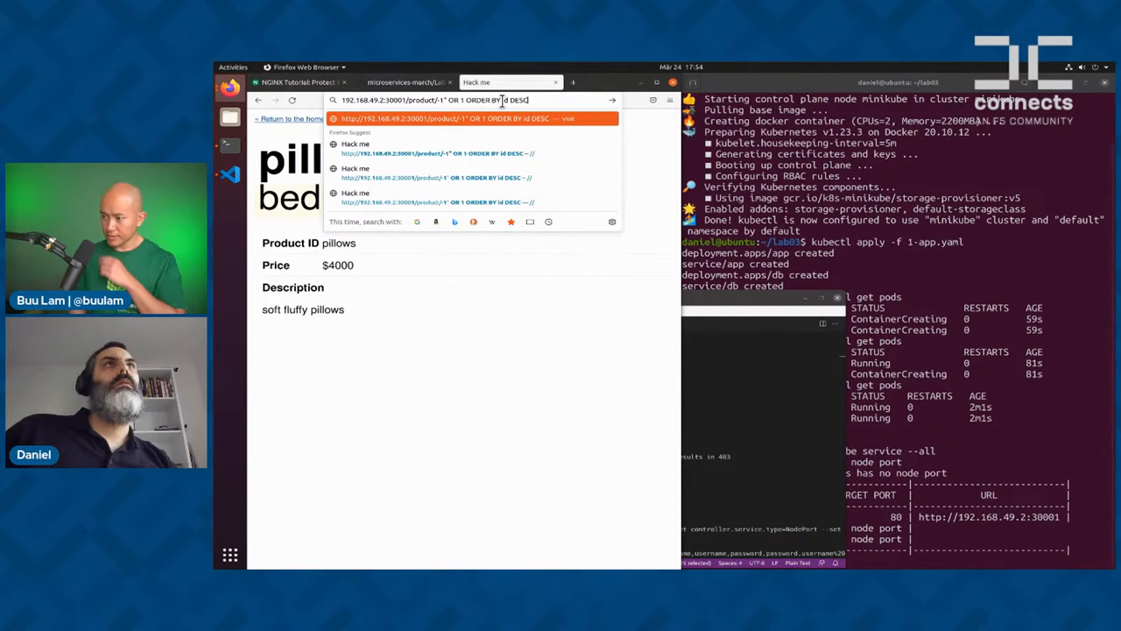
# Load the ORDER BY injection URL, compare its MariaDB syntax error with the tutorial, and reopen the notes
pyautogui.press('Return')
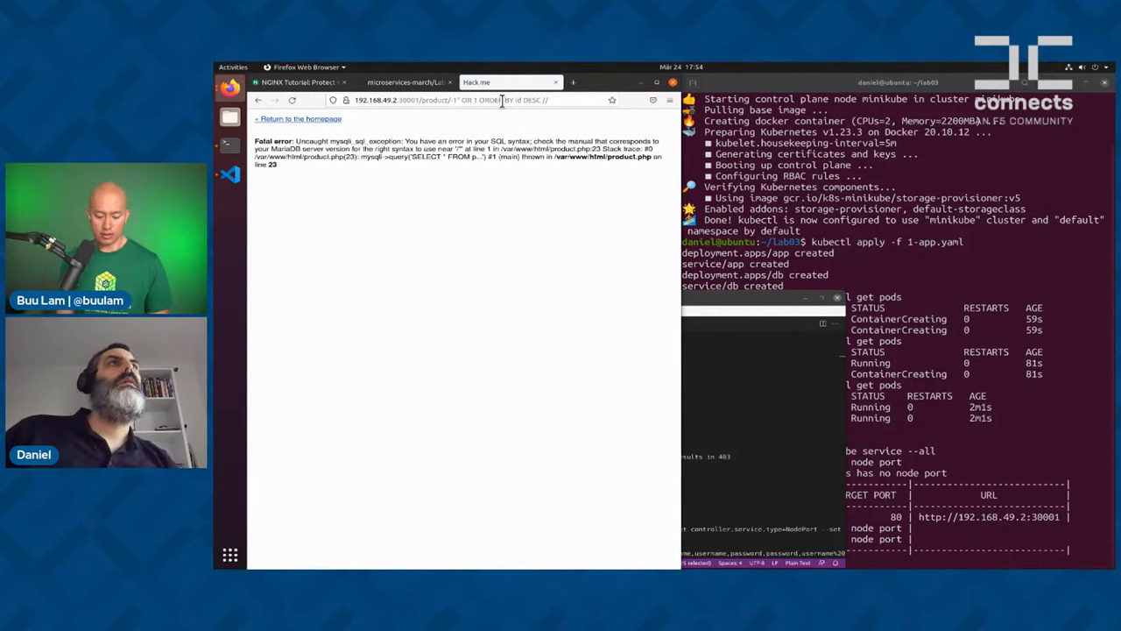
pyautogui.click(298, 82)
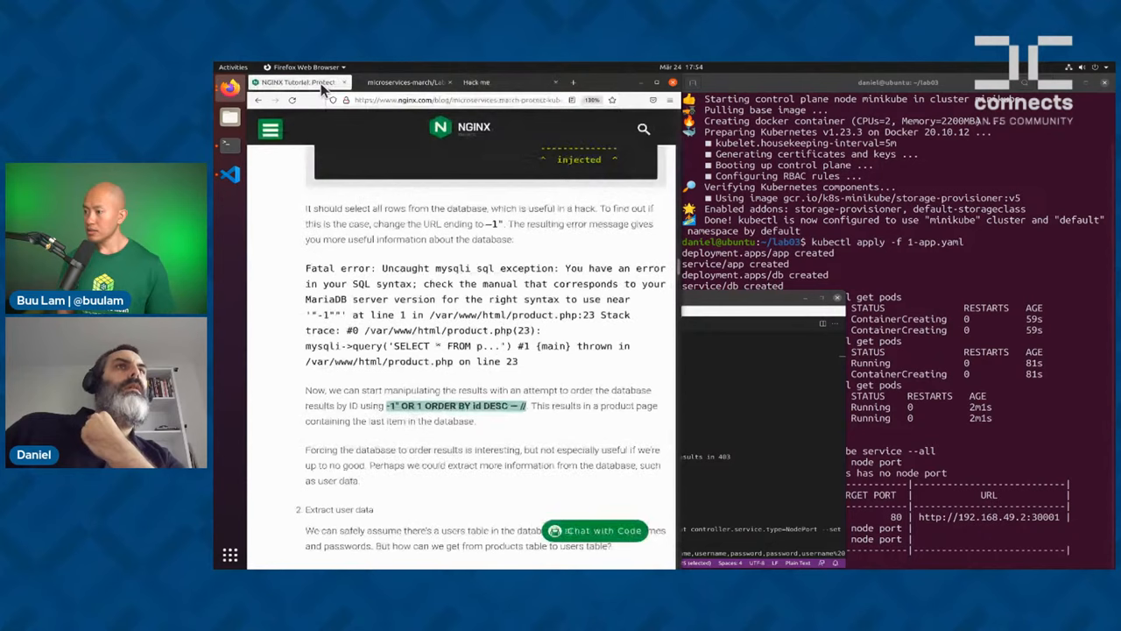
pyautogui.scroll(-3)
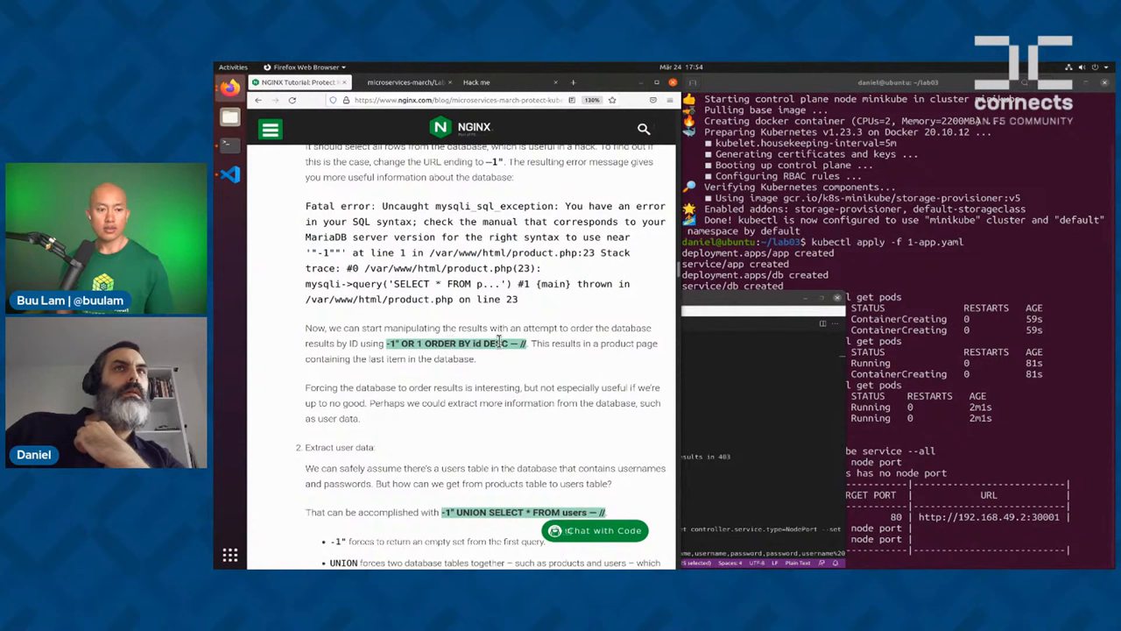
pyautogui.moveTo(674, 406)
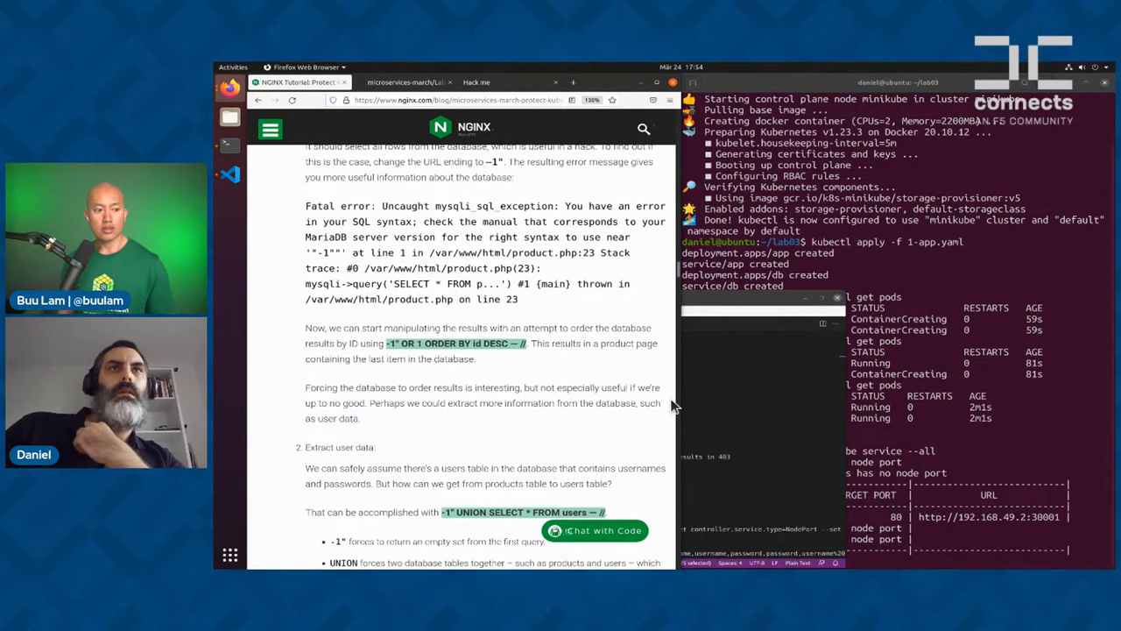
pyautogui.click(230, 175)
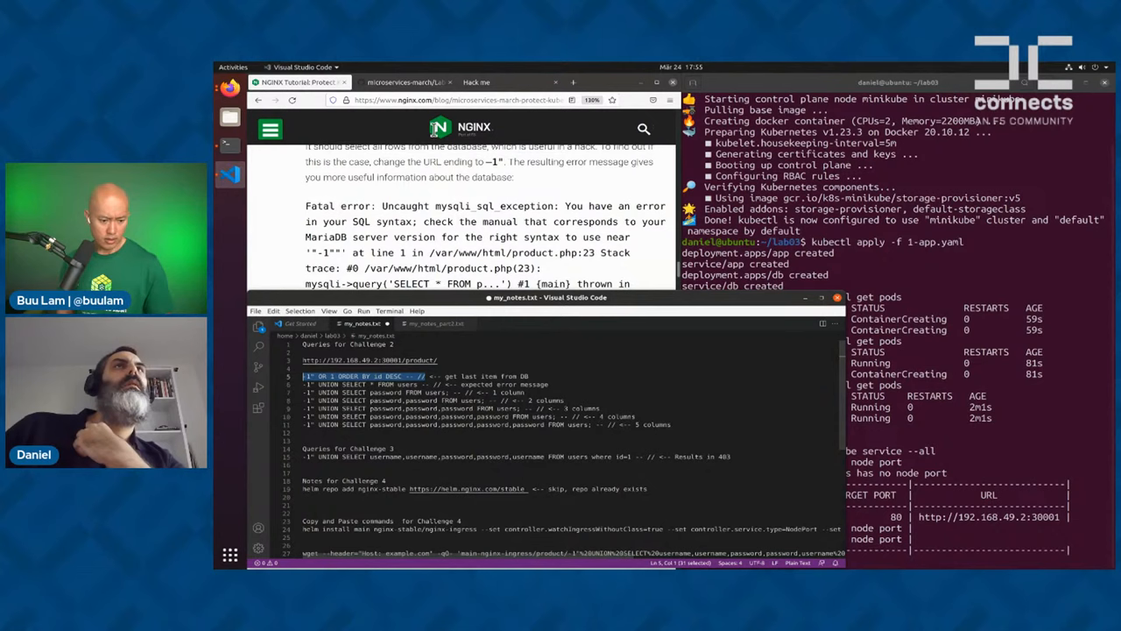
# View the bicycle result of the corrected injection, return to the catalog homepage and view tubelight
pyautogui.click(438, 98)
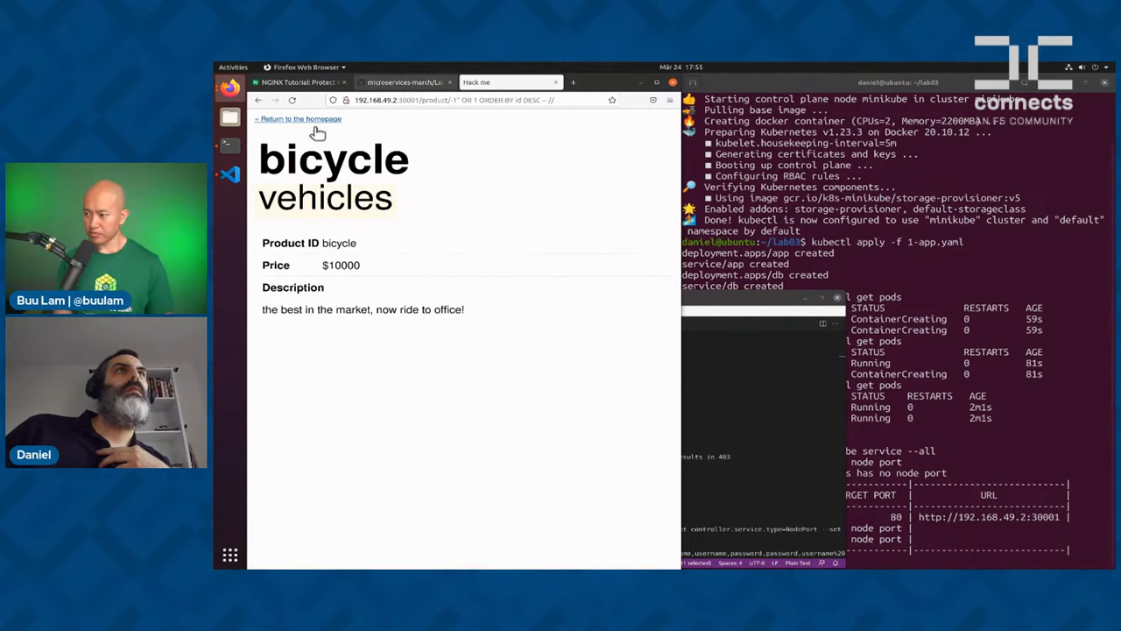
pyautogui.click(298, 119)
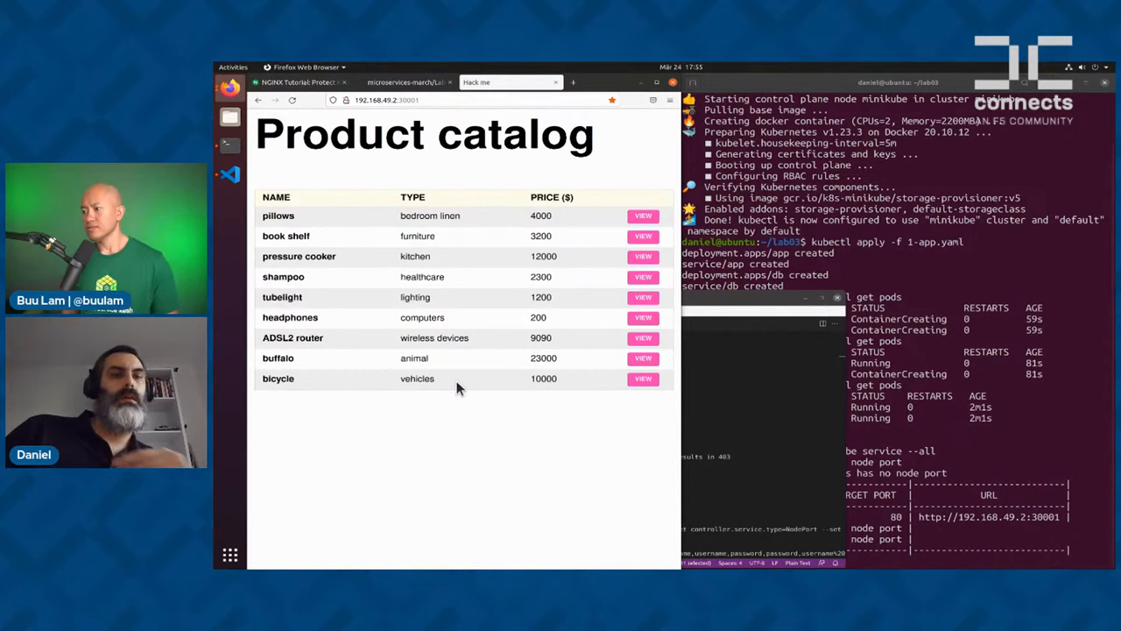
pyautogui.click(642, 297)
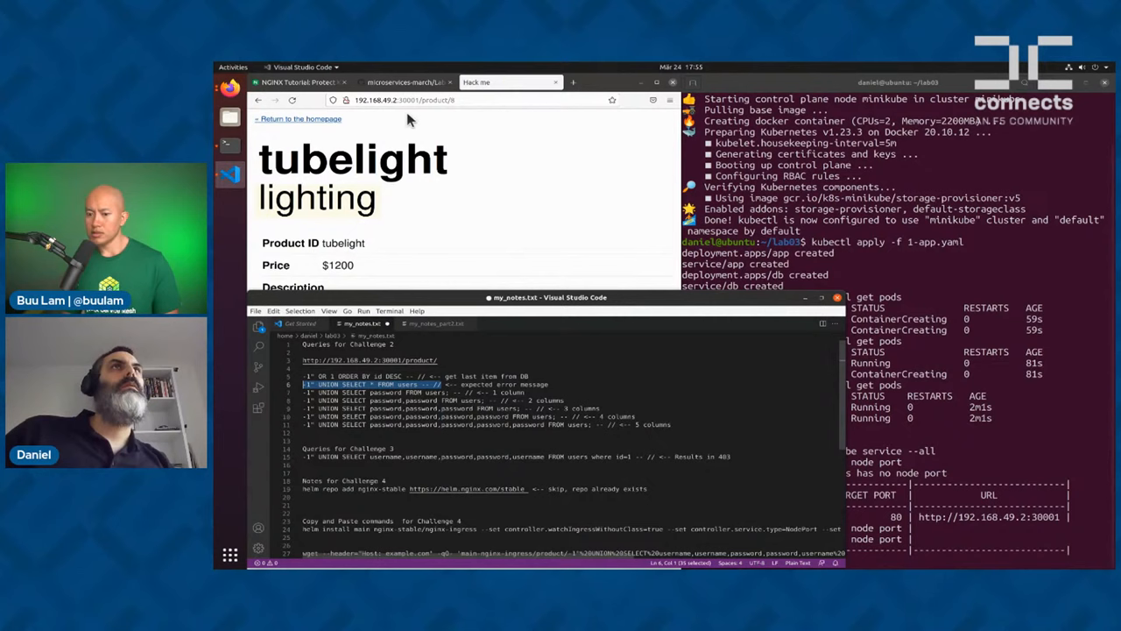
# Read the tutorial's UNION SELECT column-count explanation and show the app's mismatched-columns error
pyautogui.click(473, 98)
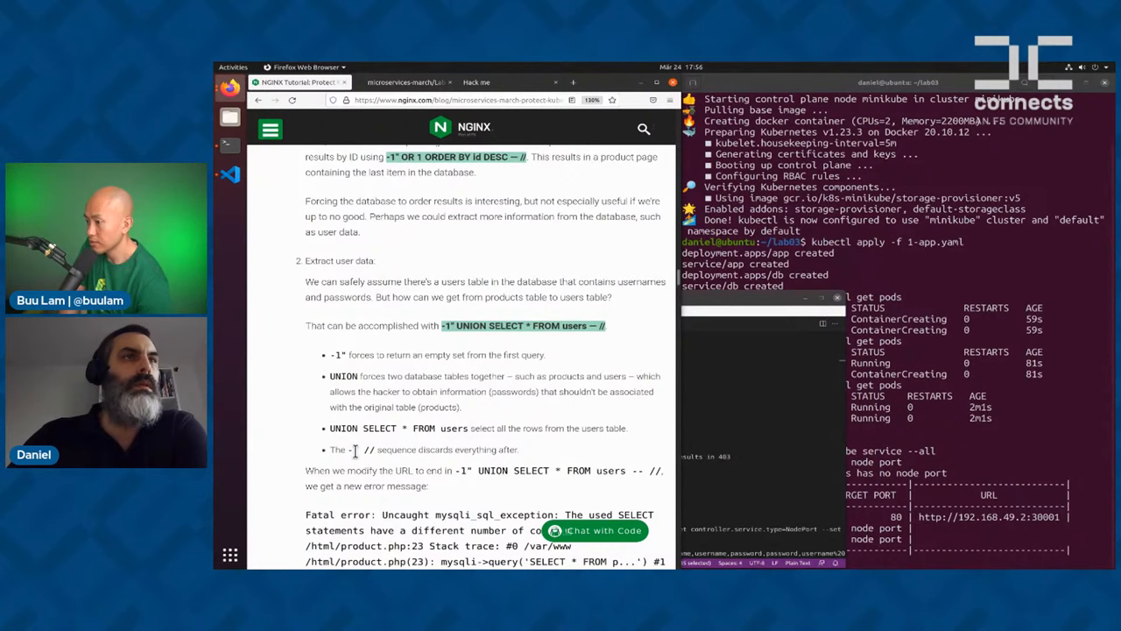
pyautogui.scroll(-3)
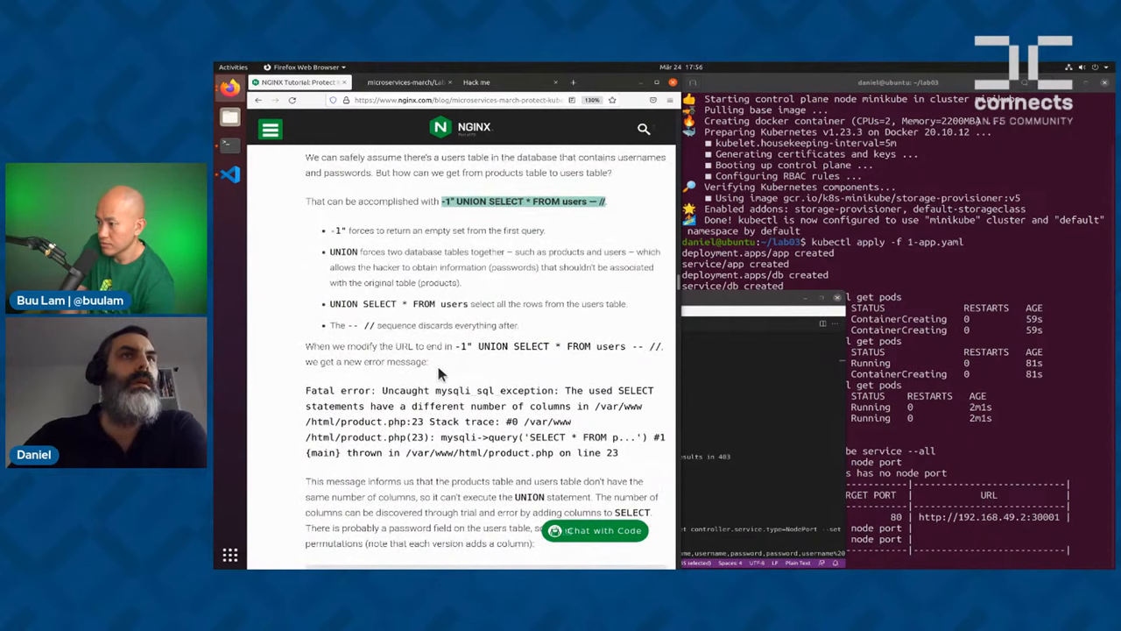
pyautogui.scroll(-3)
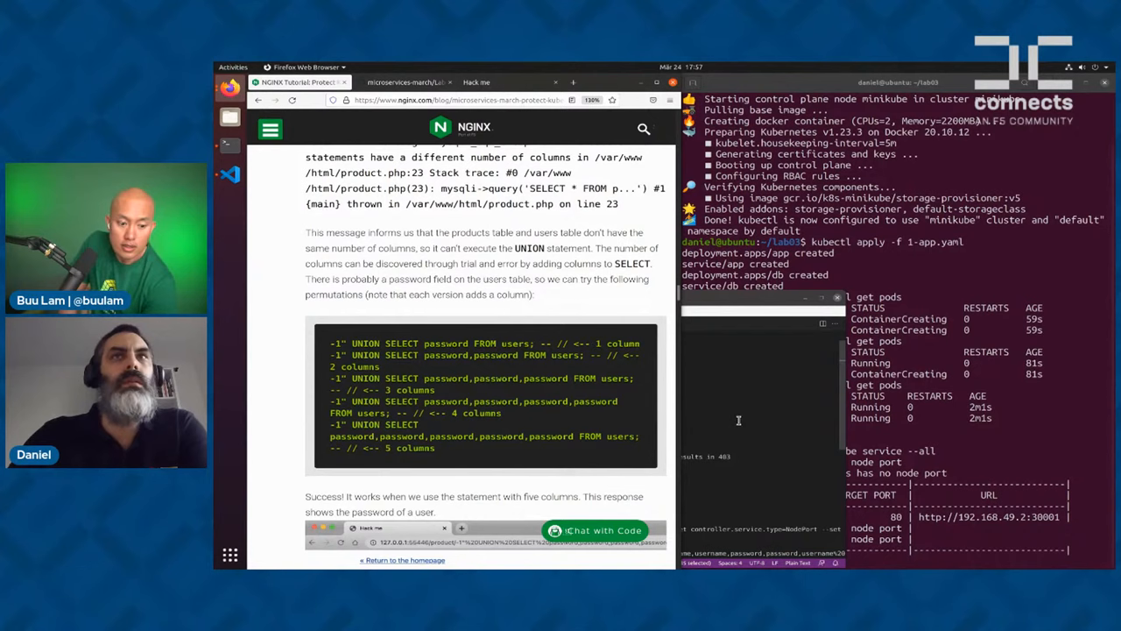
pyautogui.click(229, 174)
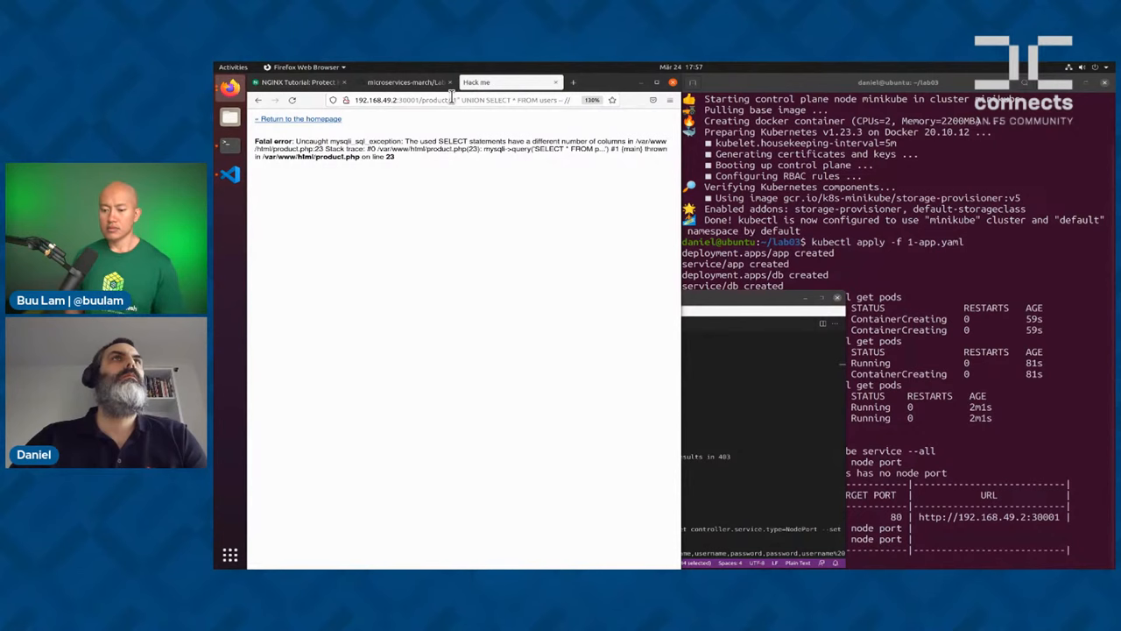
# Load the -1" UNION SELECT password FROM users; -- injection, which still reports a column mismatch
pyautogui.click(455, 98)
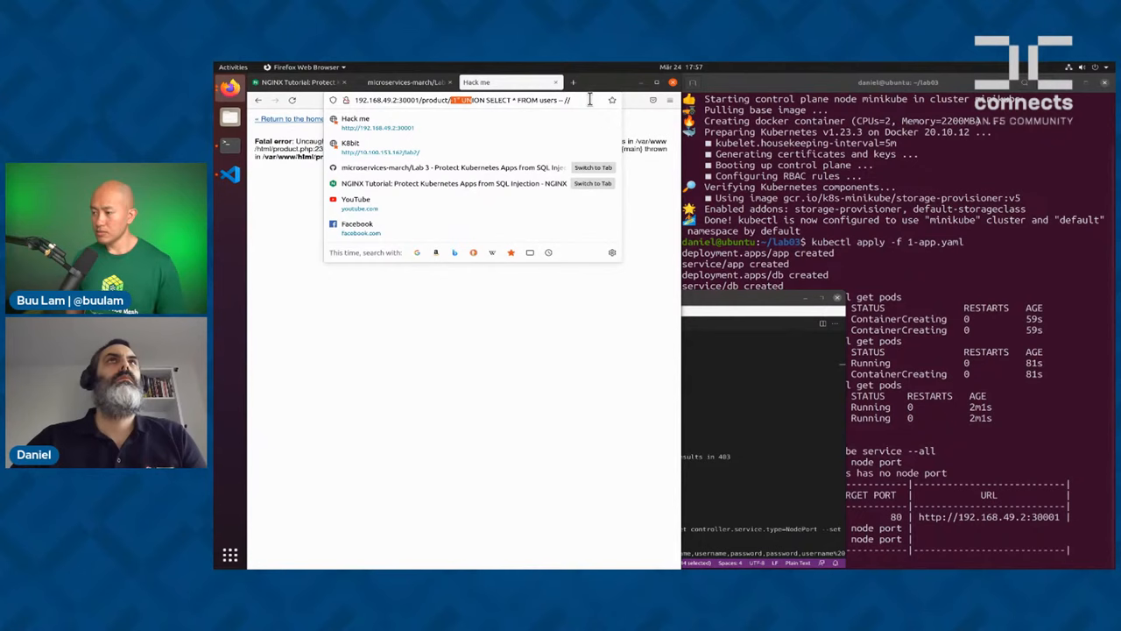
pyautogui.write('-1" UNION SELECT password FROM users; --')
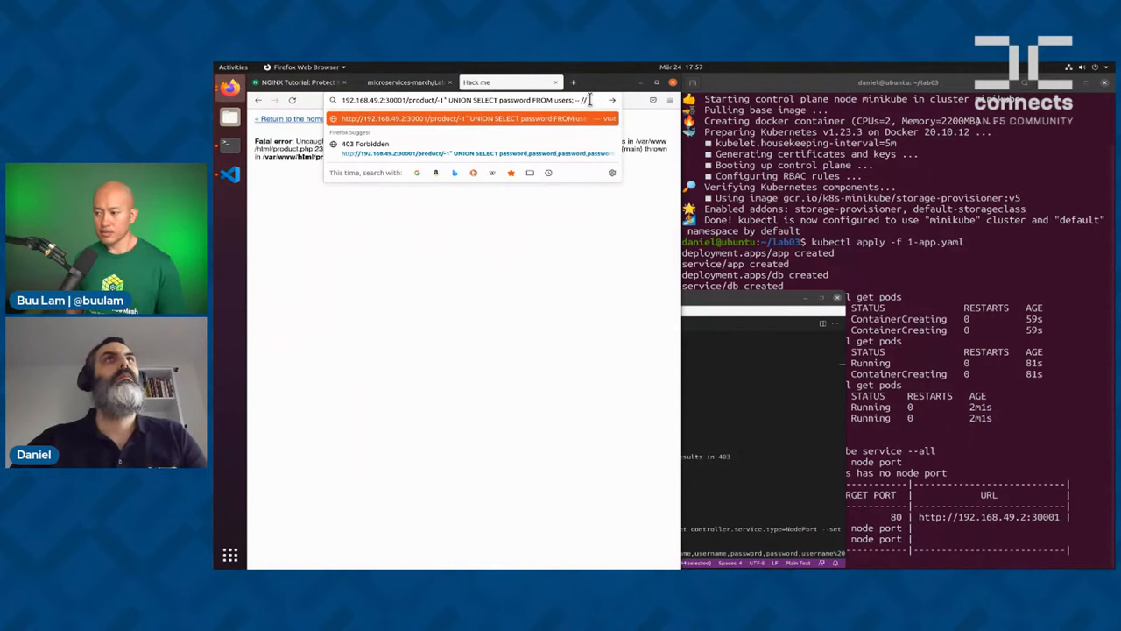
pyautogui.press('Return')
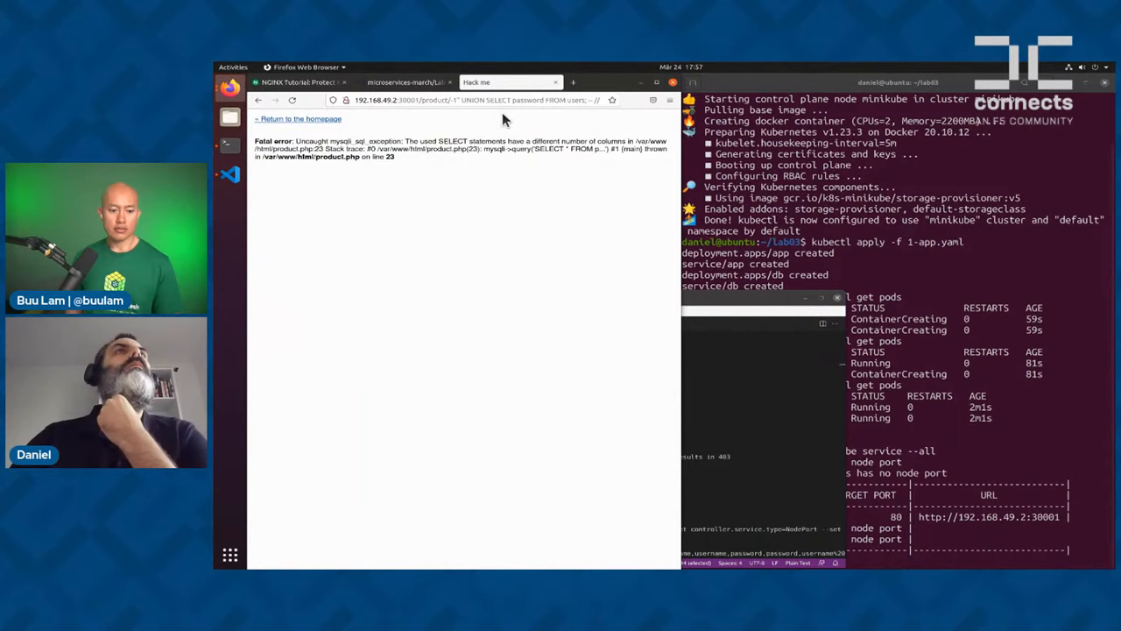
# Select another UNION SELECT query in the notes for the next attempt
pyautogui.click(230, 175)
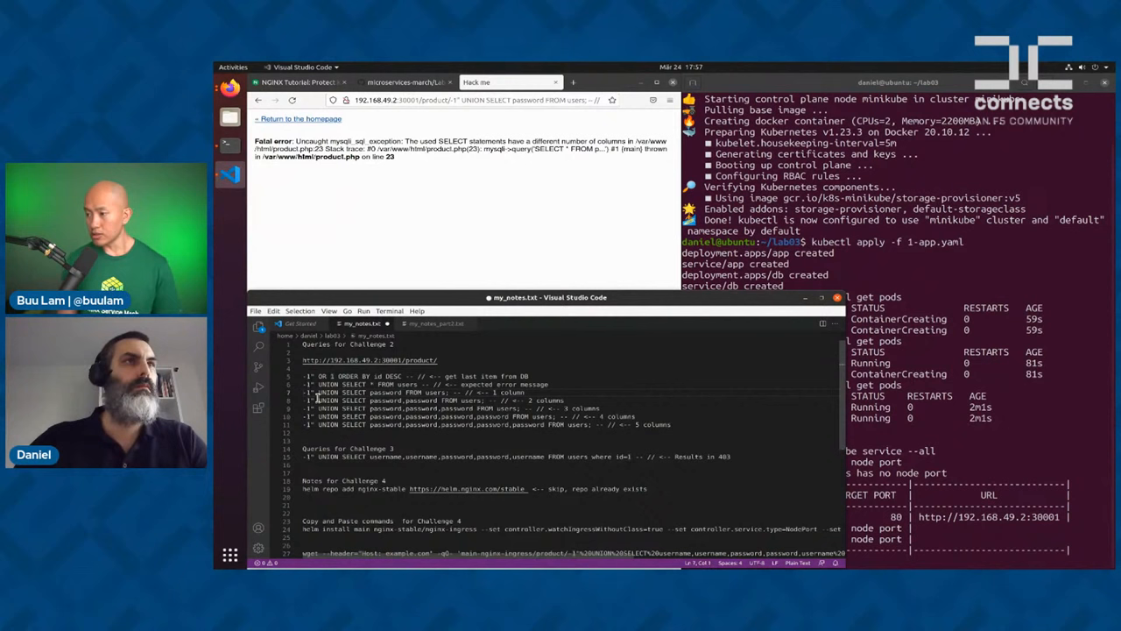
pyautogui.doubleClick(447, 392)
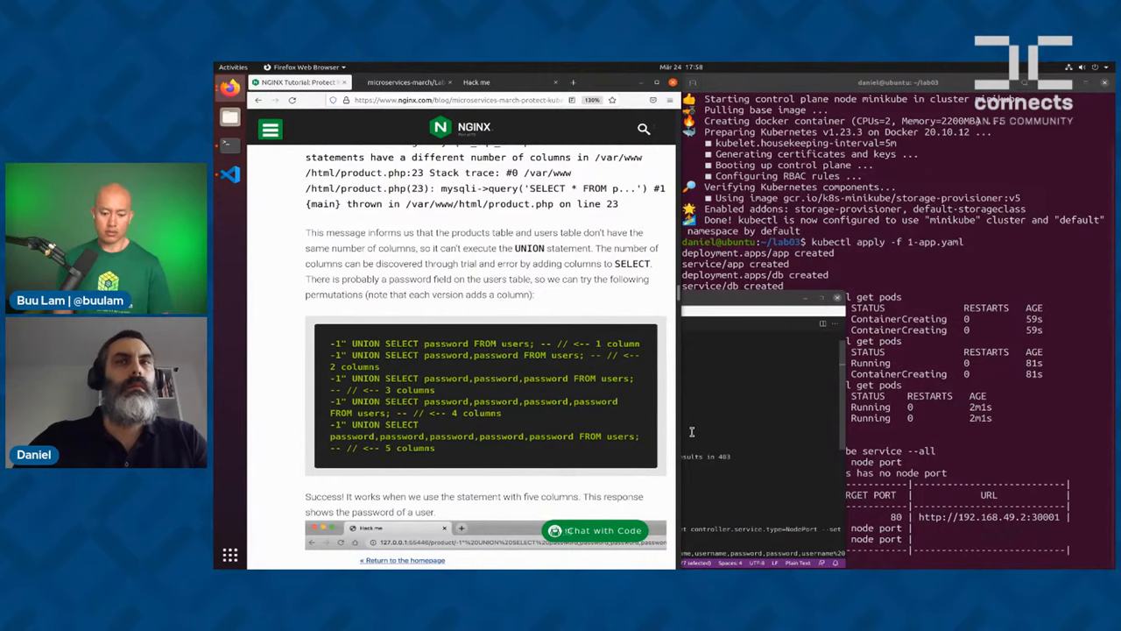
# Bring up the tutorial's UNION SELECT password queries with one to five columns
pyautogui.click(229, 173)
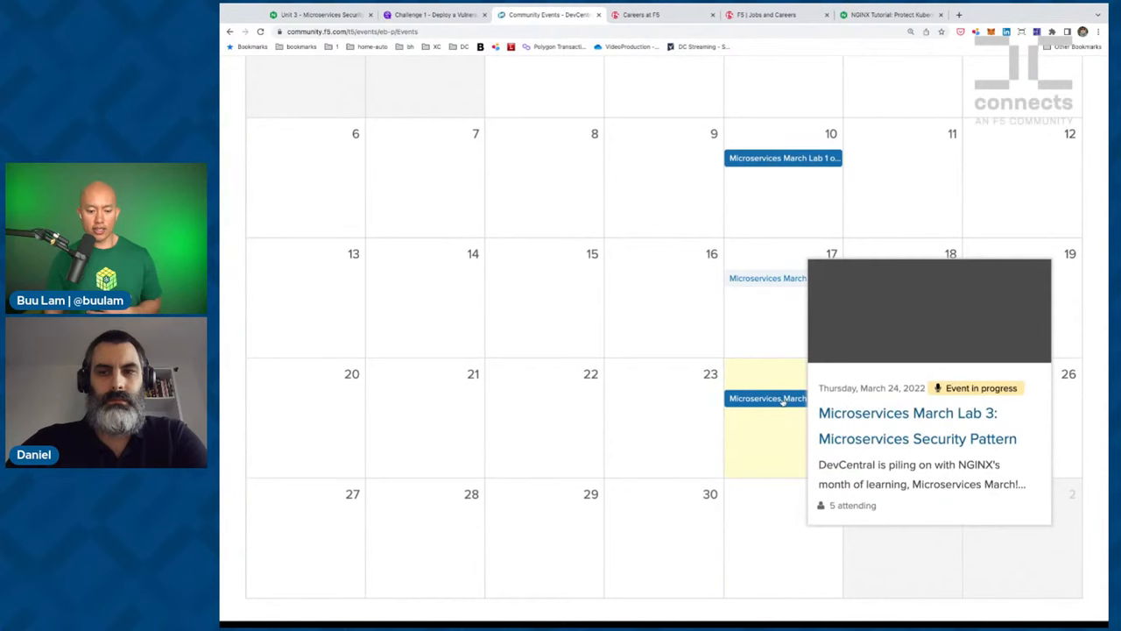
# Open the Microservices March Lab 3 event and scroll to its after-show Zoom link and event times
pyautogui.click(918, 426)
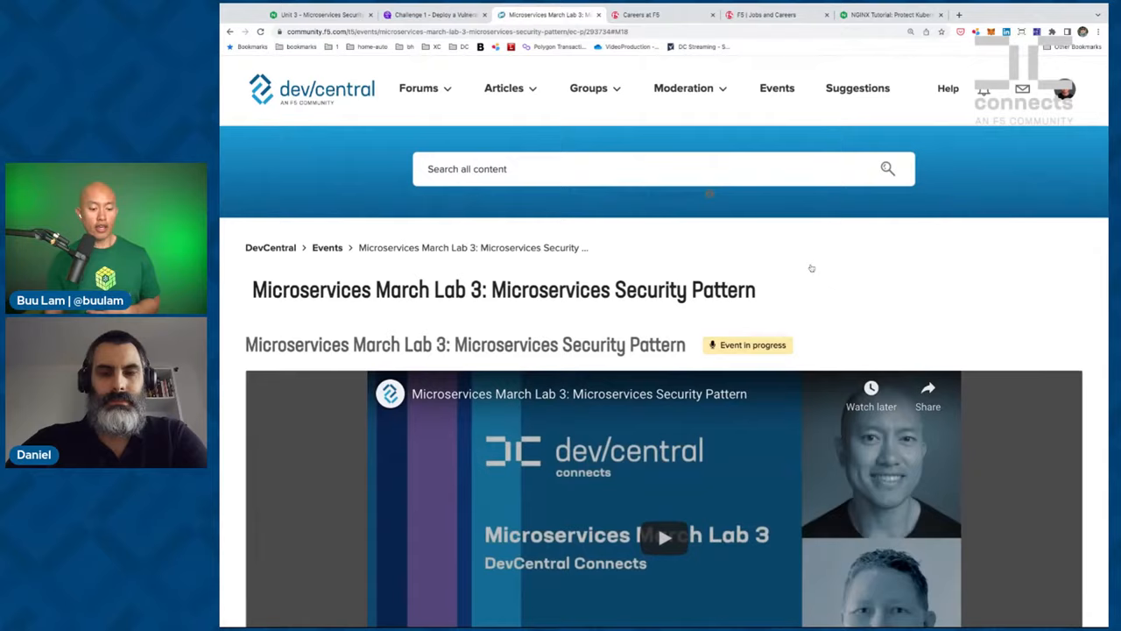
pyautogui.scroll(-3)
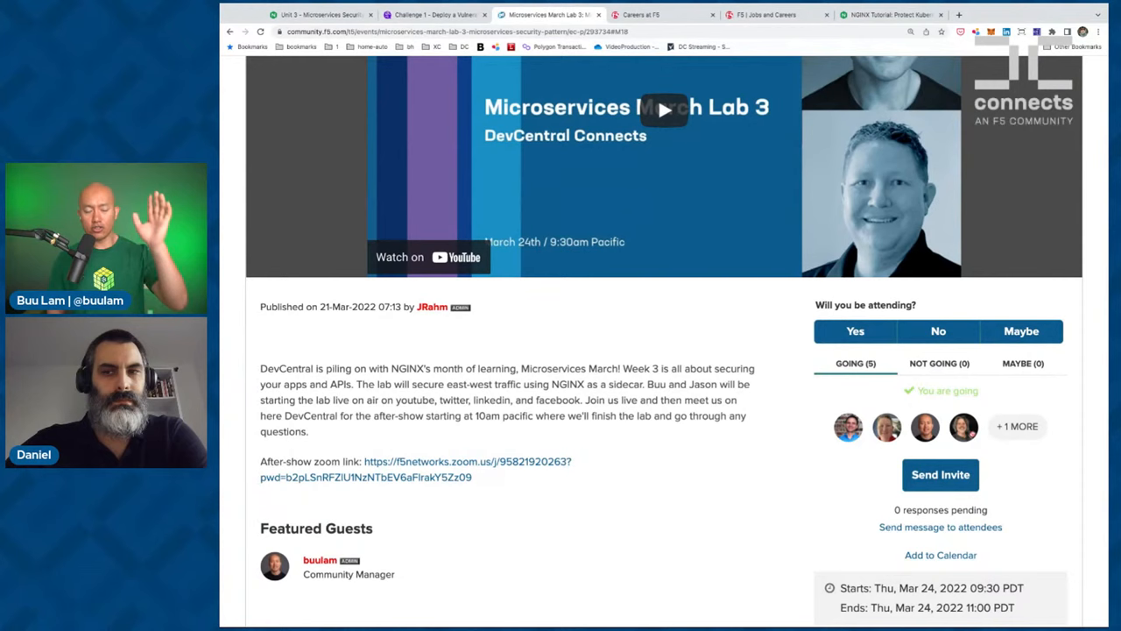
pyautogui.scroll(-3)
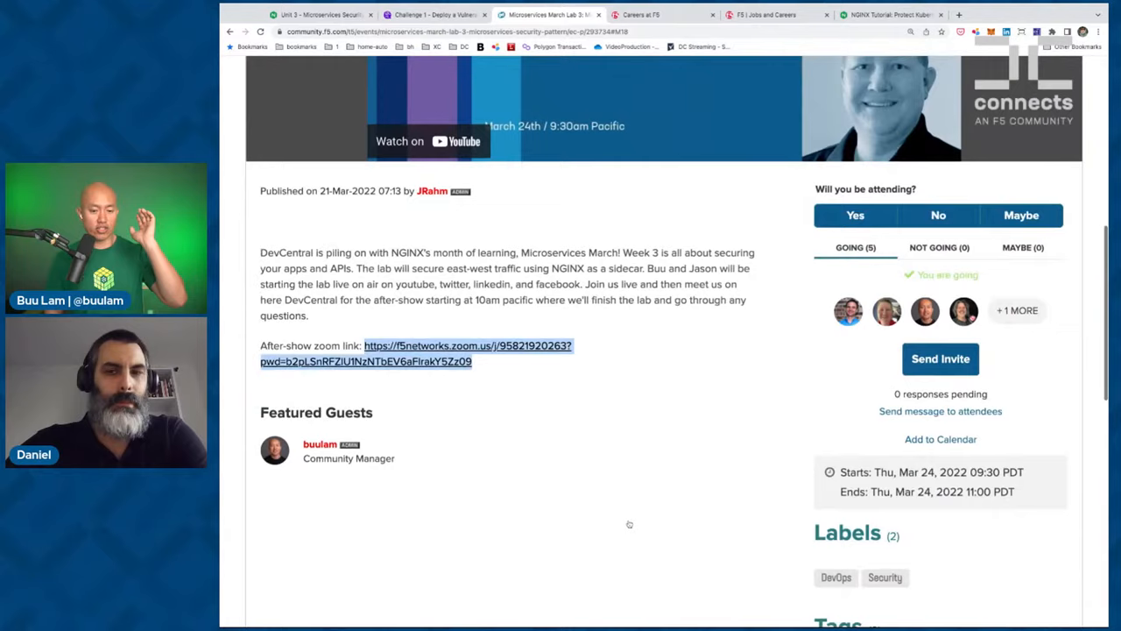
pyautogui.scroll(-3)
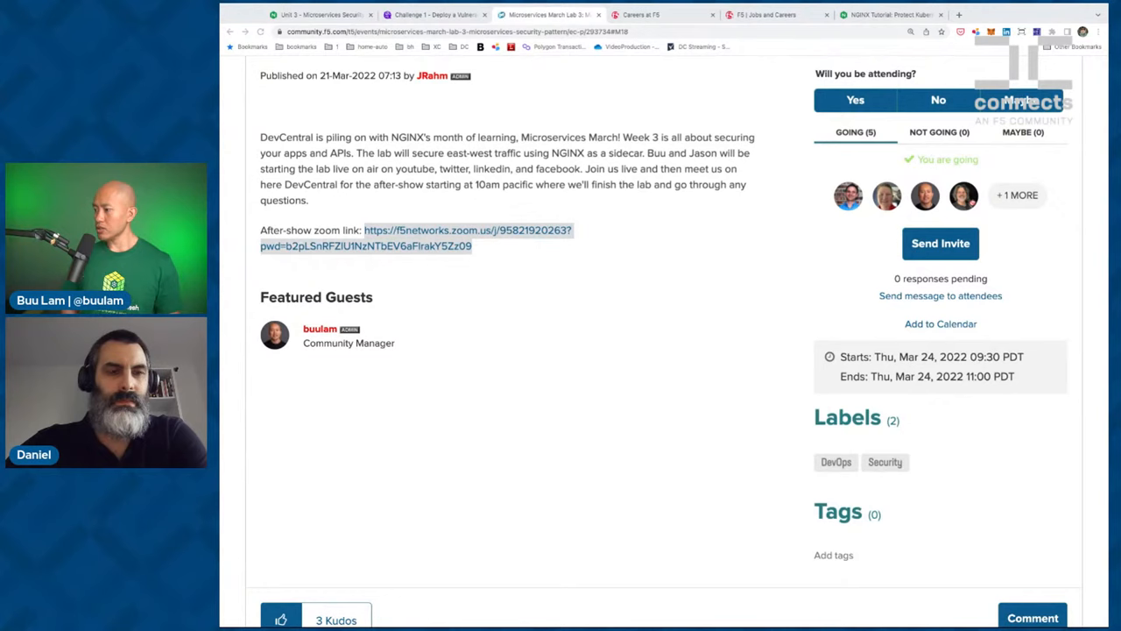